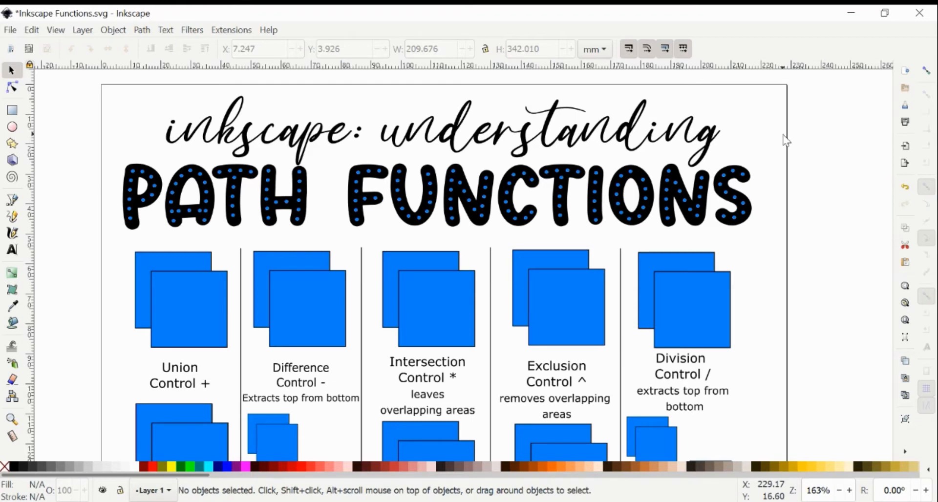
Scroll to the lower Union example, drag-select both squares and merge them with Path > Union.
{"action": "scroll", "scroll_direction": "down", "scroll_amount": 3}
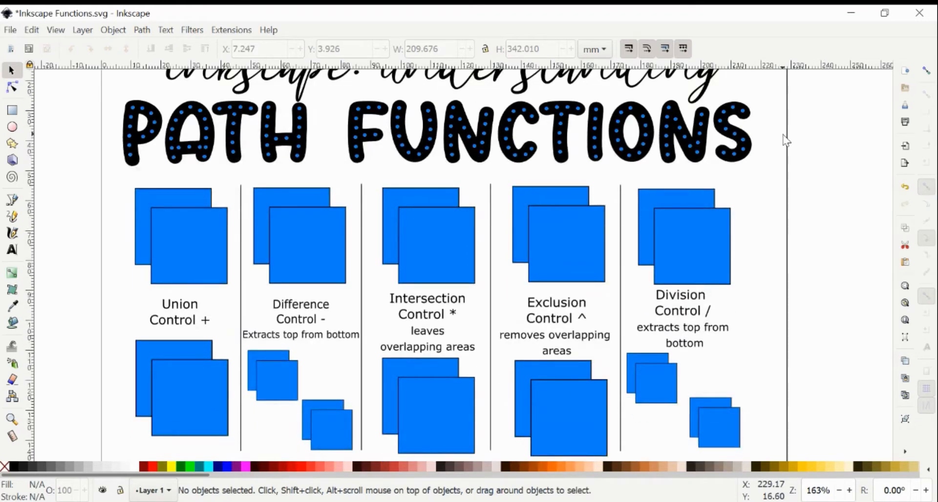
{"action": "scroll", "scroll_direction": "down", "scroll_amount": 3}
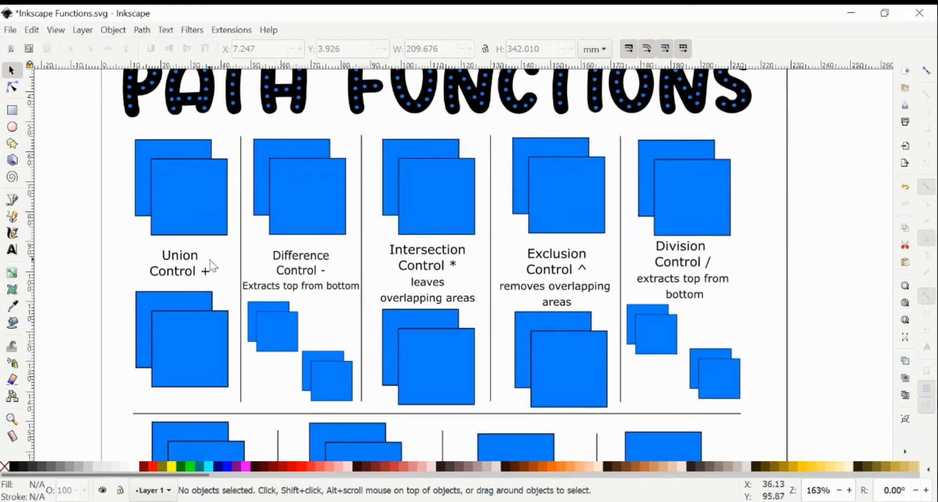
{"action": "scroll", "scroll_direction": "down", "scroll_amount": 3}
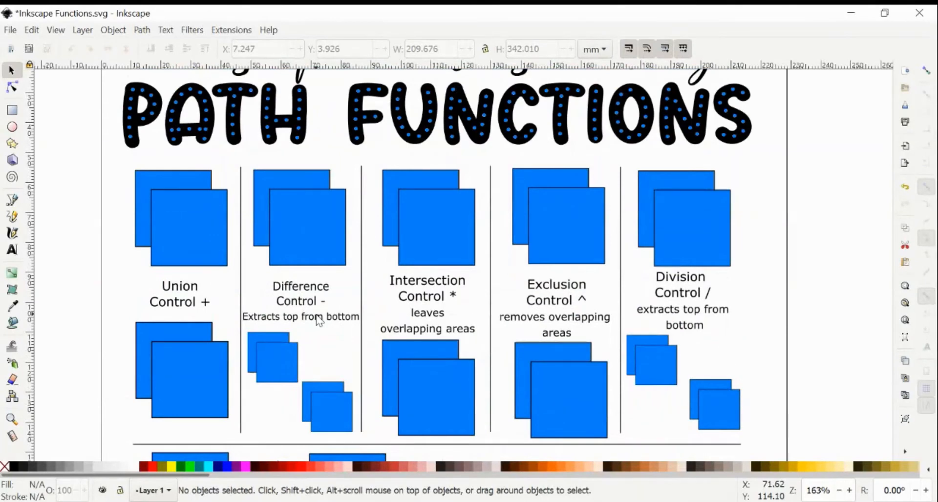
{"action": "scroll", "scroll_direction": "down", "scroll_amount": 3}
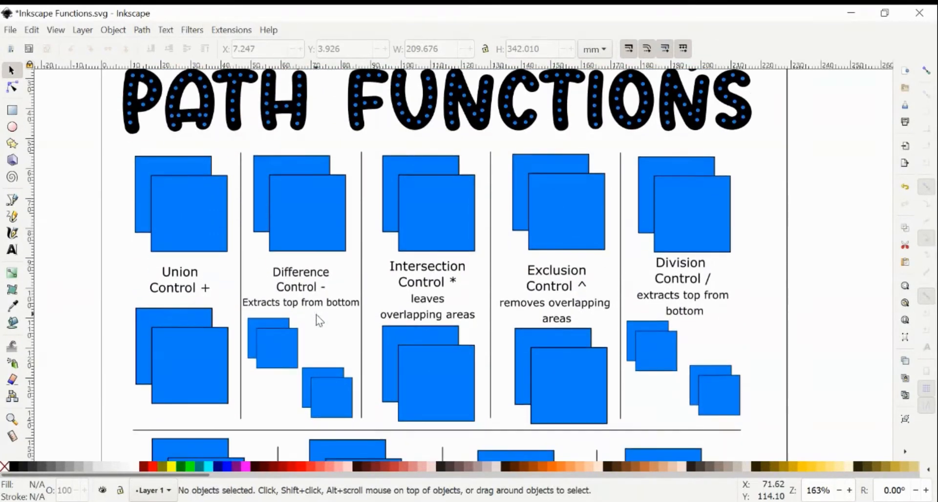
{"action": "left_click", "coordinate": [141, 30]}
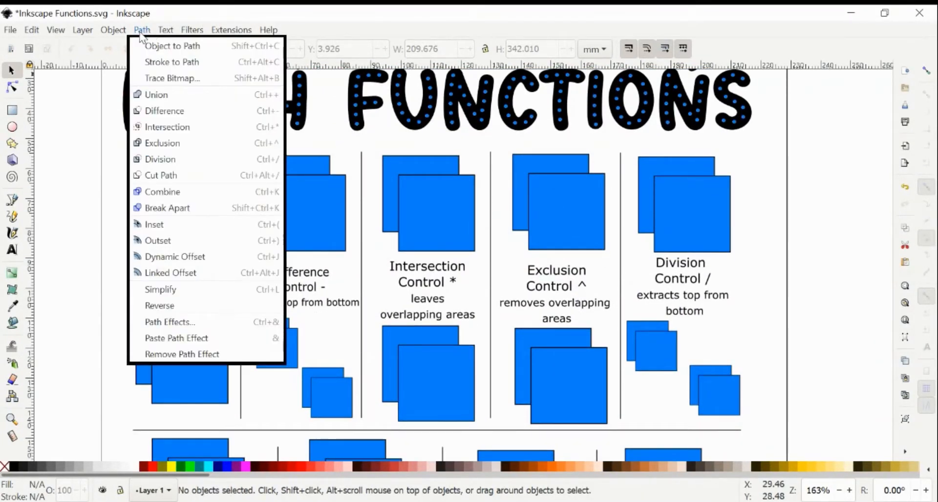
{"action": "left_click", "coordinate": [31, 30]}
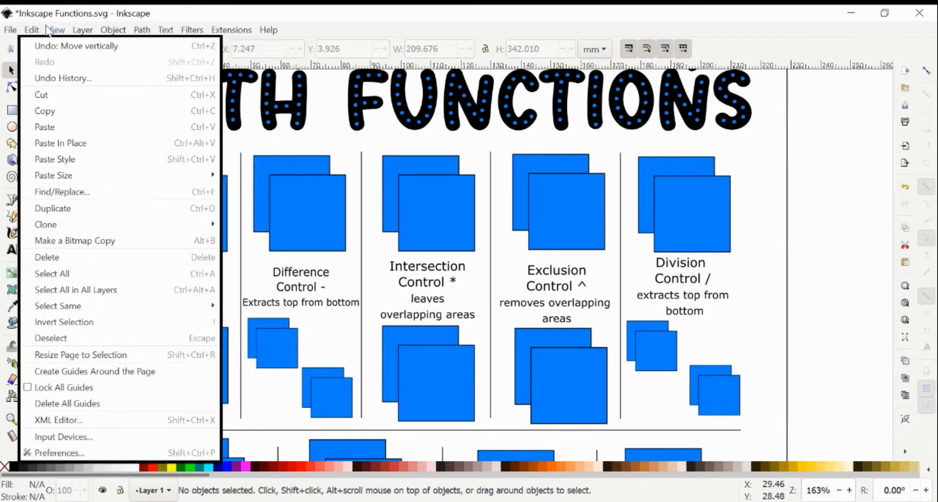
{"action": "left_click", "coordinate": [141, 29]}
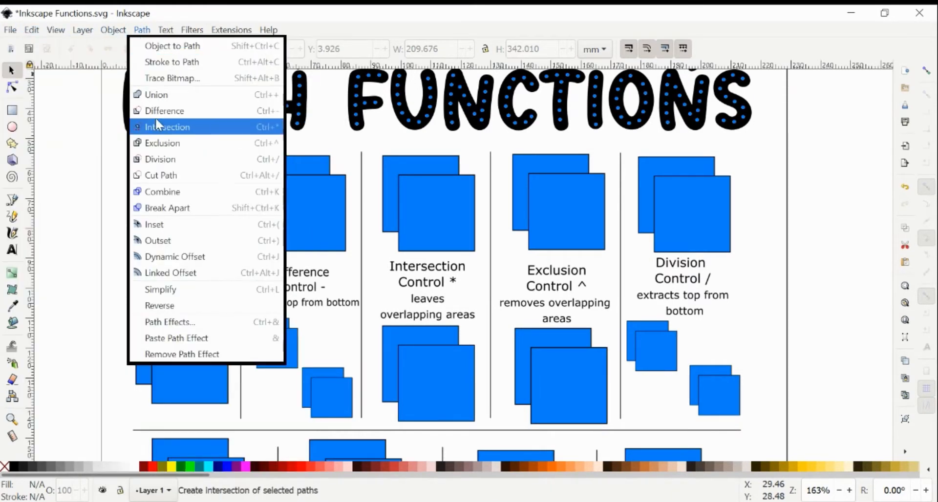
{"action": "mouse_move", "coordinate": [190, 135]}
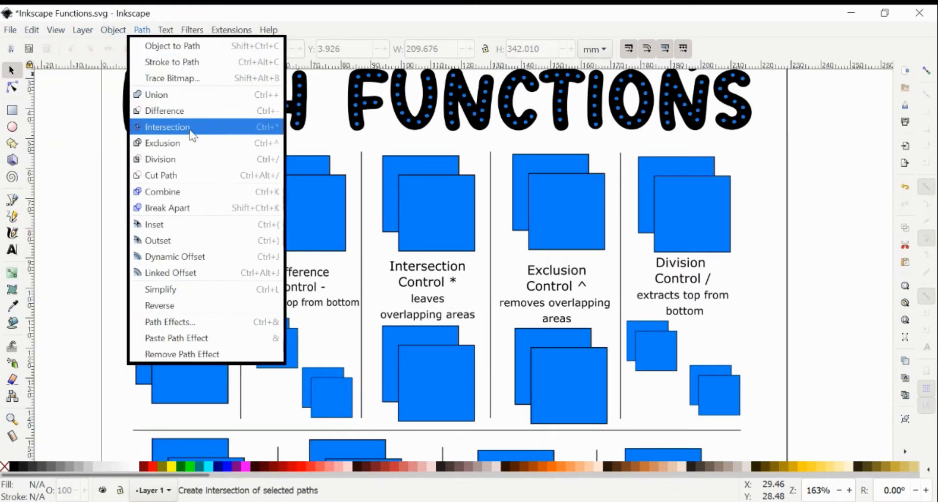
{"action": "mouse_move", "coordinate": [187, 208]}
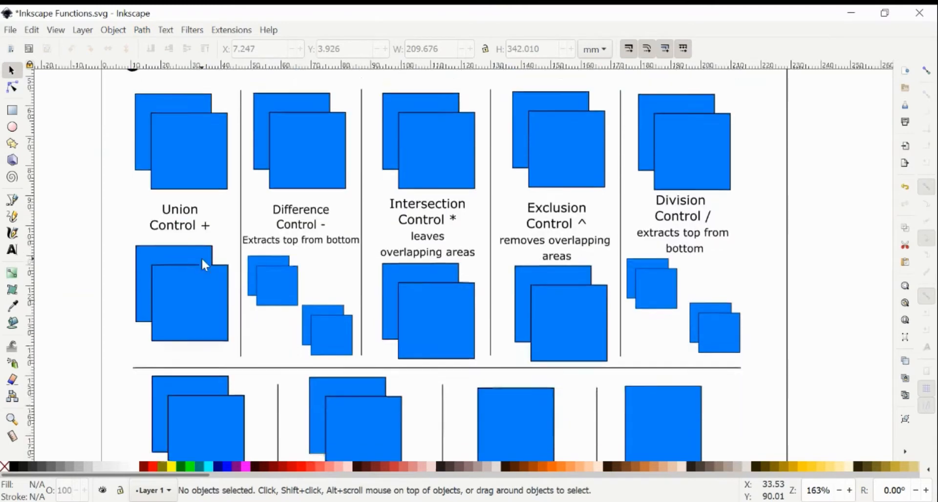
{"action": "left_click_drag", "start_coordinate": [118, 226], "coordinate": [206, 288]}
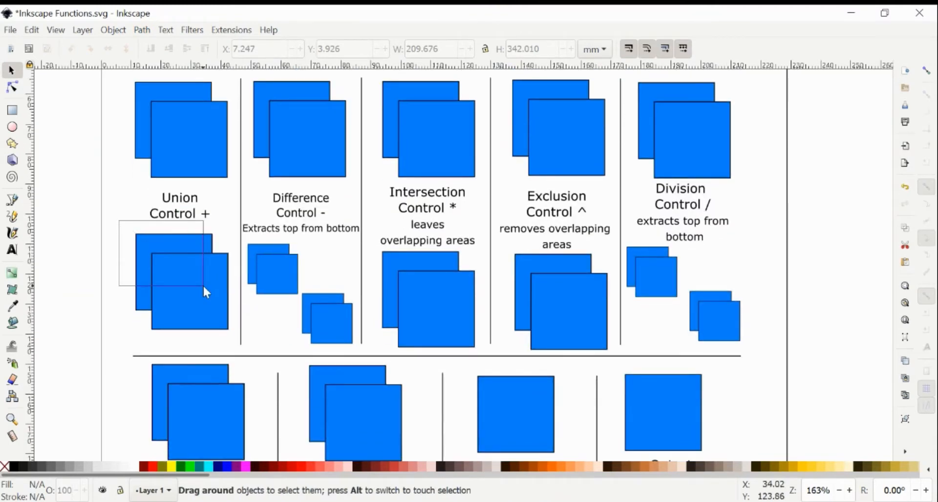
{"action": "left_click", "coordinate": [141, 30]}
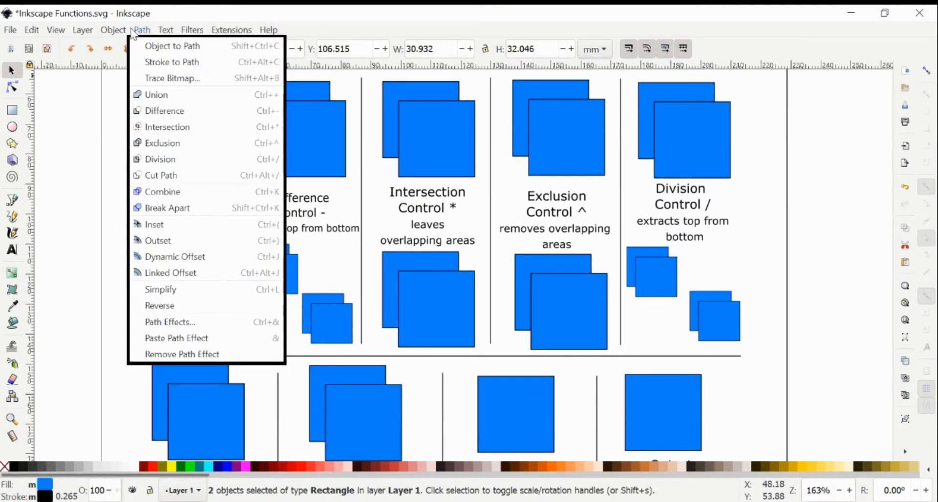
{"action": "mouse_move", "coordinate": [157, 94]}
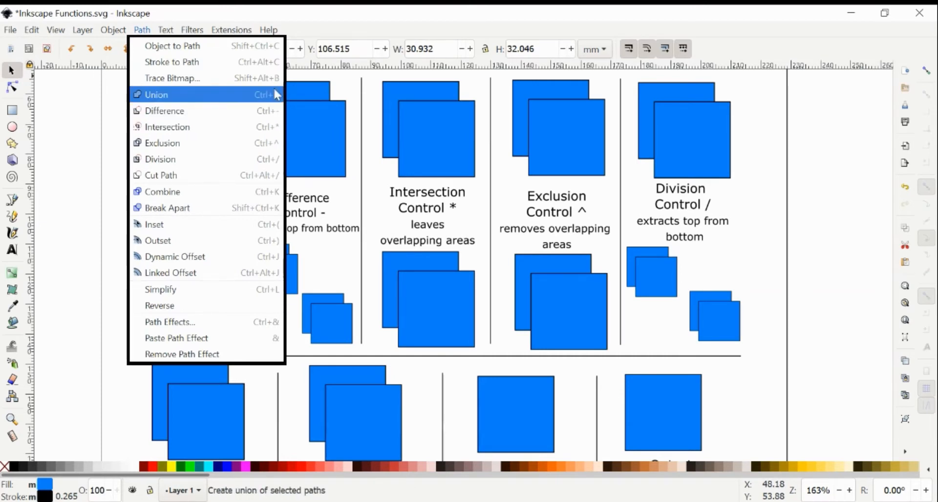
{"action": "left_click", "coordinate": [157, 94]}
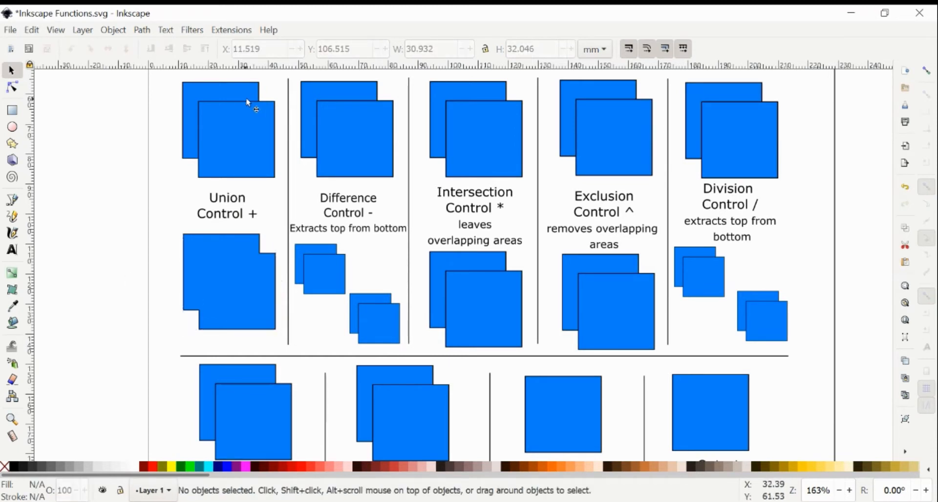
{"action": "mouse_move", "coordinate": [200, 110]}
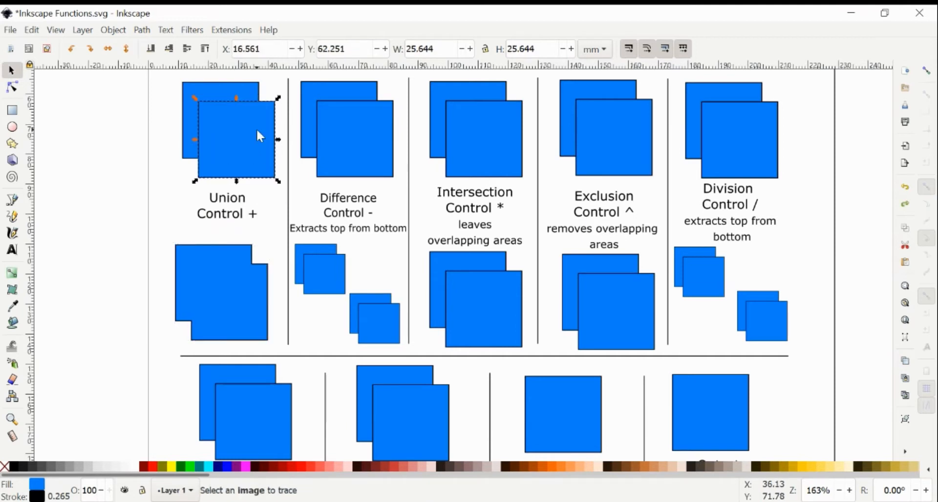
Select the first small Difference square pair and apply Path > Difference.
{"action": "left_click", "coordinate": [212, 275]}
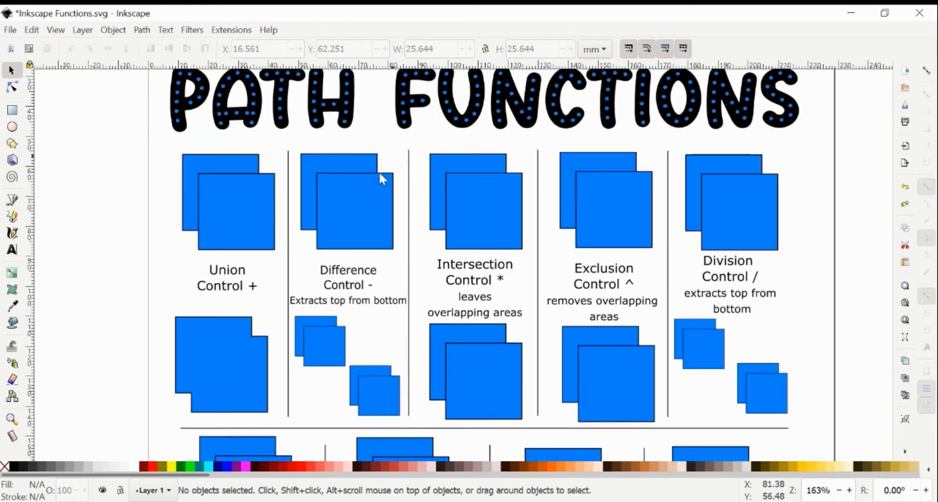
{"action": "mouse_move", "coordinate": [352, 263]}
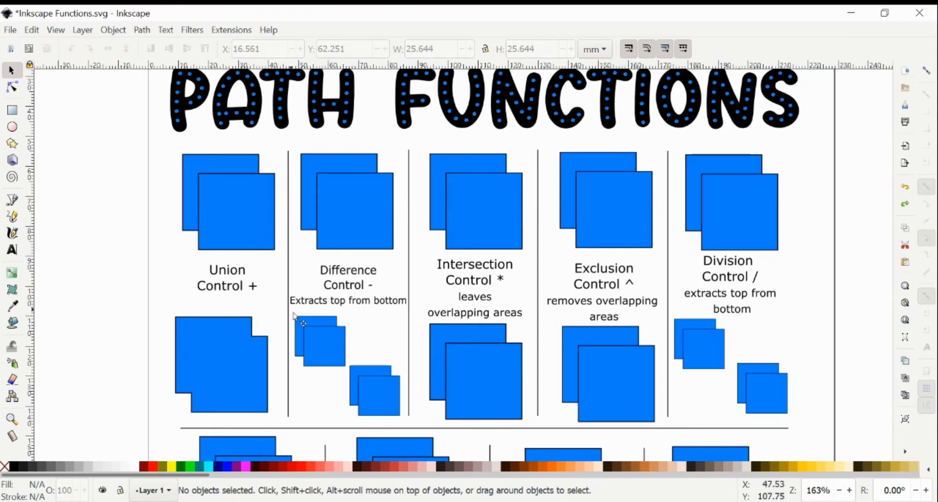
{"action": "left_click", "coordinate": [374, 395]}
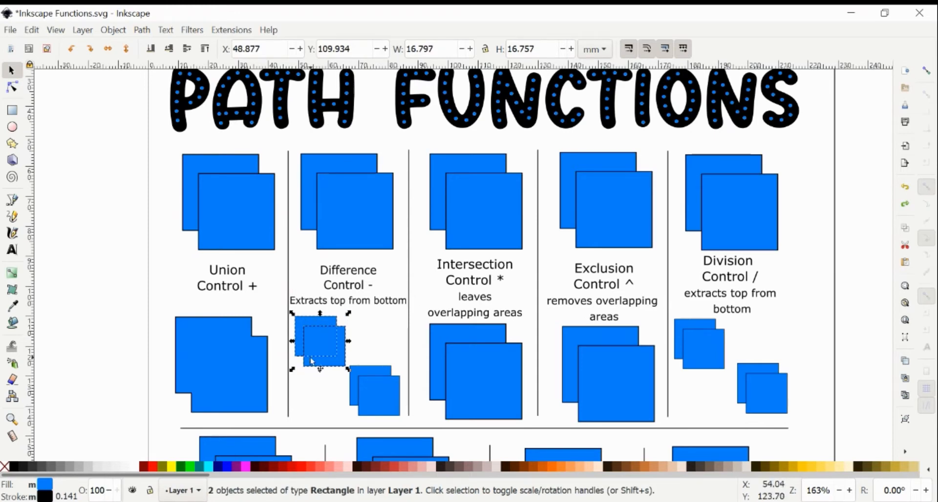
{"action": "mouse_move", "coordinate": [344, 326]}
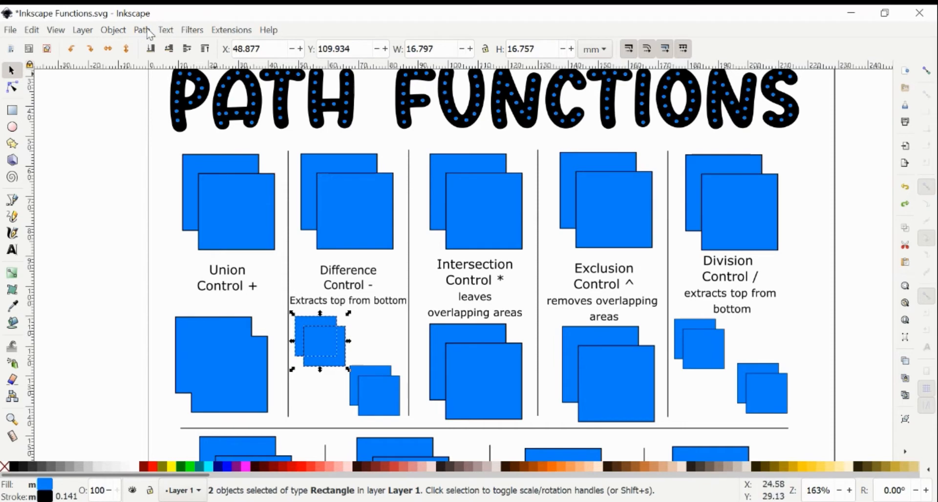
{"action": "left_click", "coordinate": [142, 30]}
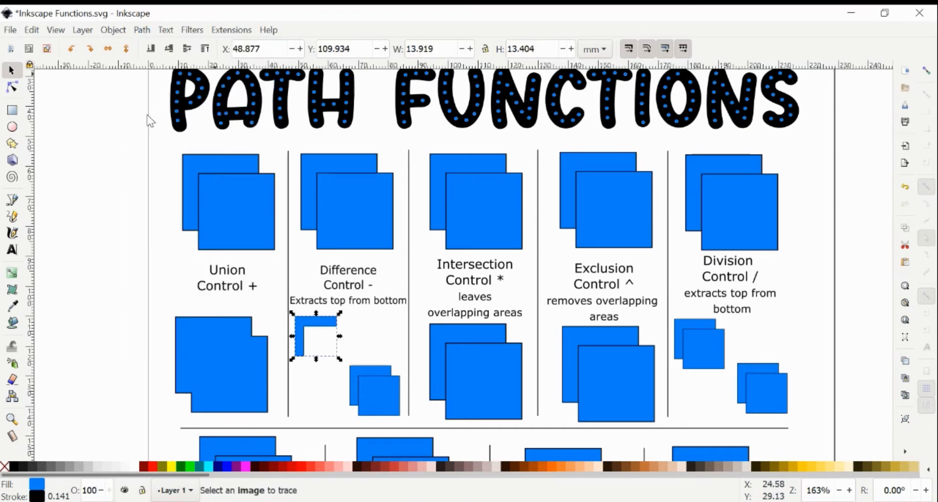
{"action": "mouse_move", "coordinate": [356, 174]}
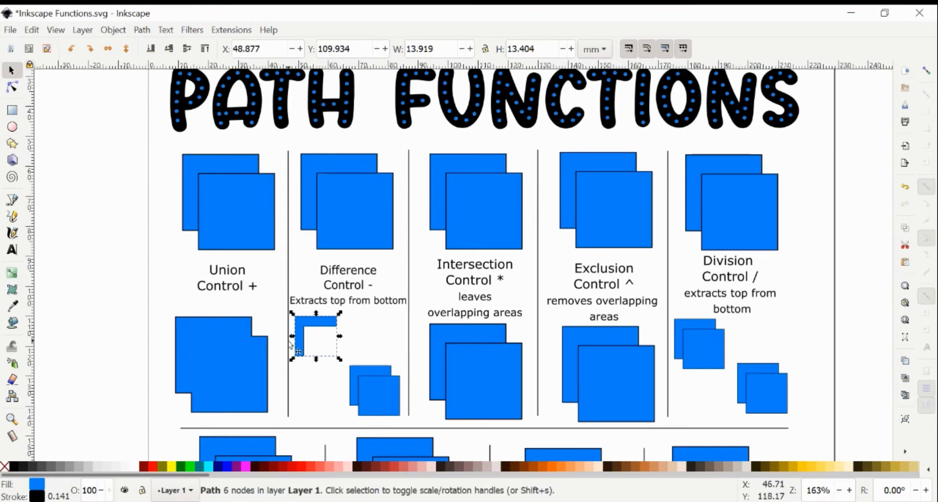
{"action": "mouse_move", "coordinate": [487, 190]}
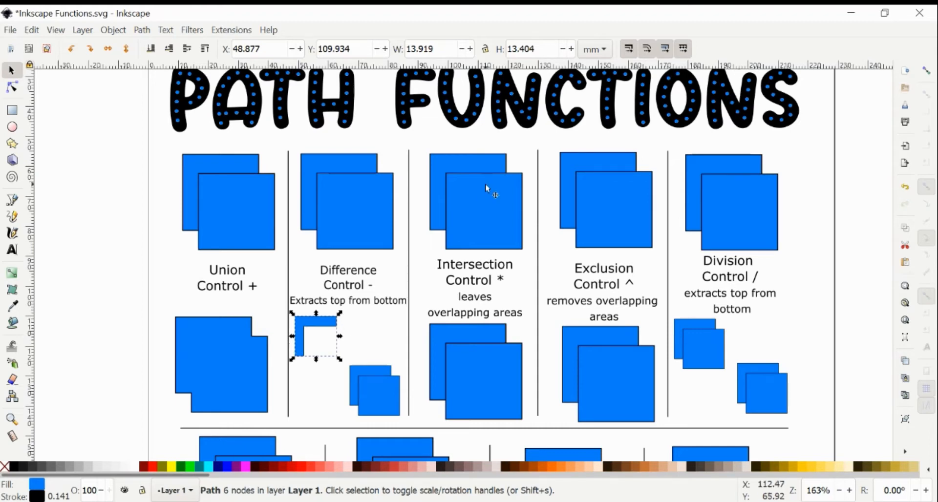
Drag-select both squares of the second Difference pair and apply Path > Difference.
{"action": "left_click", "coordinate": [368, 366]}
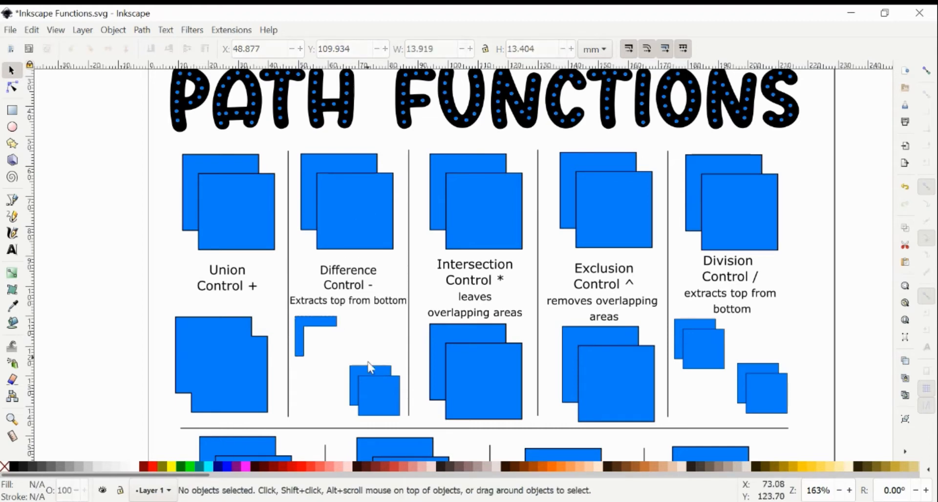
{"action": "left_click", "coordinate": [373, 388]}
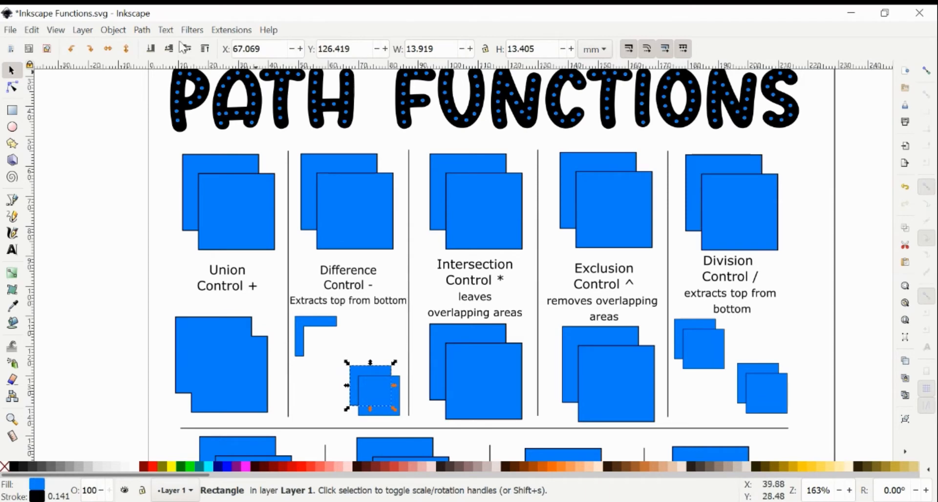
{"action": "left_click", "coordinate": [371, 342]}
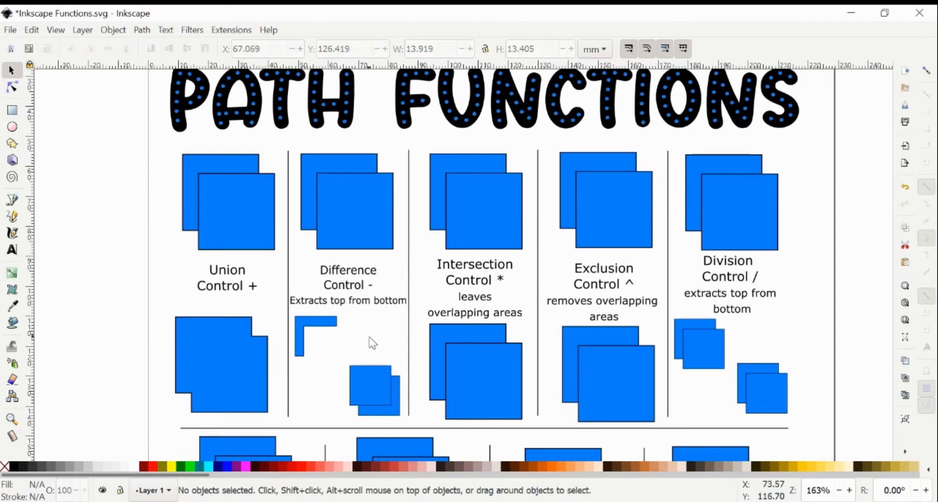
{"action": "left_click_drag", "start_coordinate": [371, 343], "coordinate": [400, 412]}
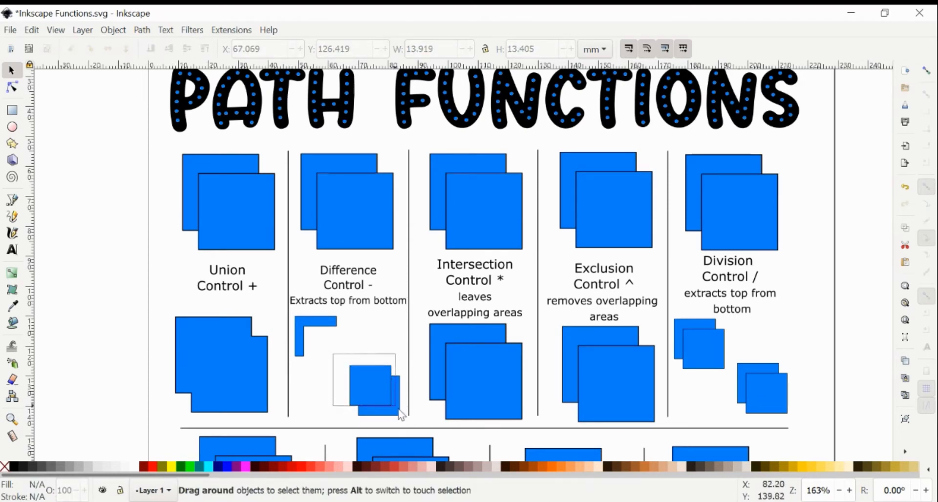
{"action": "left_click_drag", "start_coordinate": [332, 359], "coordinate": [401, 422]}
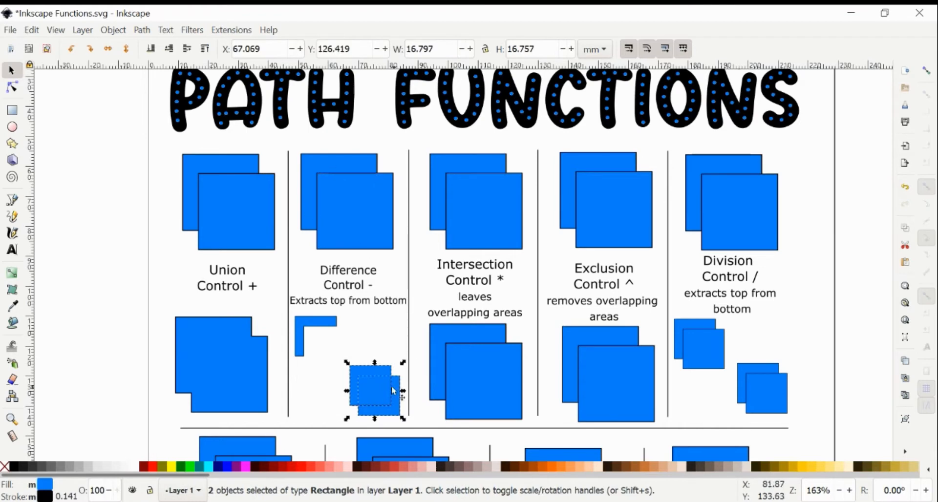
{"action": "mouse_move", "coordinate": [359, 385]}
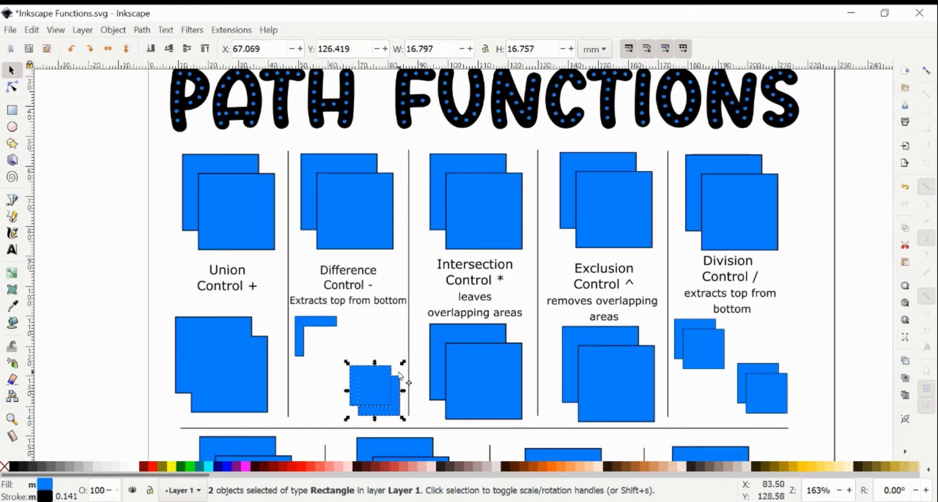
{"action": "mouse_move", "coordinate": [165, 29]}
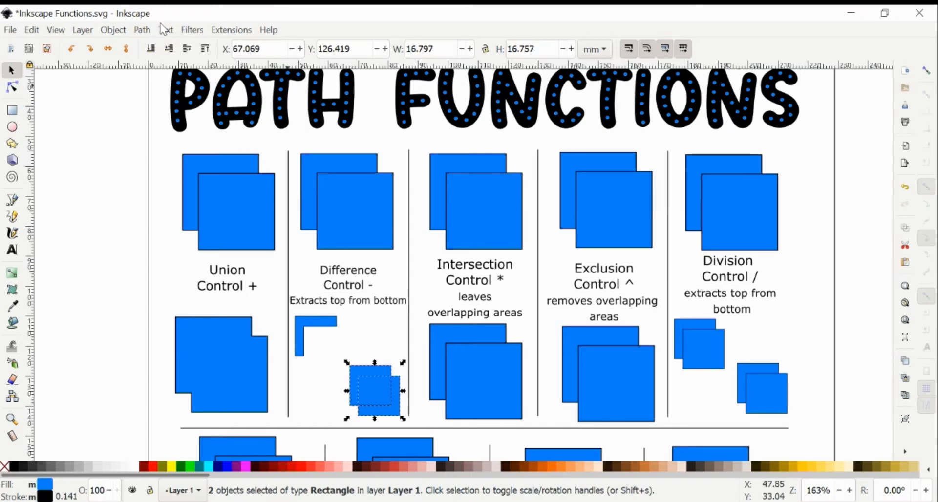
{"action": "left_click", "coordinate": [142, 29]}
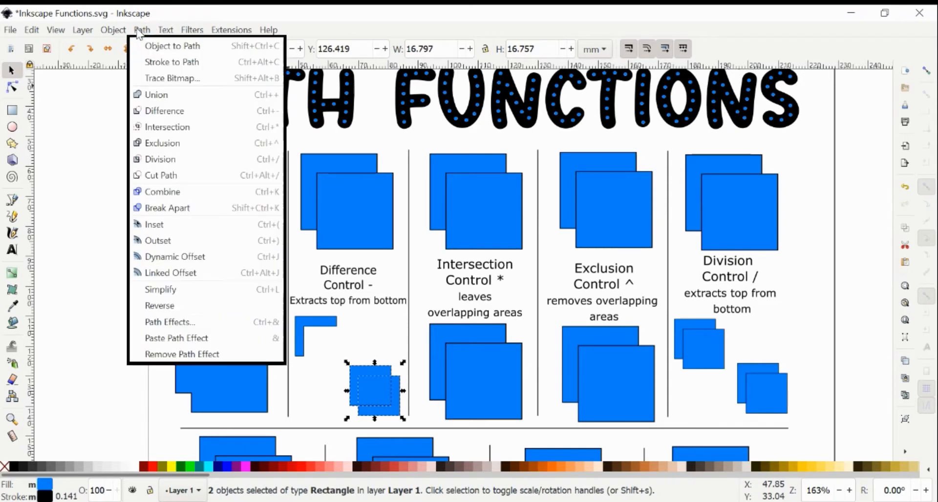
{"action": "mouse_move", "coordinate": [165, 111]}
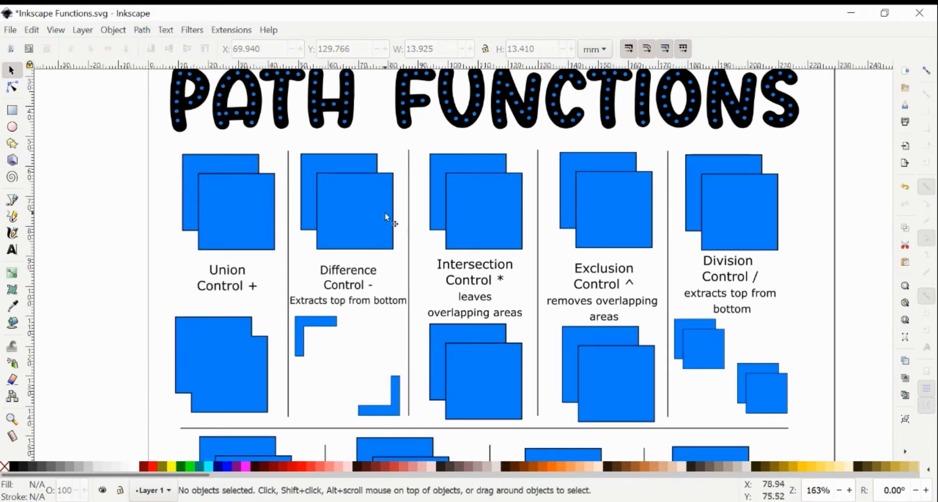
{"action": "mouse_move", "coordinate": [395, 382]}
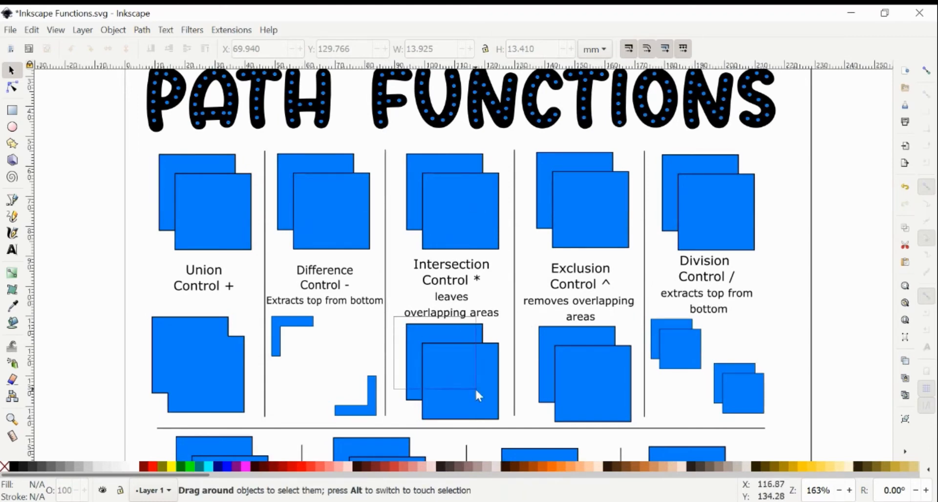
Select both lower Intersection squares and apply Path > Intersection to keep their overlap.
{"action": "left_click_drag", "start_coordinate": [395, 323], "coordinate": [503, 425]}
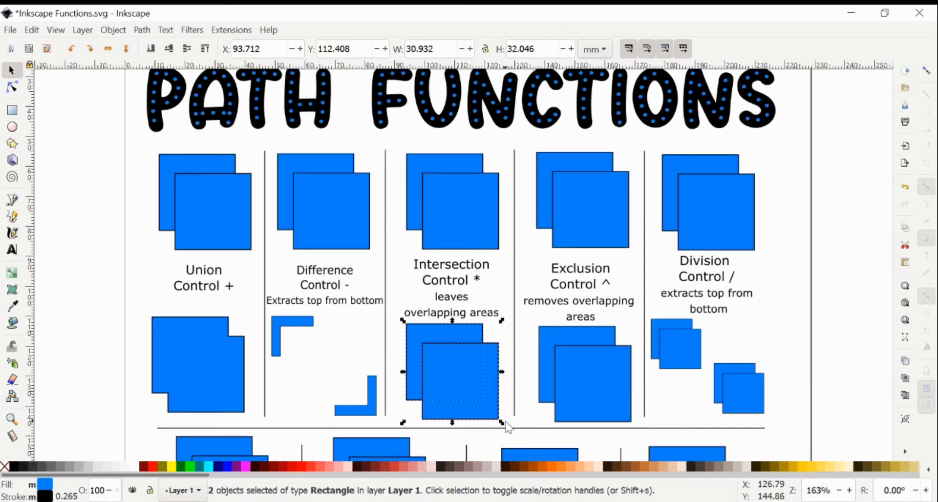
{"action": "mouse_move", "coordinate": [413, 377]}
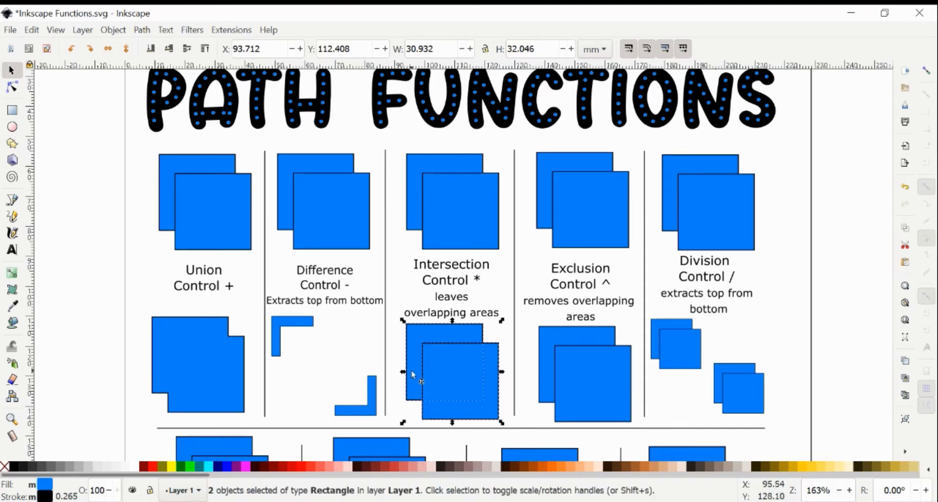
{"action": "mouse_move", "coordinate": [434, 352]}
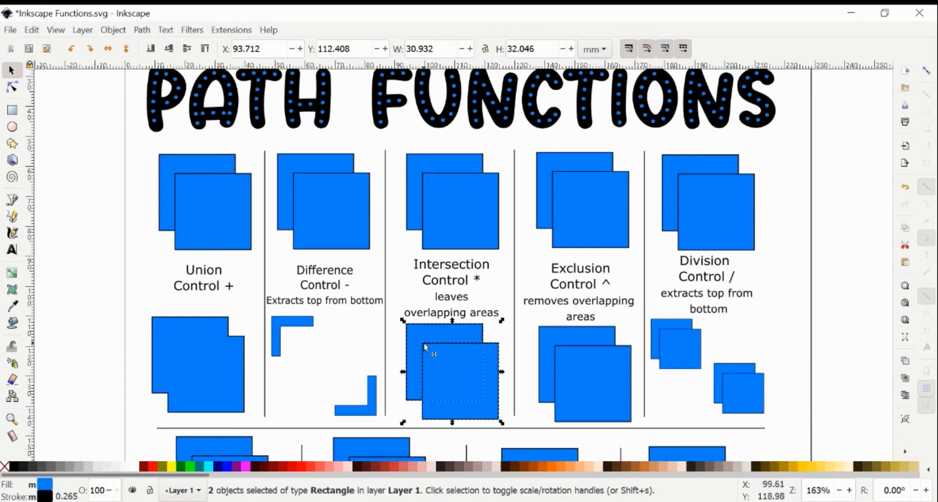
{"action": "left_click", "coordinate": [142, 29]}
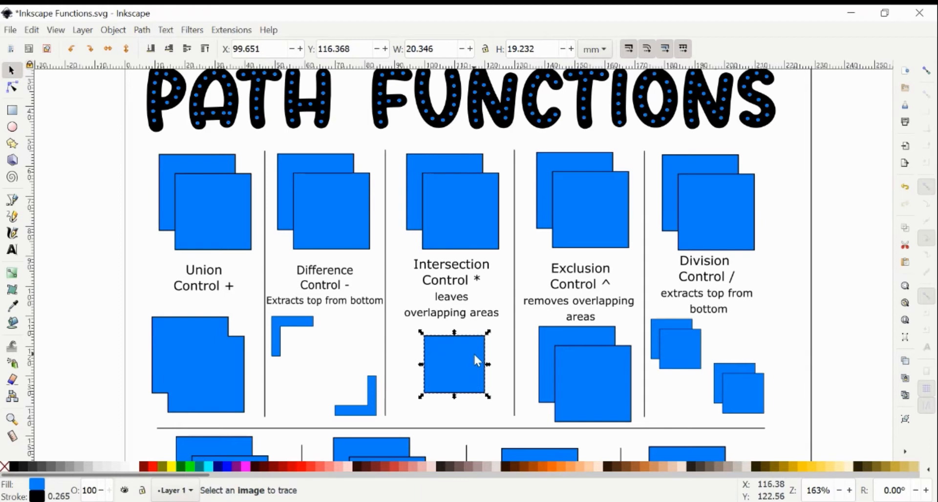
{"action": "mouse_move", "coordinate": [595, 292]}
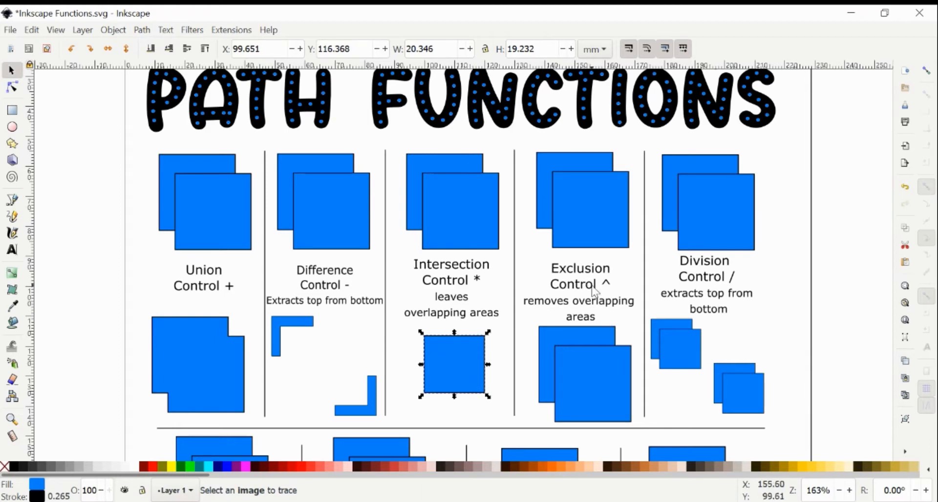
Select the two lower Exclusion squares and apply Path > Exclusion to hollow the overlap.
{"action": "left_click_drag", "start_coordinate": [592, 294], "coordinate": [637, 427]}
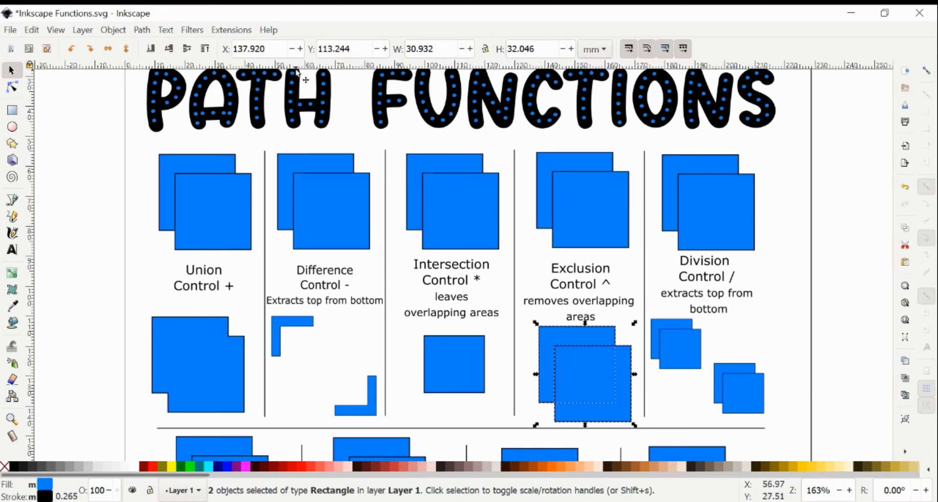
{"action": "left_click", "coordinate": [141, 30]}
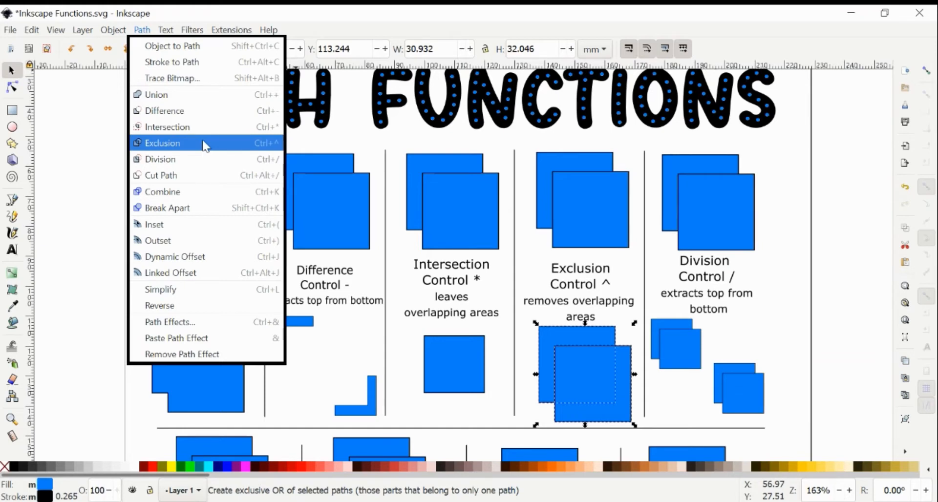
{"action": "left_click", "coordinate": [162, 143]}
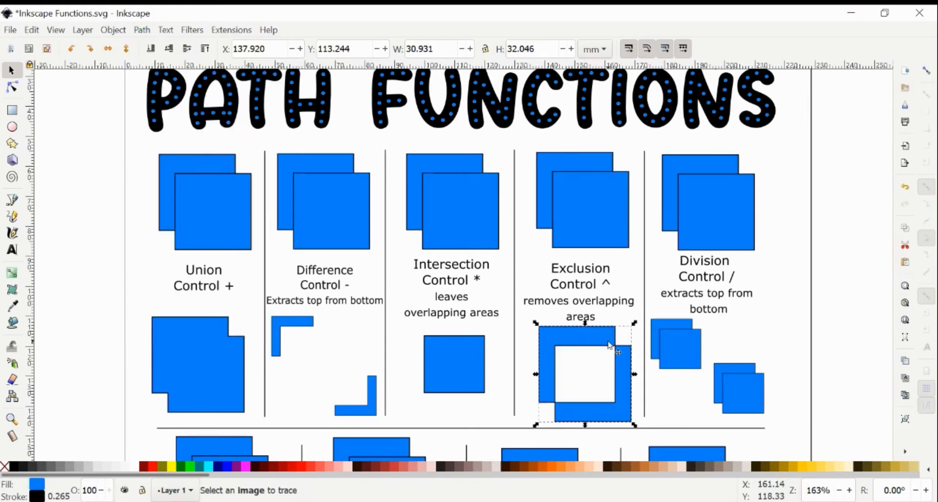
{"action": "mouse_move", "coordinate": [590, 332]}
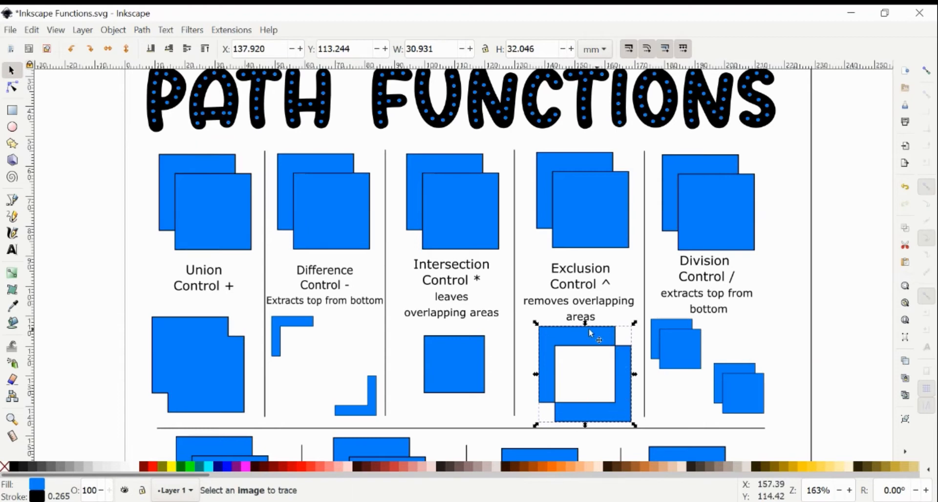
{"action": "mouse_move", "coordinate": [637, 397]}
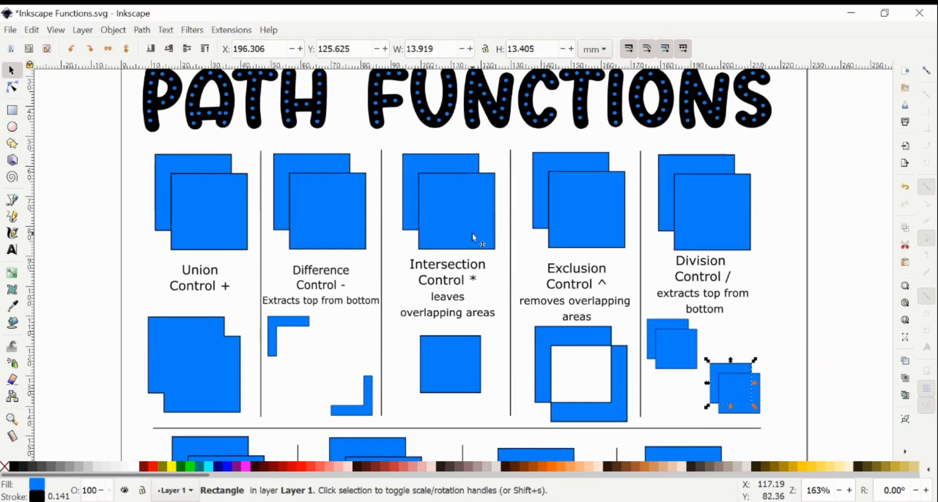
Divide the upper-left Division square pair and select the resulting square piece.
{"action": "left_click", "coordinate": [661, 357]}
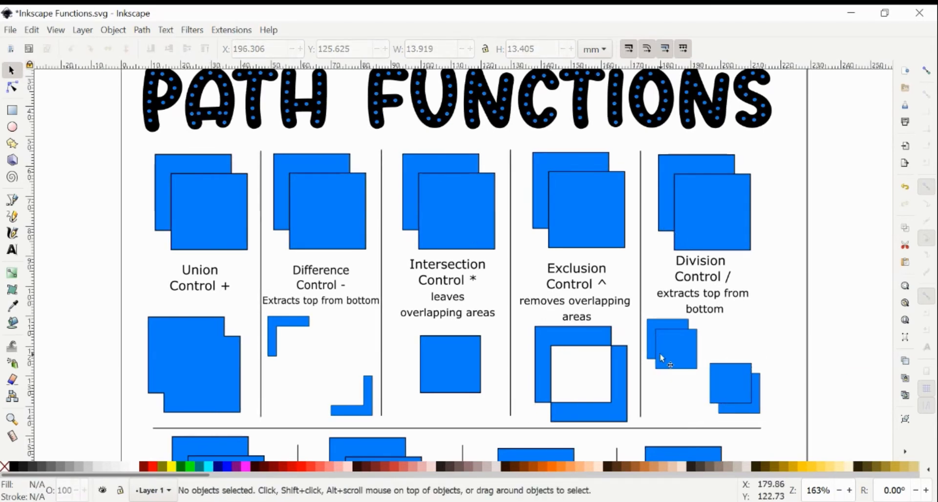
{"action": "mouse_move", "coordinate": [703, 326]}
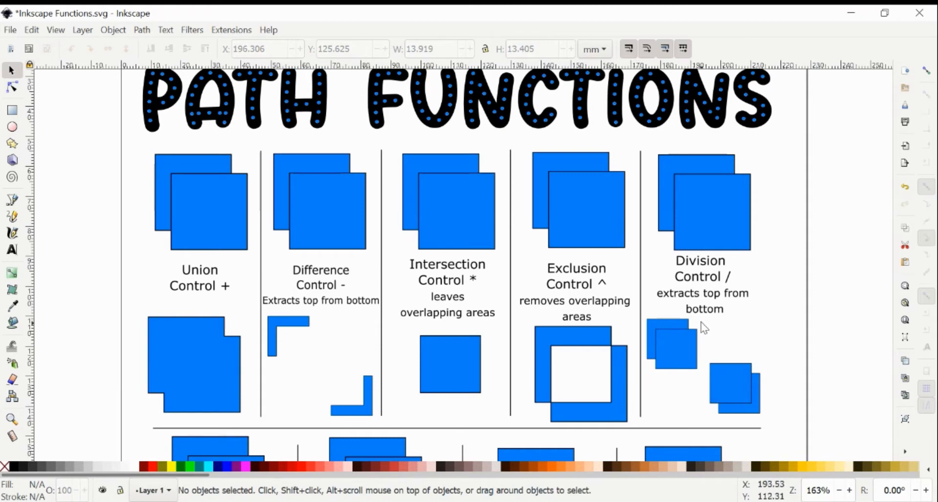
{"action": "mouse_move", "coordinate": [652, 320]}
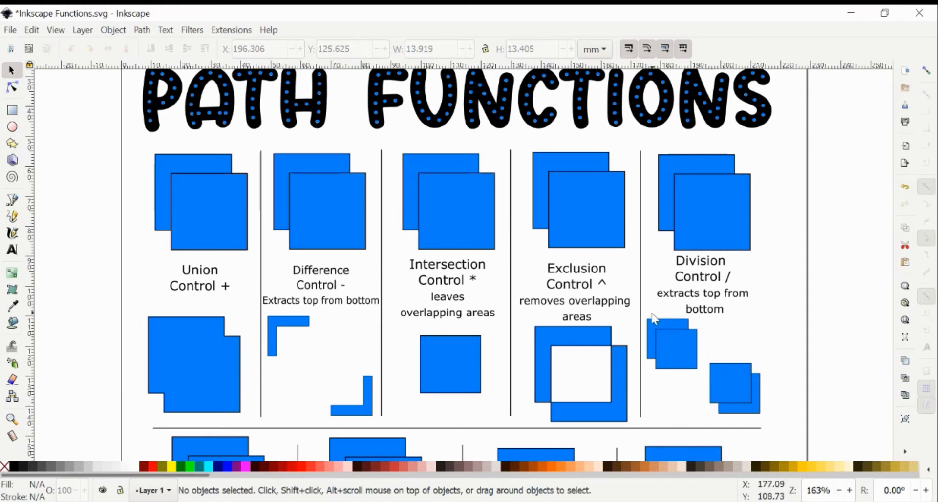
{"action": "left_click", "coordinate": [733, 385]}
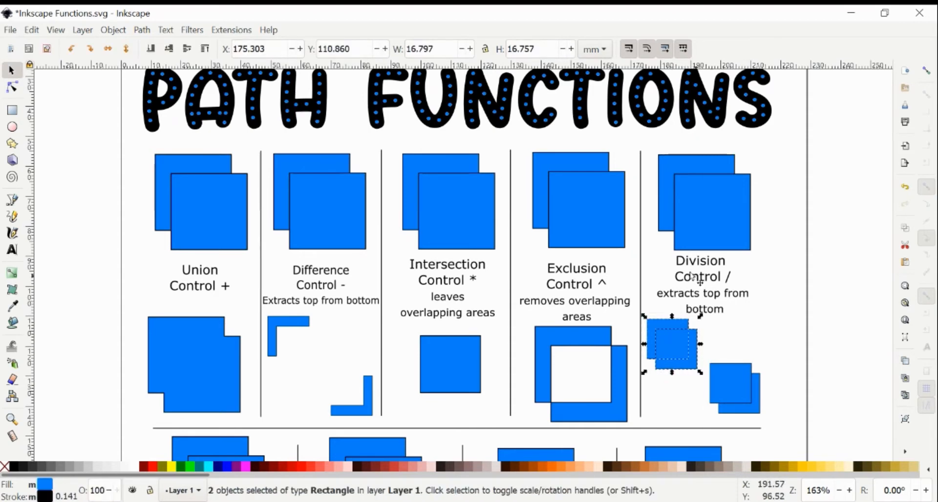
{"action": "mouse_move", "coordinate": [700, 318]}
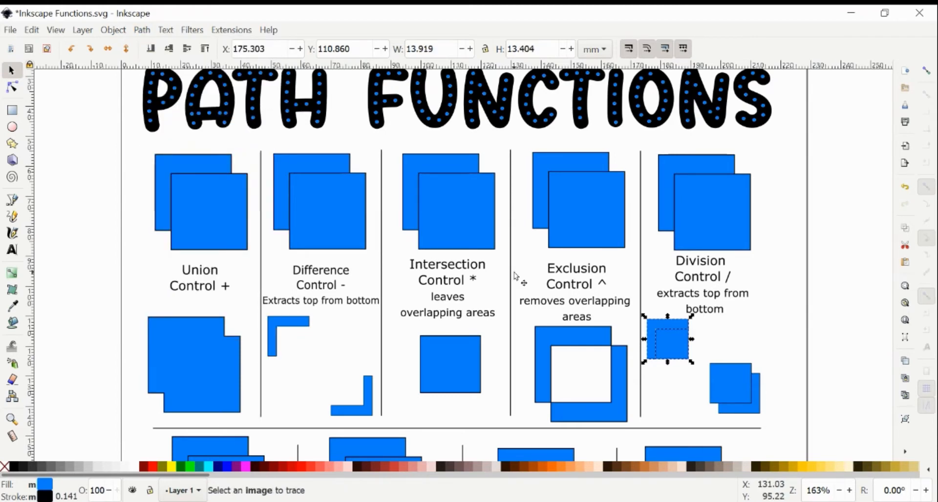
{"action": "mouse_move", "coordinate": [676, 246]}
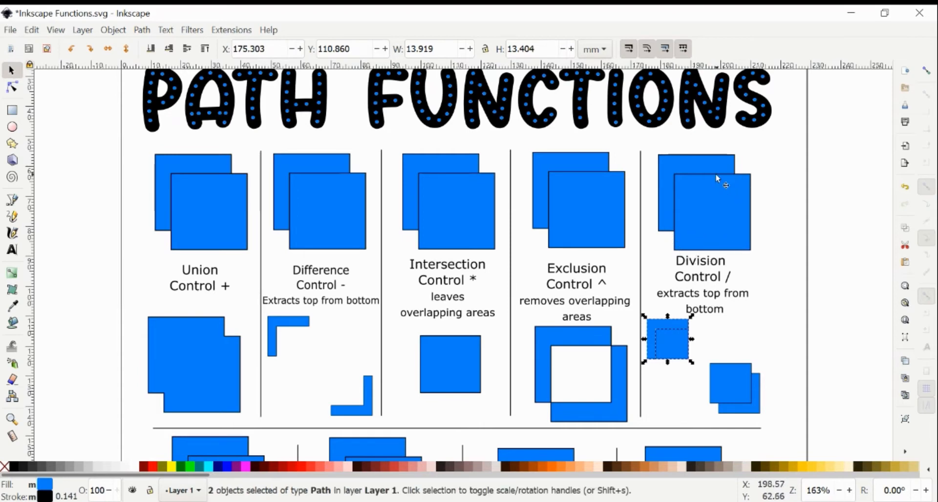
{"action": "mouse_move", "coordinate": [669, 170]}
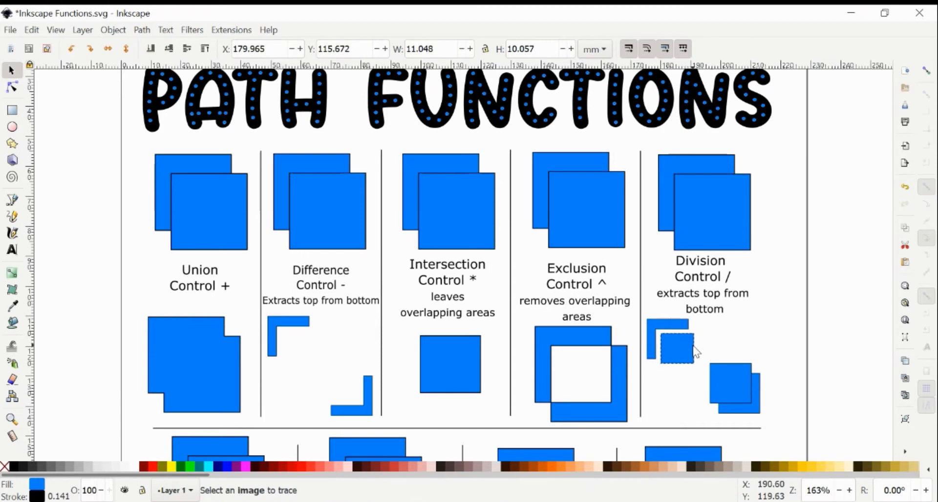
{"action": "left_click", "coordinate": [675, 345]}
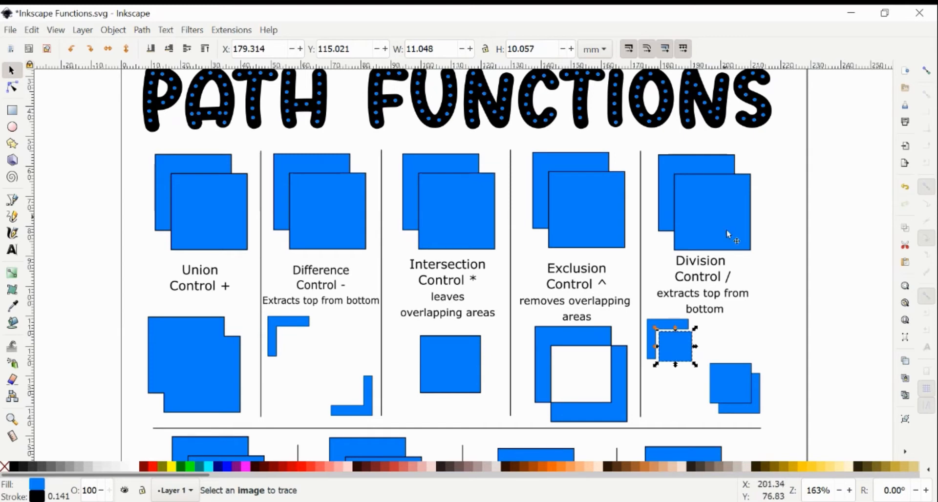
{"action": "left_click", "coordinate": [771, 353]}
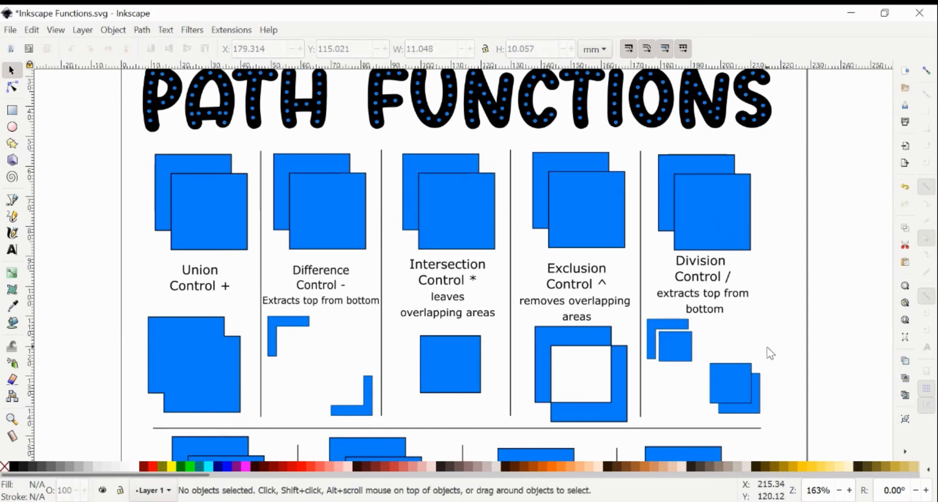
Select the lower-right Division pair's square piece and drag it off the L-shaped remnant.
{"action": "left_click", "coordinate": [735, 388]}
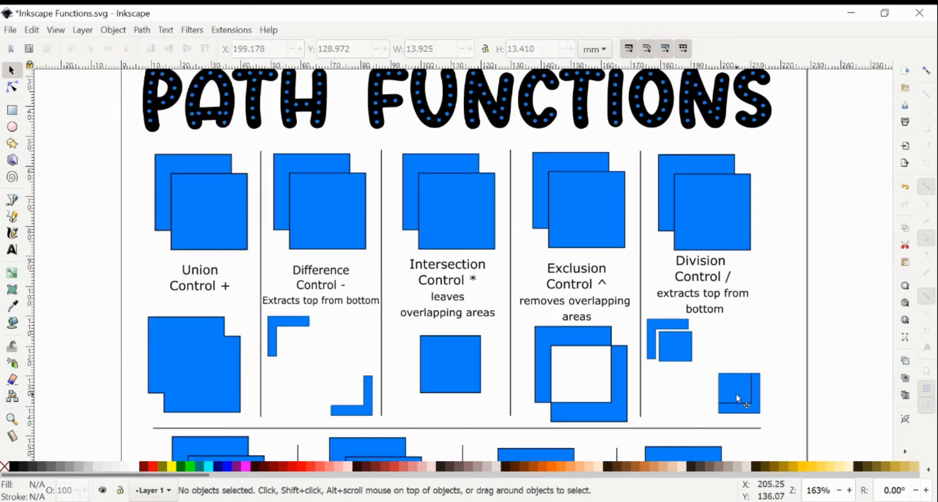
{"action": "left_click", "coordinate": [739, 394]}
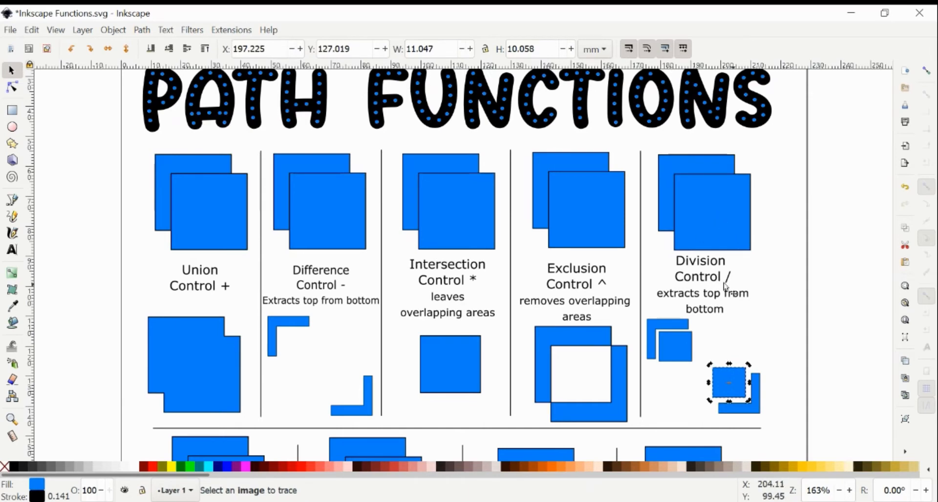
{"action": "mouse_move", "coordinate": [766, 440]}
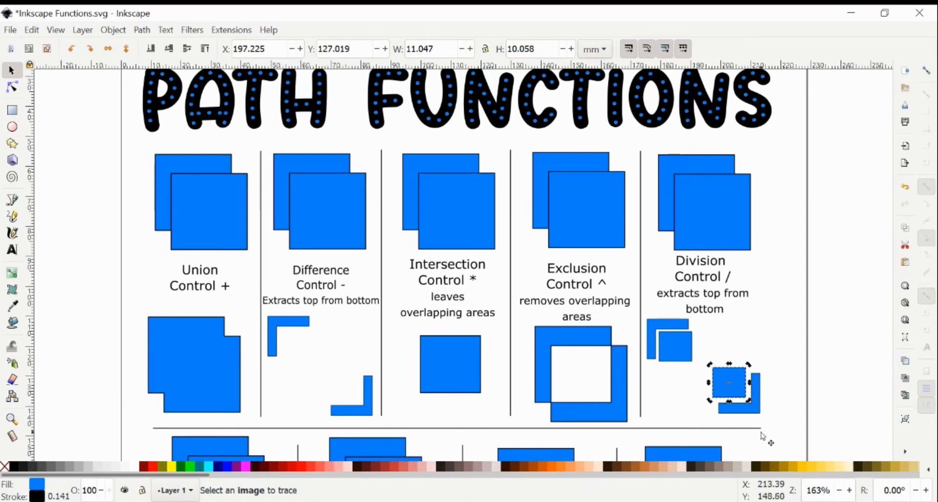
{"action": "mouse_move", "coordinate": [742, 392]}
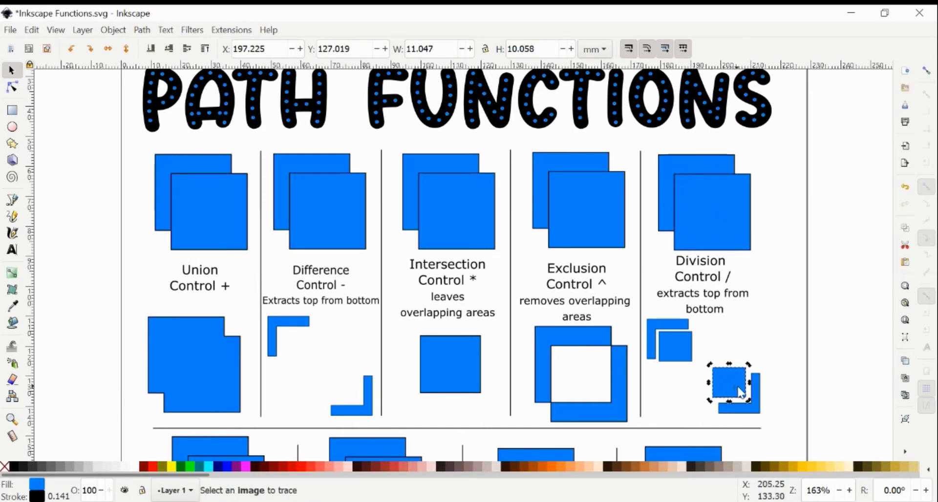
{"action": "left_click_drag", "start_coordinate": [728, 388], "coordinate": [736, 391]}
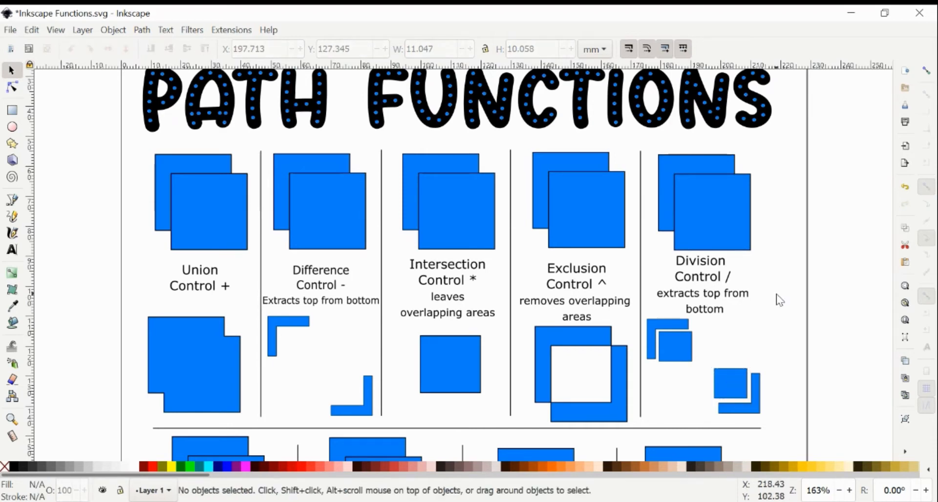
{"action": "scroll", "scroll_direction": "down", "scroll_amount": 3}
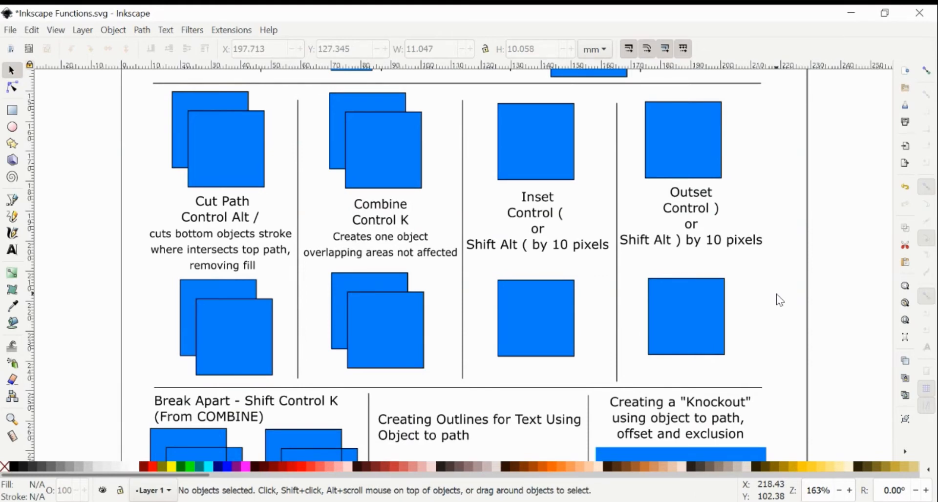
{"action": "mouse_move", "coordinate": [333, 141]}
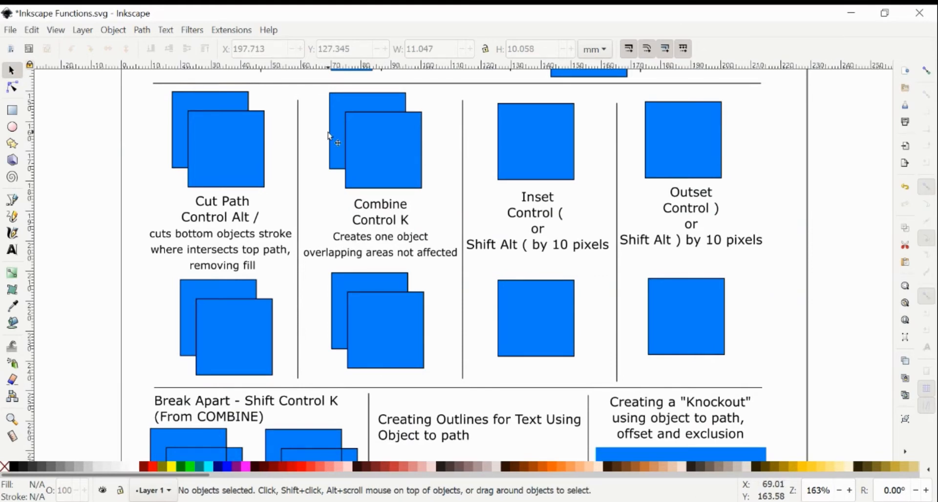
{"action": "mouse_move", "coordinate": [137, 275]}
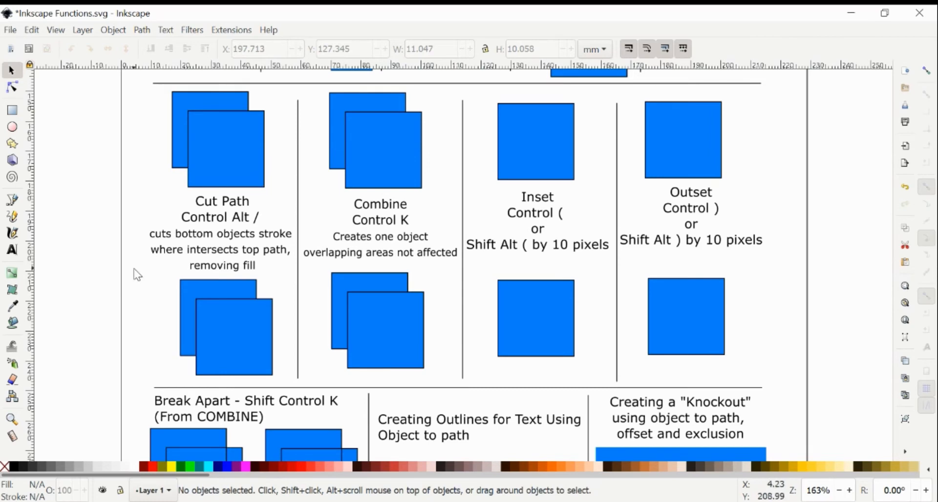
{"action": "mouse_move", "coordinate": [189, 302]}
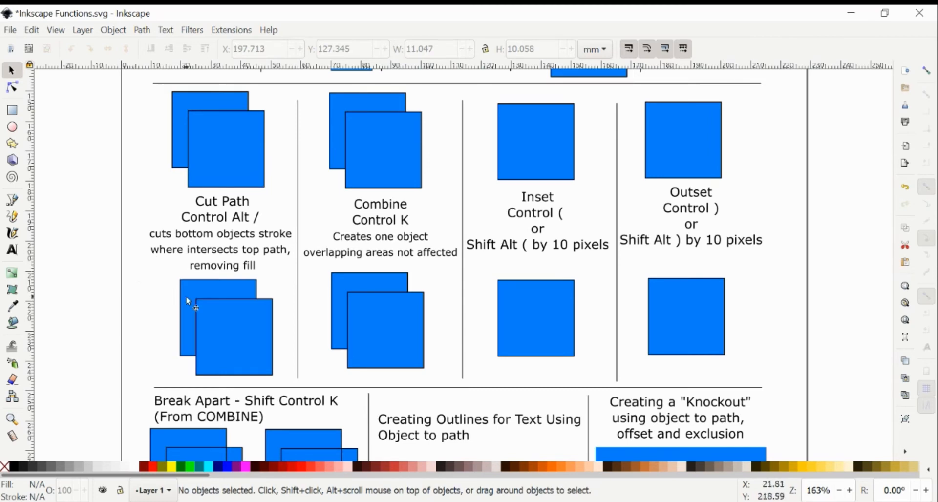
{"action": "scroll", "scroll_direction": "down", "scroll_amount": 3}
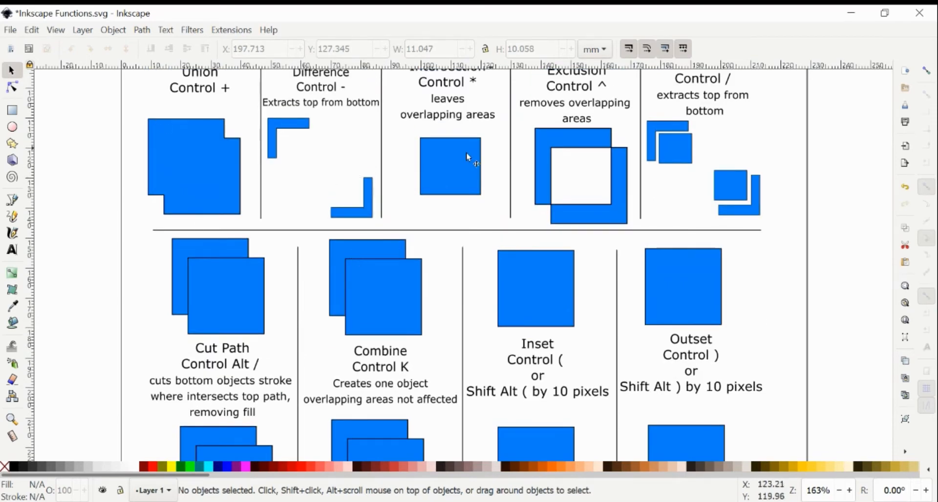
{"action": "scroll", "scroll_direction": "down", "scroll_amount": 3}
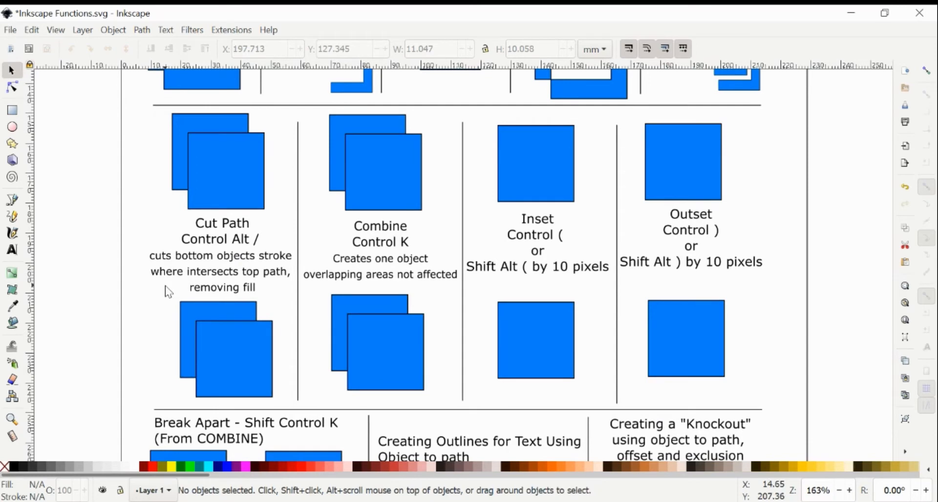
{"action": "mouse_move", "coordinate": [250, 270]}
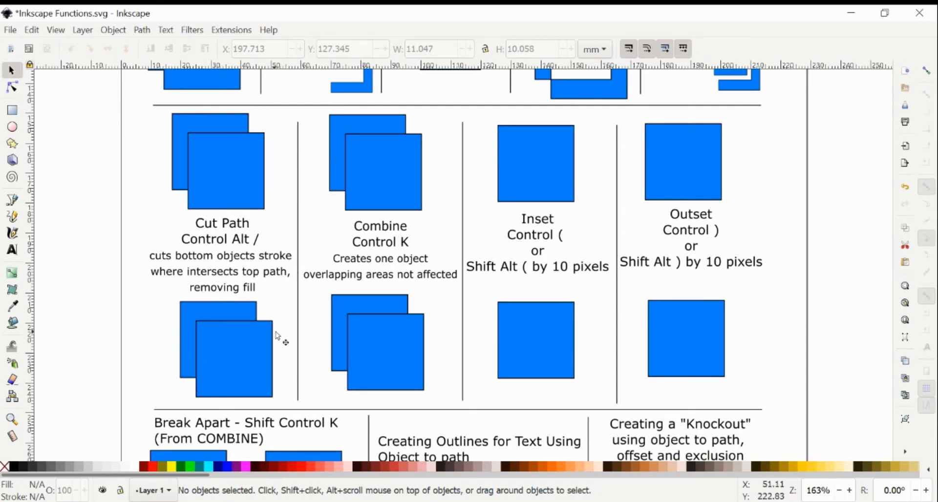
{"action": "mouse_move", "coordinate": [259, 336]}
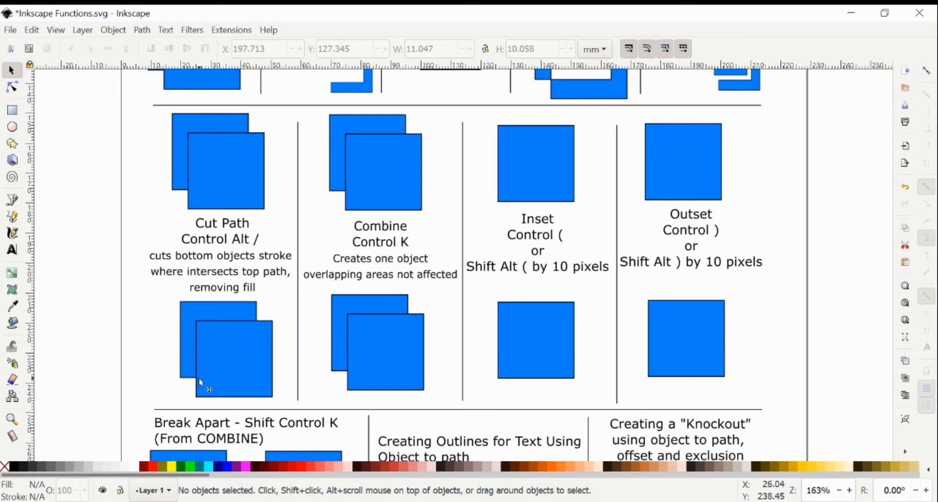
{"action": "mouse_move", "coordinate": [260, 315]}
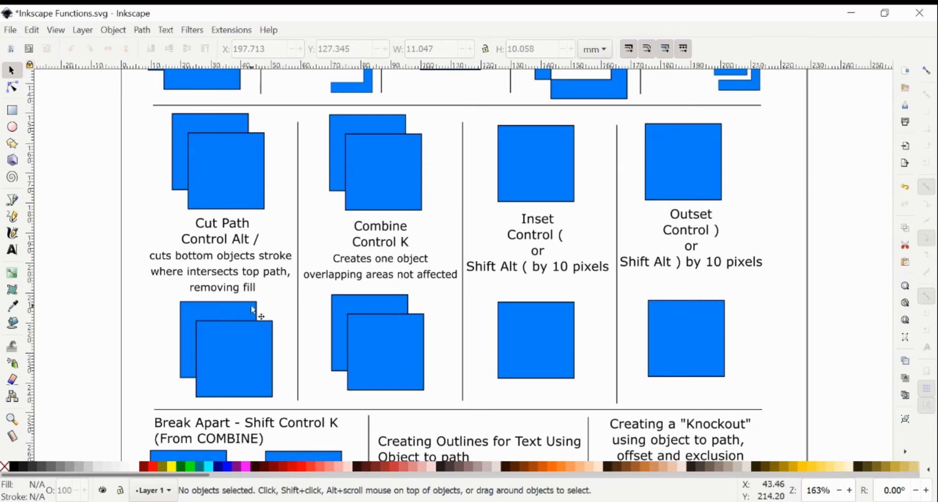
{"action": "mouse_move", "coordinate": [227, 315]}
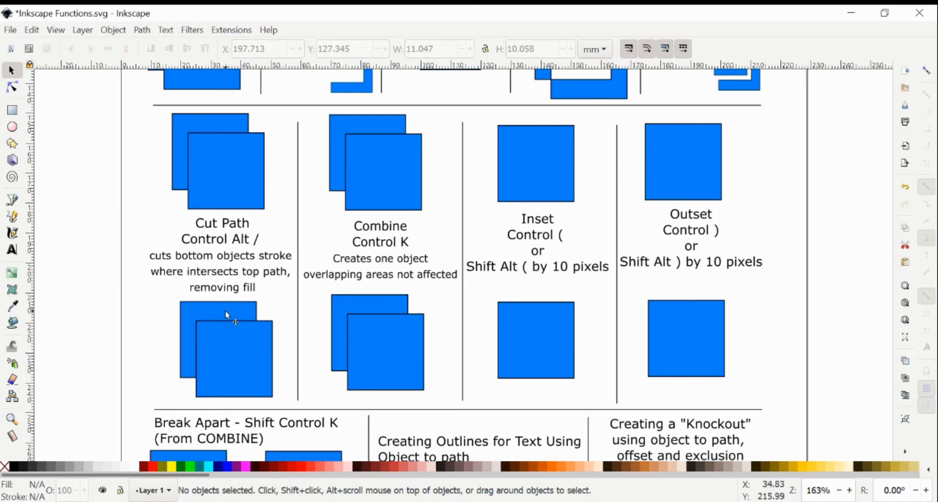
Apply Path > Cut Path to the lower Cut Path squares and drag one piece aside.
{"action": "left_click", "coordinate": [226, 353]}
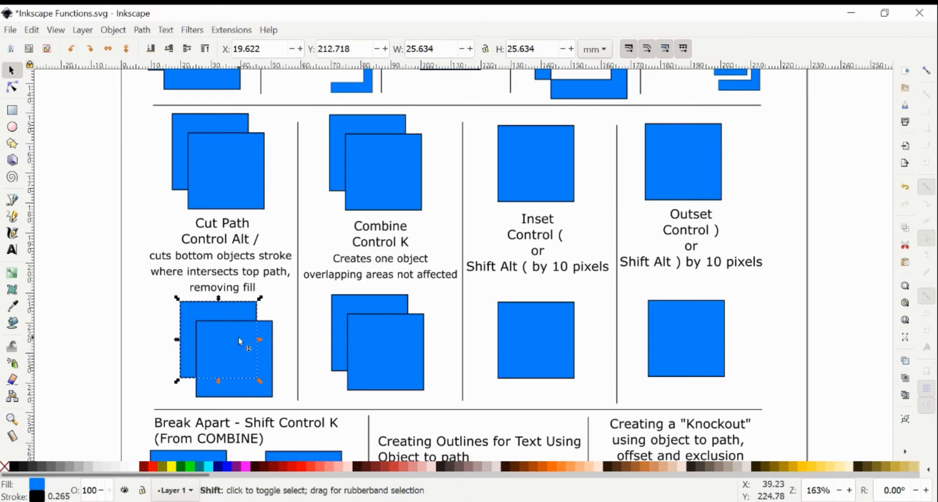
{"action": "left_click", "coordinate": [141, 29]}
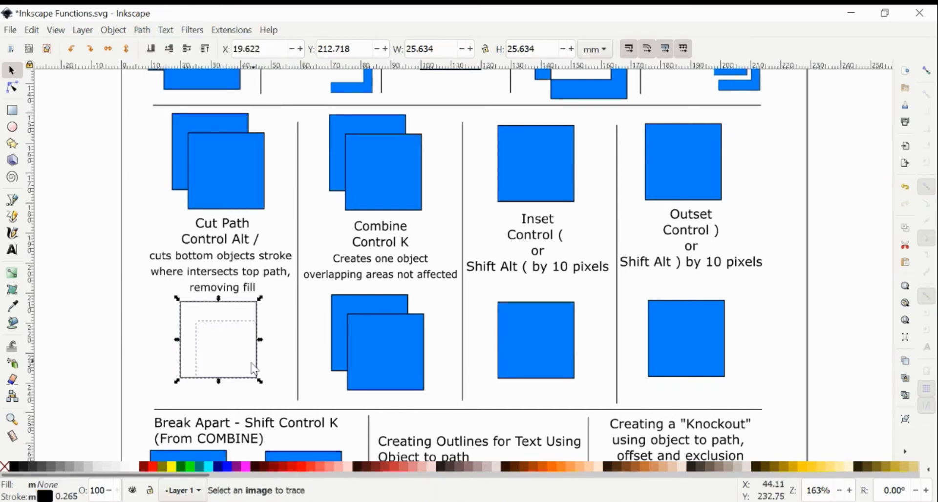
{"action": "mouse_move", "coordinate": [213, 376]}
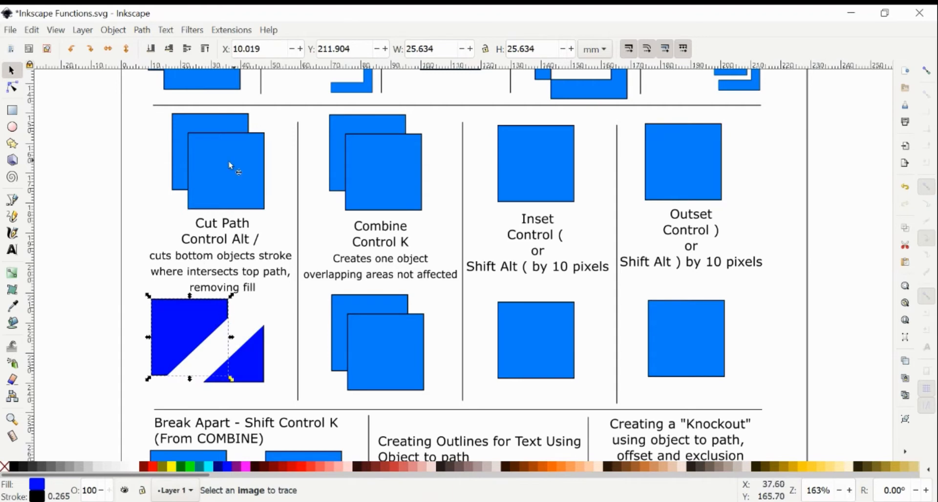
{"action": "mouse_move", "coordinate": [217, 359]}
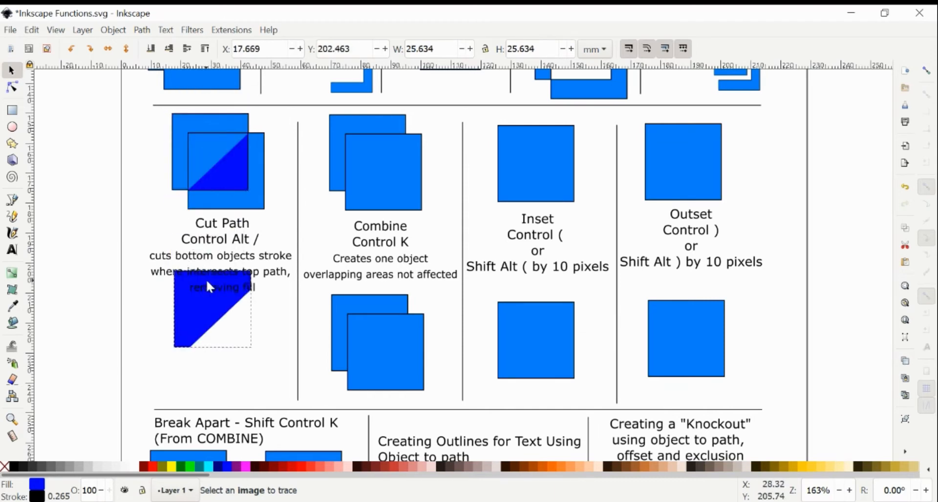
{"action": "left_click_drag", "start_coordinate": [210, 284], "coordinate": [180, 347]}
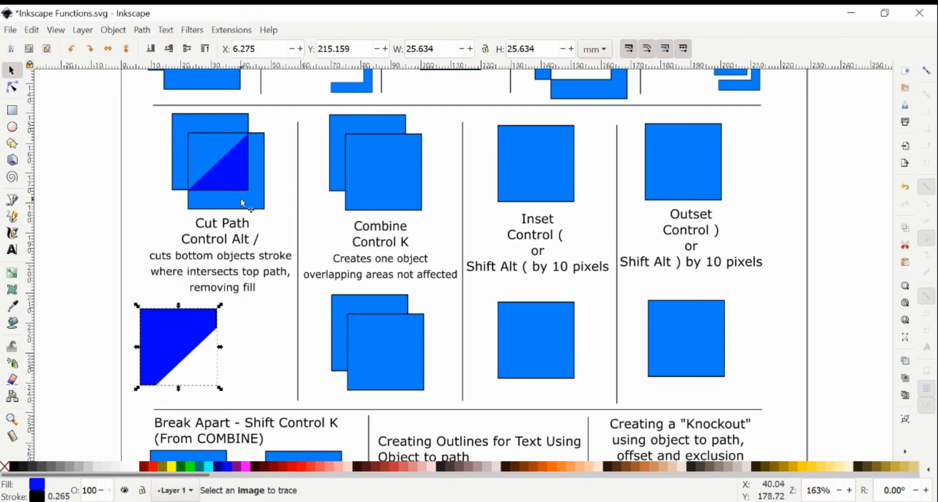
{"action": "mouse_move", "coordinate": [263, 132]}
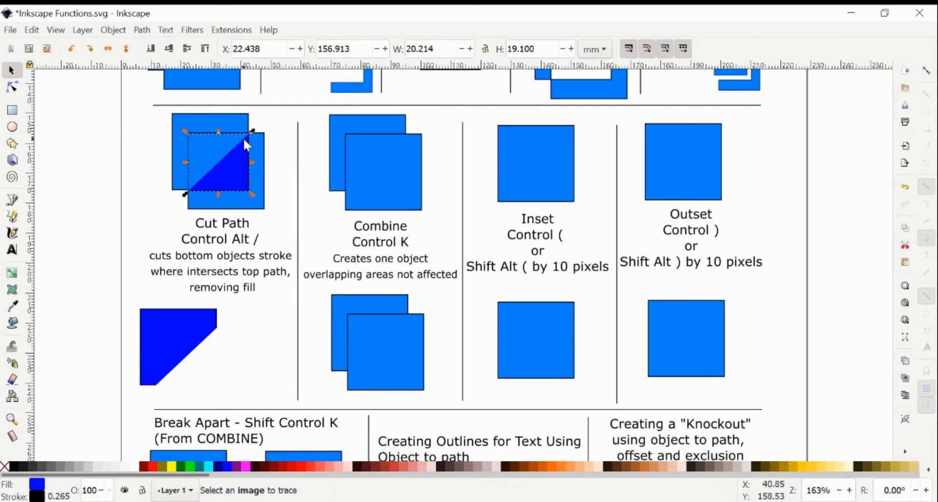
{"action": "mouse_move", "coordinate": [190, 196]}
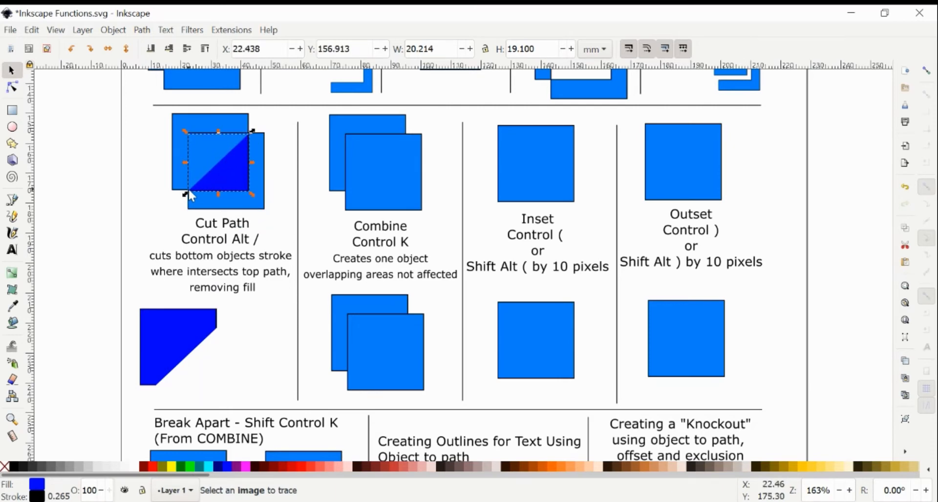
{"action": "mouse_move", "coordinate": [200, 215]}
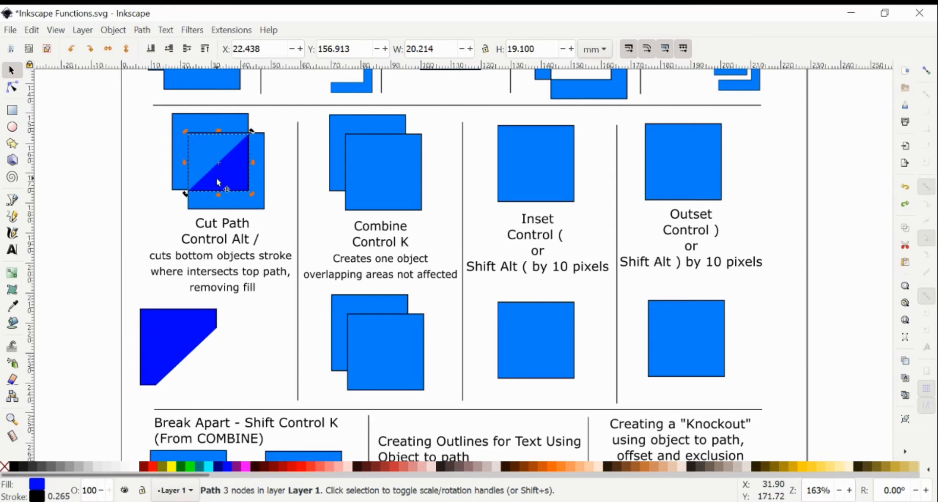
Combine the two lower Combine squares, nudge the shape, then move it back into place.
{"action": "scroll", "scroll_direction": "down", "scroll_amount": 3}
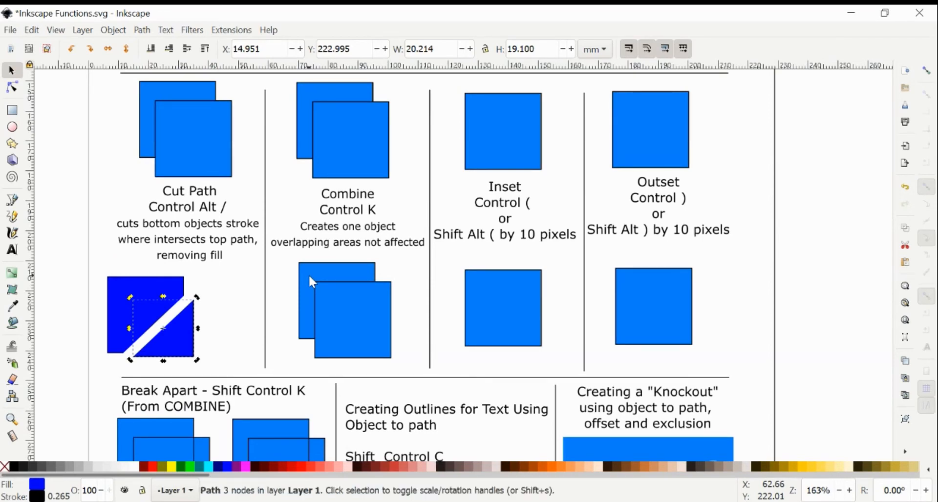
{"action": "left_click_drag", "start_coordinate": [304, 294], "coordinate": [404, 368]}
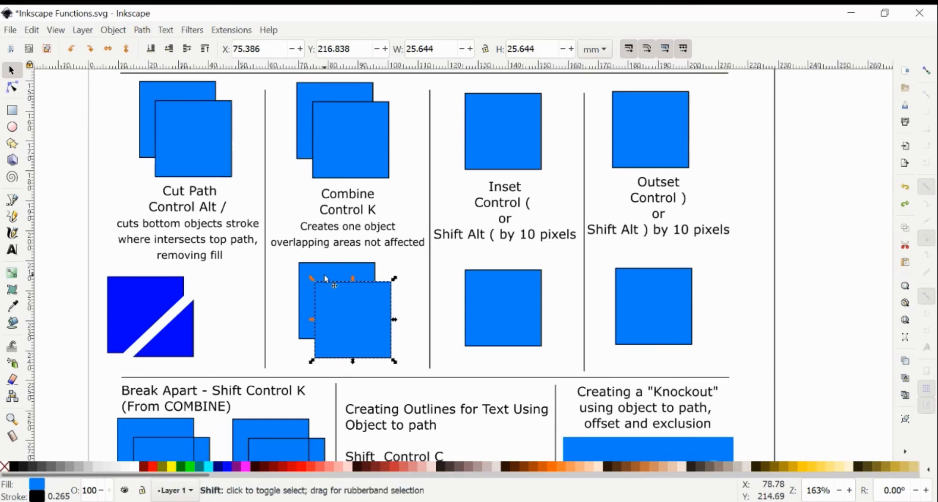
{"action": "left_click", "coordinate": [141, 29]}
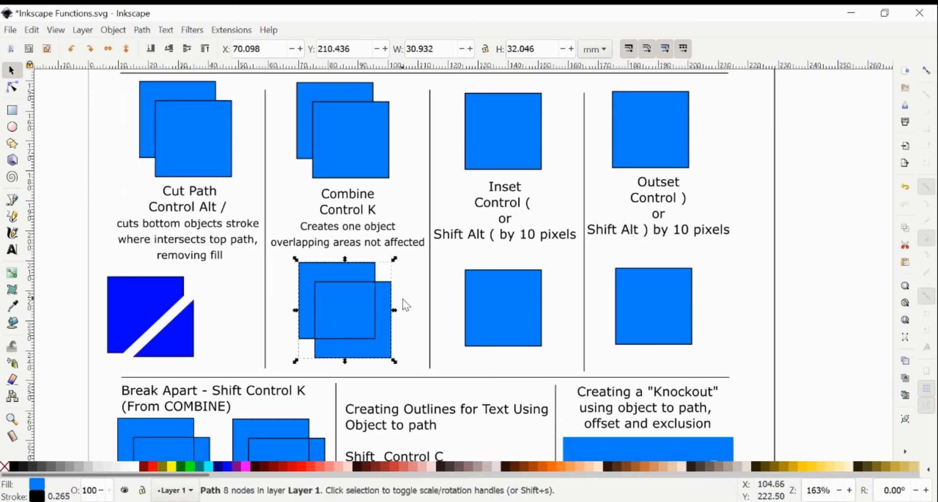
{"action": "left_click_drag", "start_coordinate": [395, 305], "coordinate": [362, 312]}
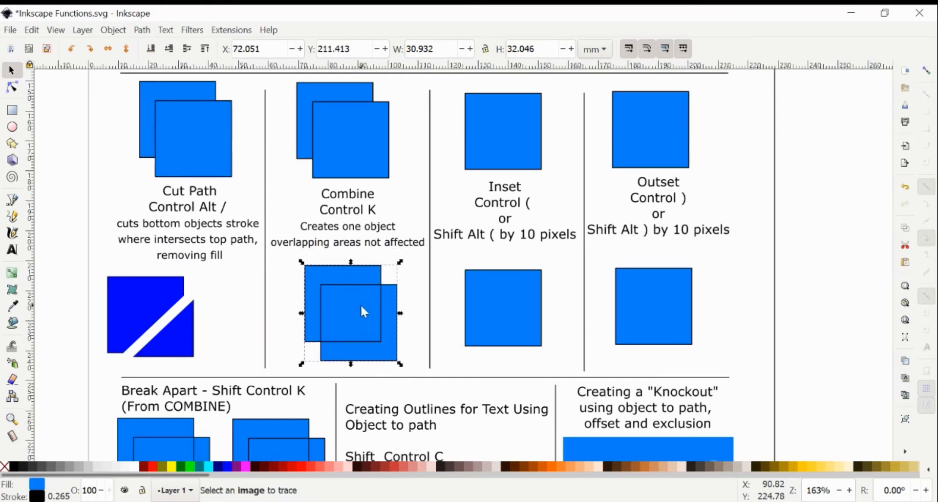
{"action": "mouse_move", "coordinate": [381, 284]}
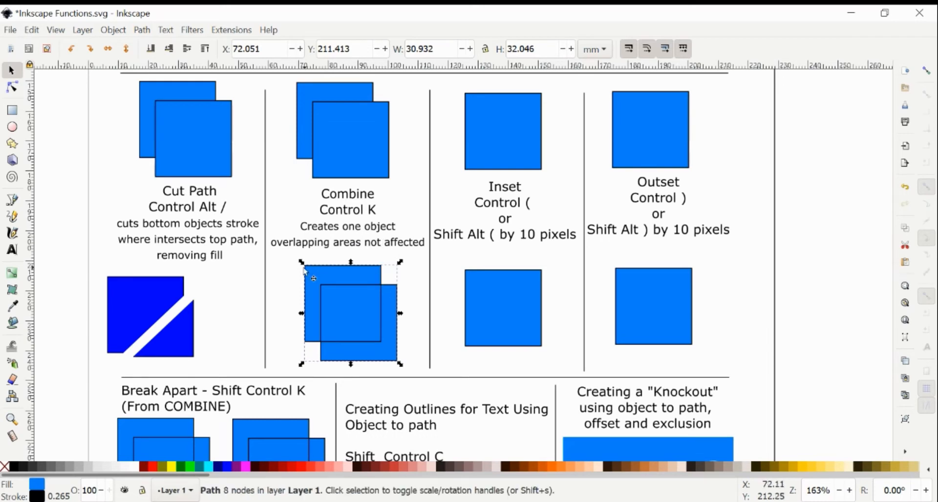
{"action": "mouse_move", "coordinate": [401, 277]}
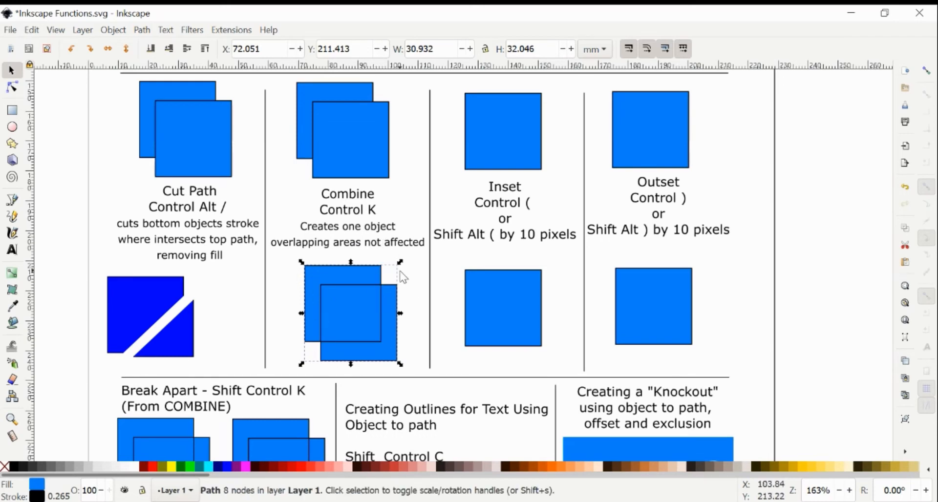
{"action": "left_click", "coordinate": [323, 284]}
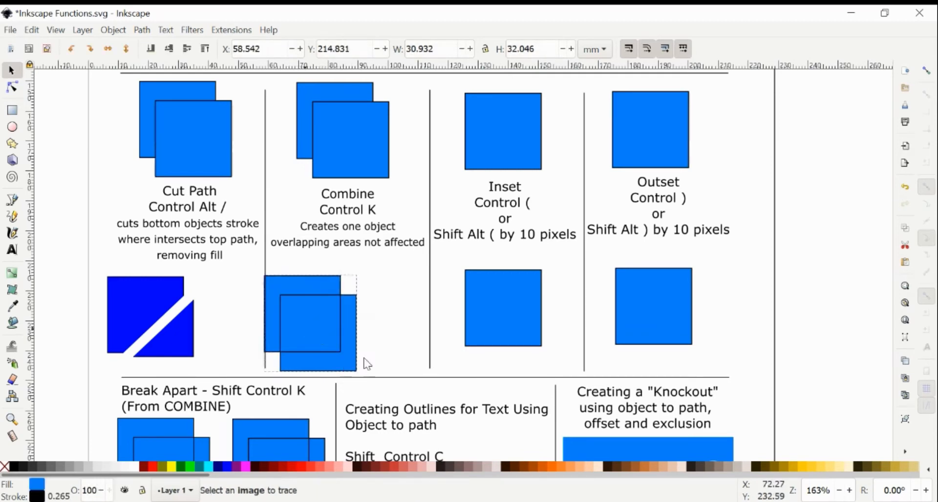
{"action": "left_click_drag", "start_coordinate": [367, 364], "coordinate": [344, 323]}
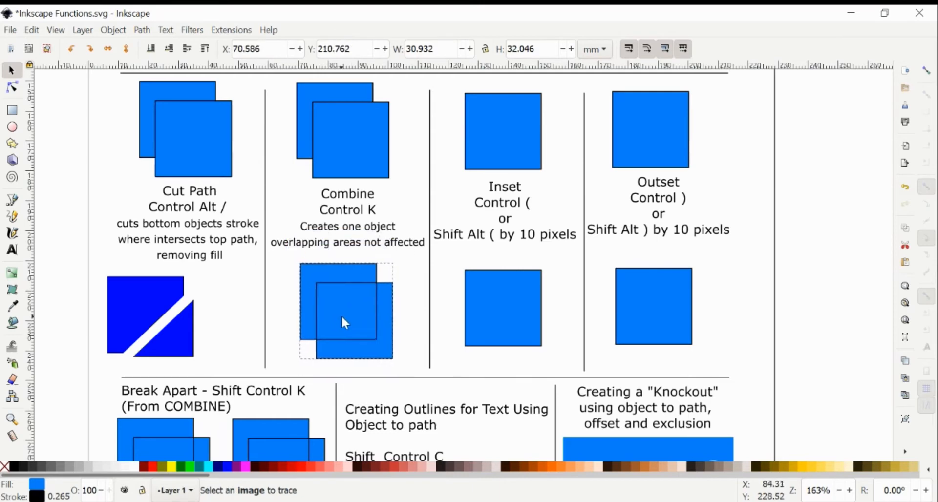
Scroll down to the Inset example and select its square, excluding the divider line.
{"action": "right_click", "coordinate": [344, 323]}
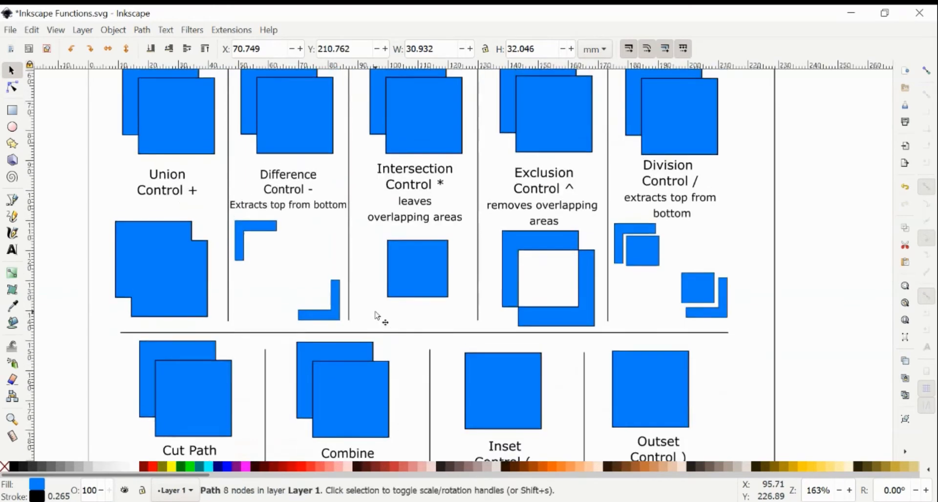
{"action": "scroll", "scroll_direction": "down", "scroll_amount": 3}
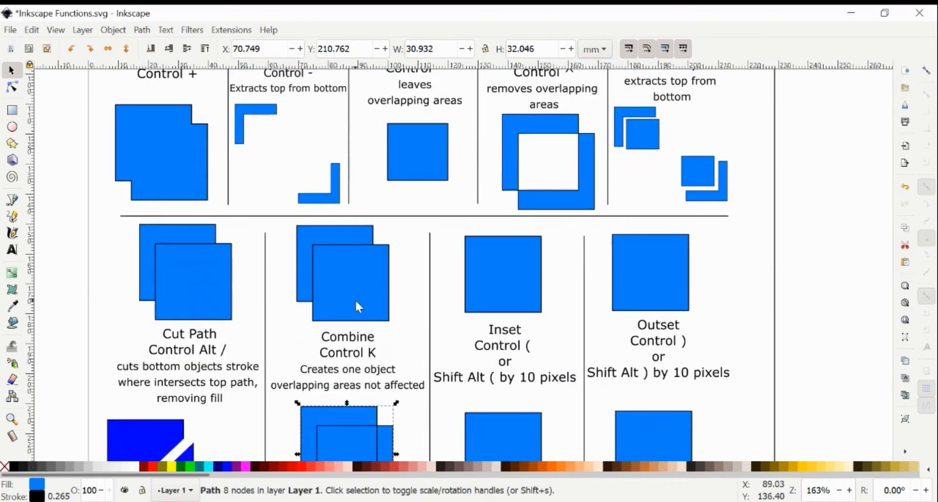
{"action": "scroll", "scroll_direction": "down", "scroll_amount": 3}
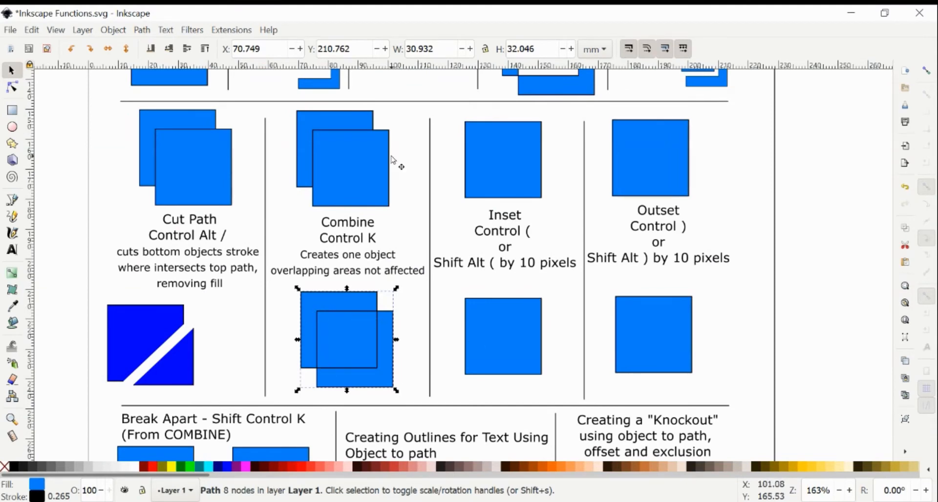
{"action": "left_click_drag", "start_coordinate": [281, 111], "coordinate": [398, 203]}
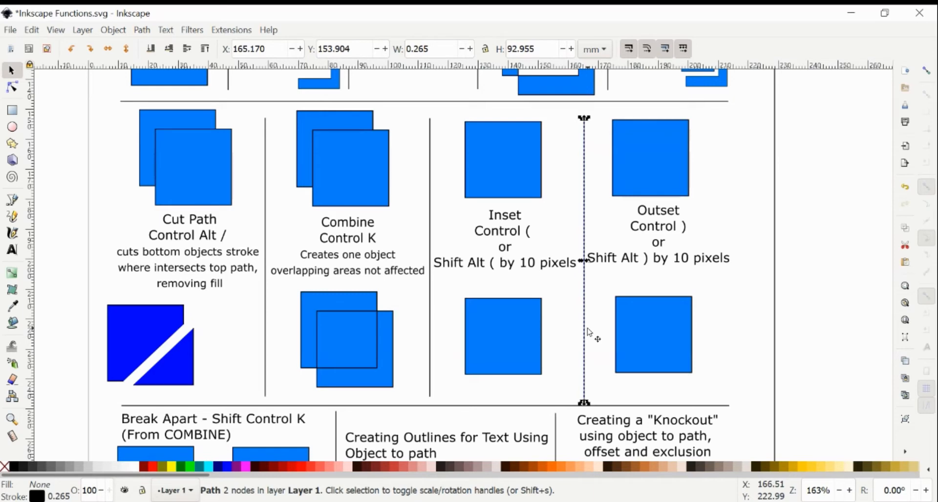
{"action": "left_click", "coordinate": [523, 302]}
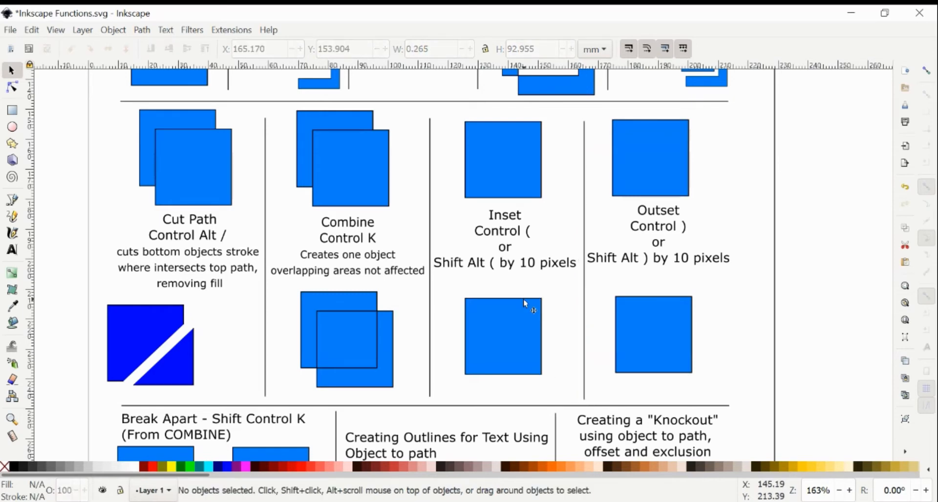
{"action": "left_click", "coordinate": [503, 337]}
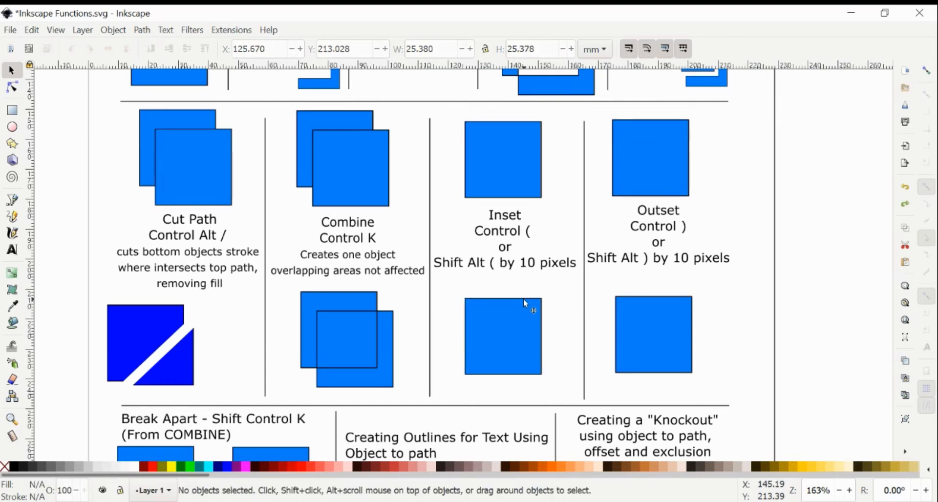
Make a shrunken inset copy of the Inset square and move it below the caption.
{"action": "left_click", "coordinate": [142, 30]}
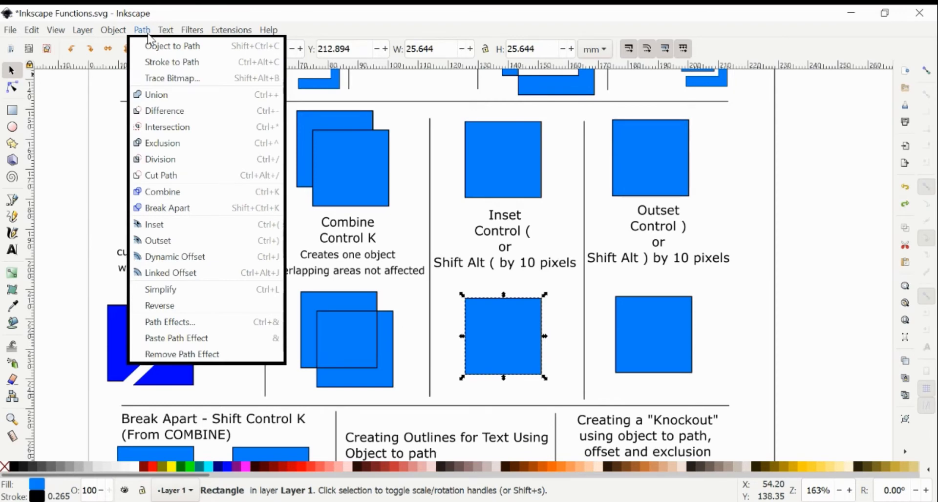
{"action": "left_click", "coordinate": [172, 78]}
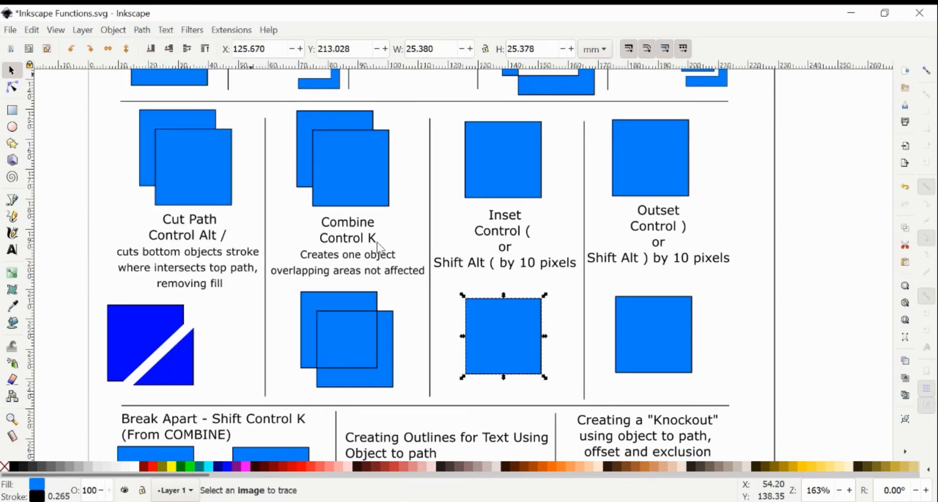
{"action": "mouse_move", "coordinate": [541, 192]}
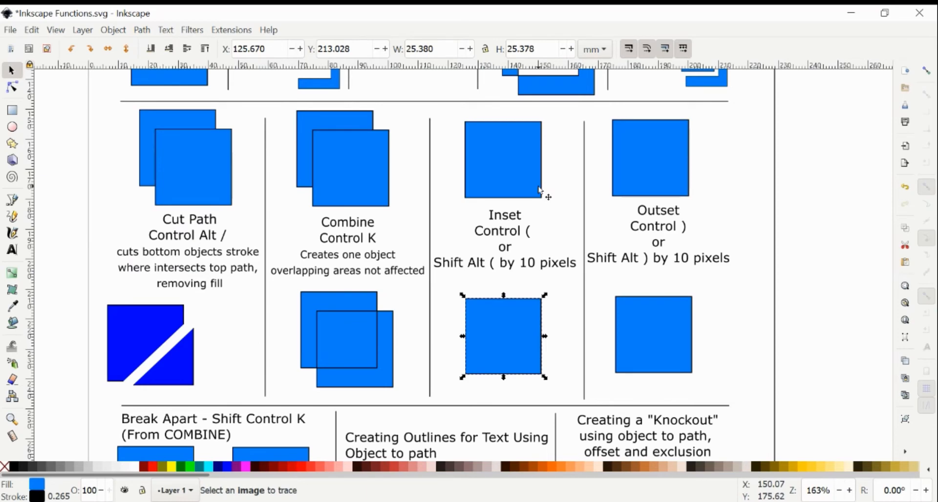
{"action": "left_click", "coordinate": [503, 335]}
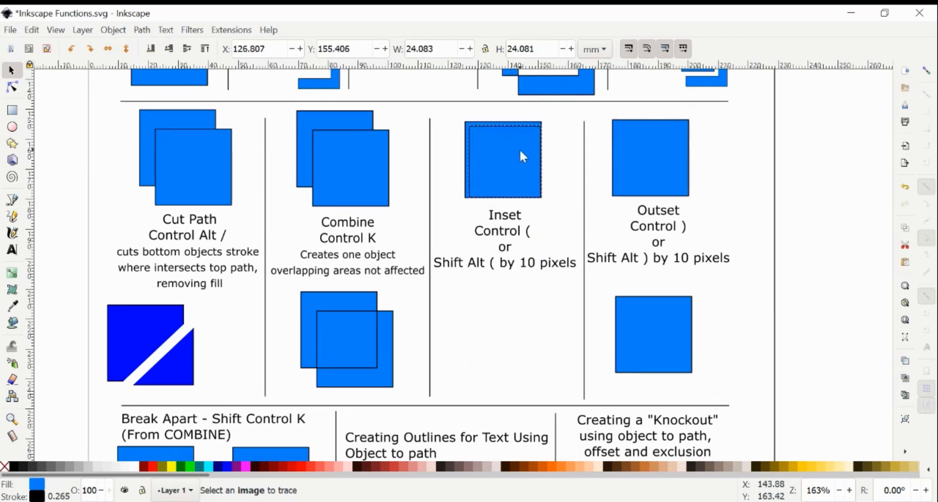
{"action": "left_click", "coordinate": [504, 160]}
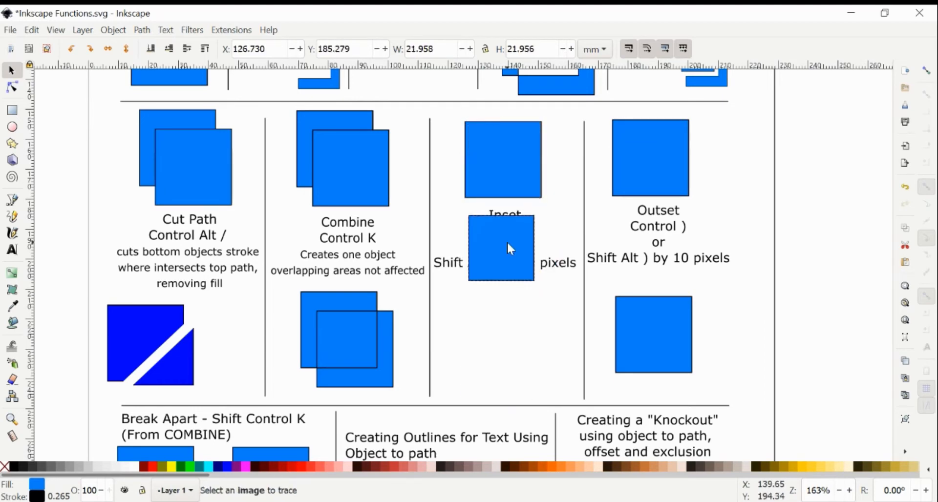
{"action": "left_click", "coordinate": [502, 158]}
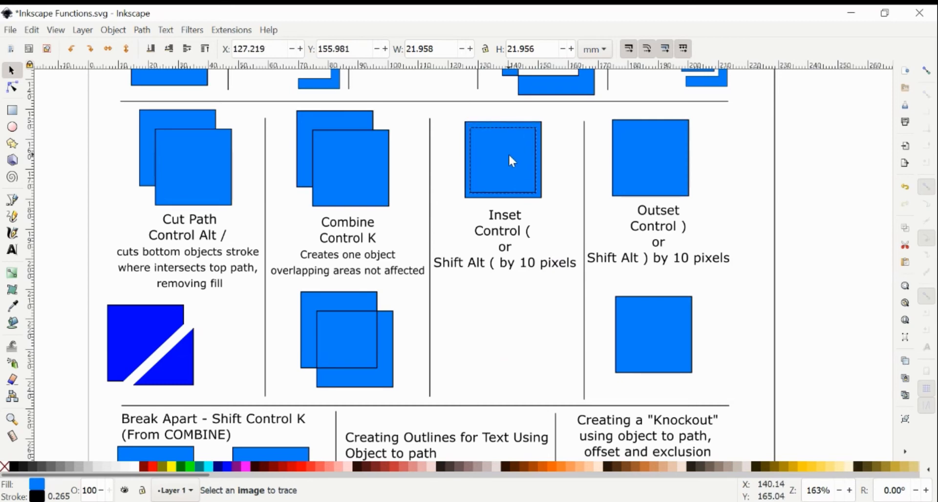
{"action": "left_click", "coordinate": [502, 159]}
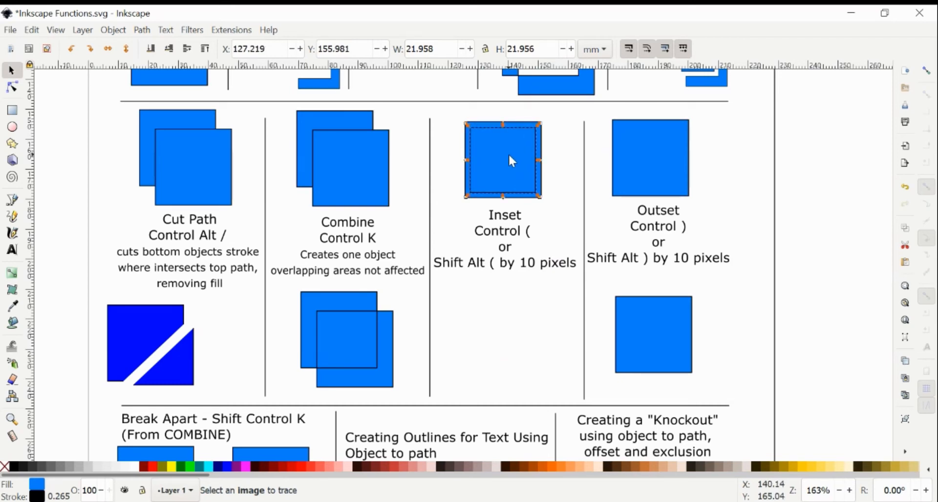
{"action": "mouse_move", "coordinate": [479, 266]}
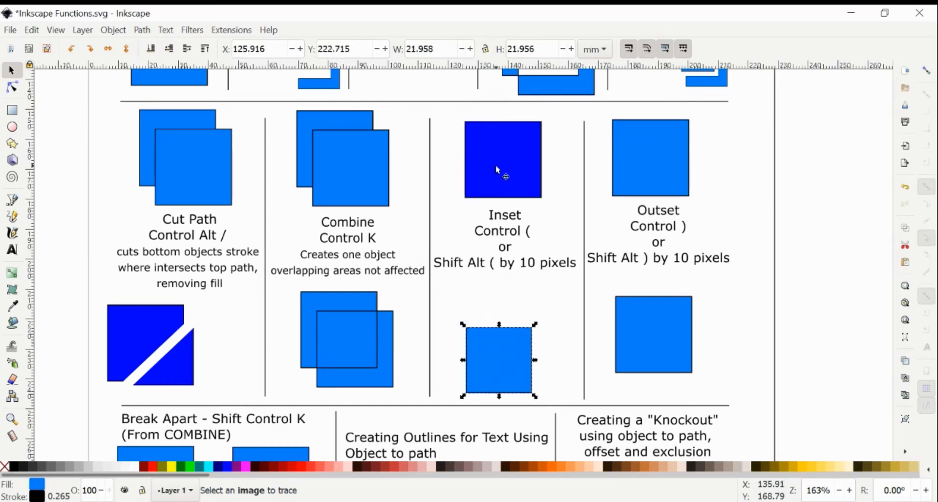
{"action": "left_click_drag", "start_coordinate": [500, 358], "coordinate": [499, 336]}
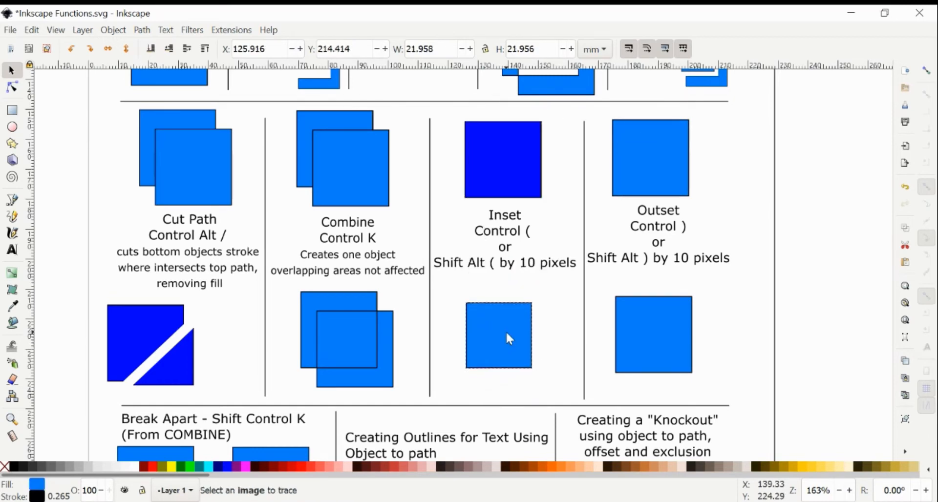
{"action": "left_click", "coordinate": [499, 336]}
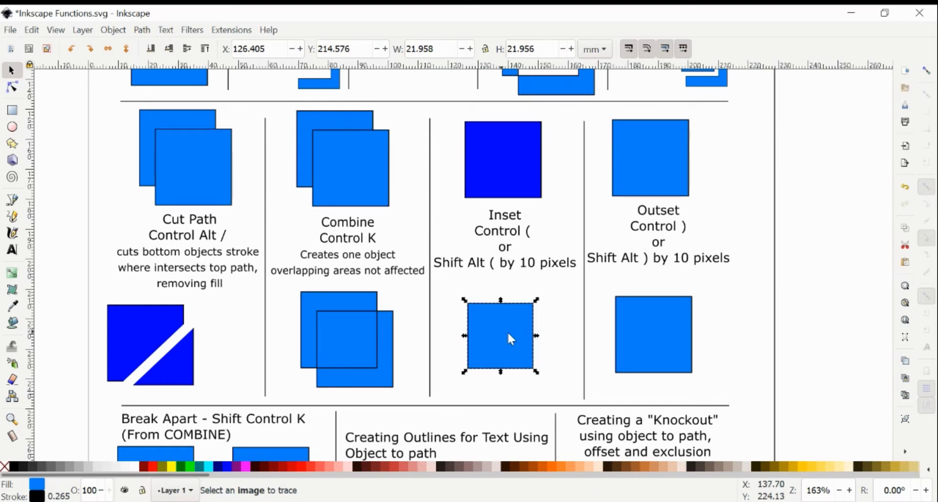
{"action": "mouse_move", "coordinate": [557, 175]}
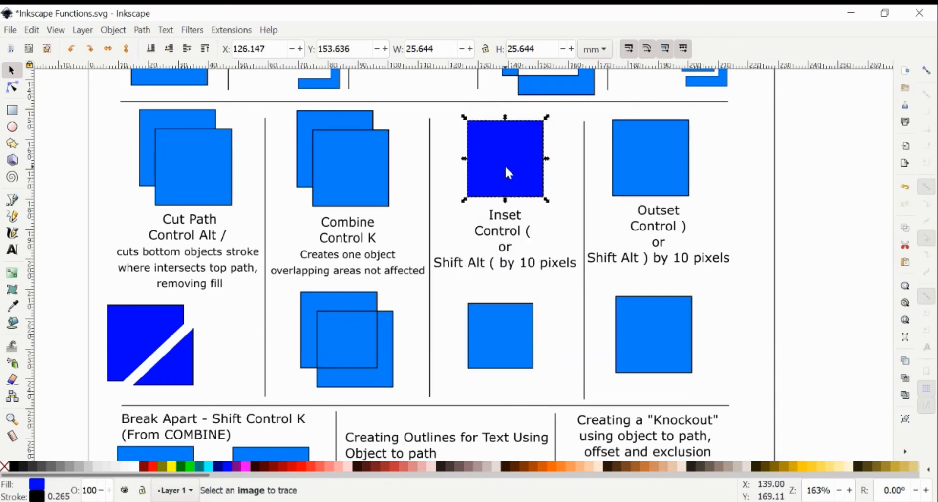
{"action": "mouse_move", "coordinate": [713, 224]}
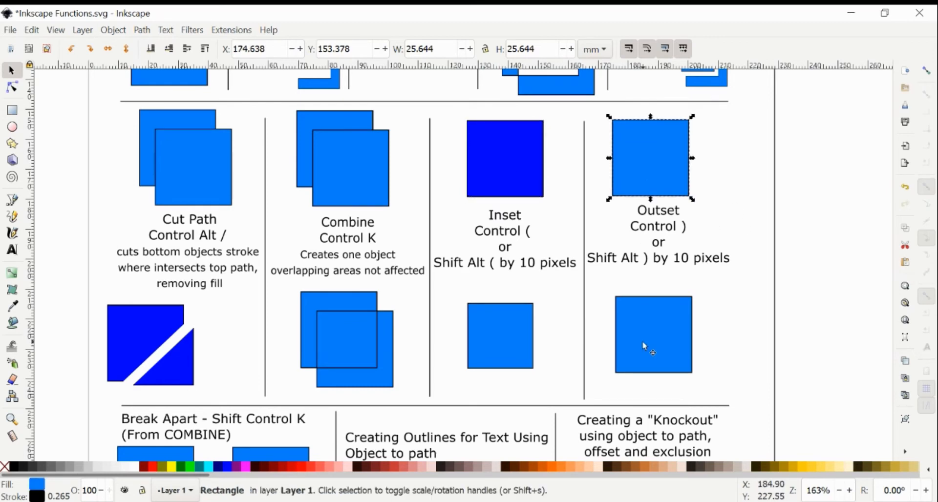
Outset the lower square under the Outset caption, color it dark blue, then select the top square.
{"action": "left_click", "coordinate": [142, 30]}
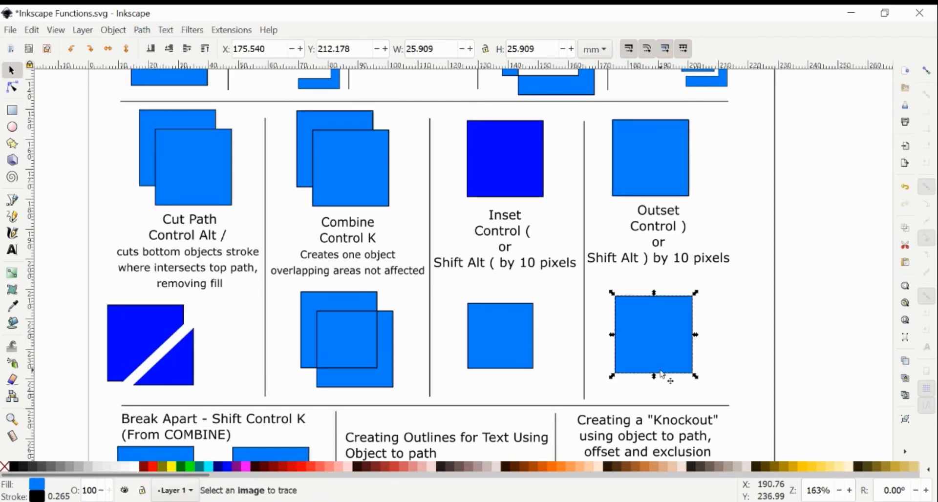
{"action": "mouse_move", "coordinate": [856, 256]}
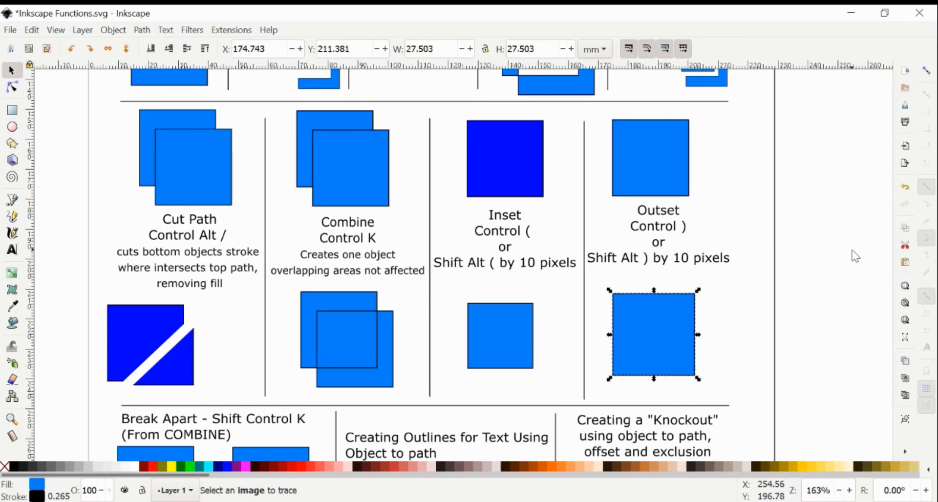
{"action": "mouse_move", "coordinate": [670, 222]}
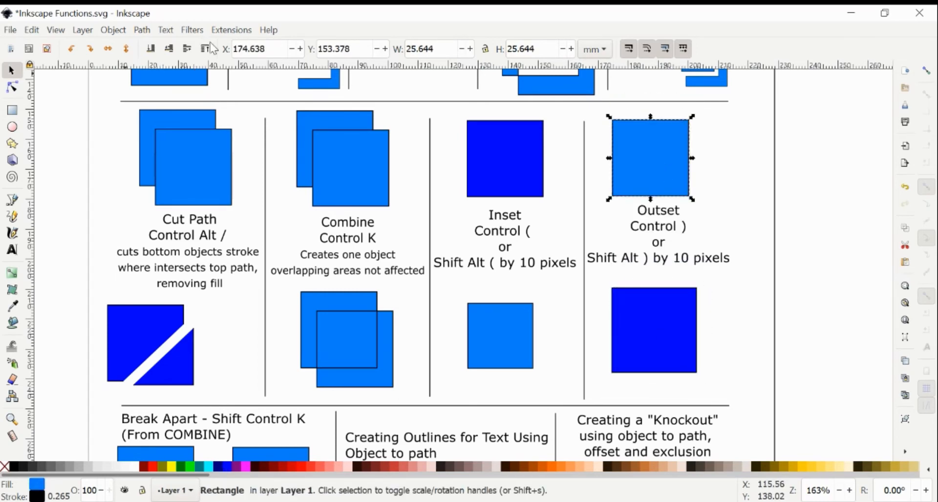
{"action": "left_click", "coordinate": [653, 331]}
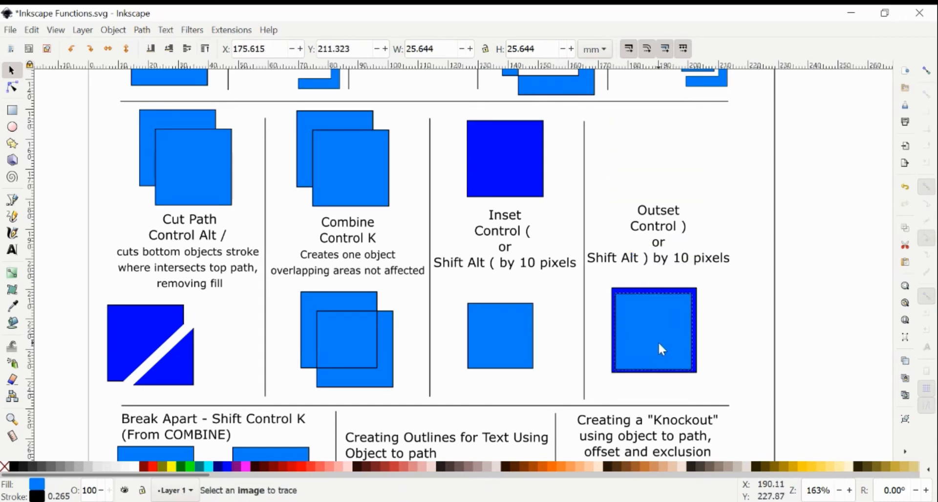
{"action": "left_click", "coordinate": [653, 330]}
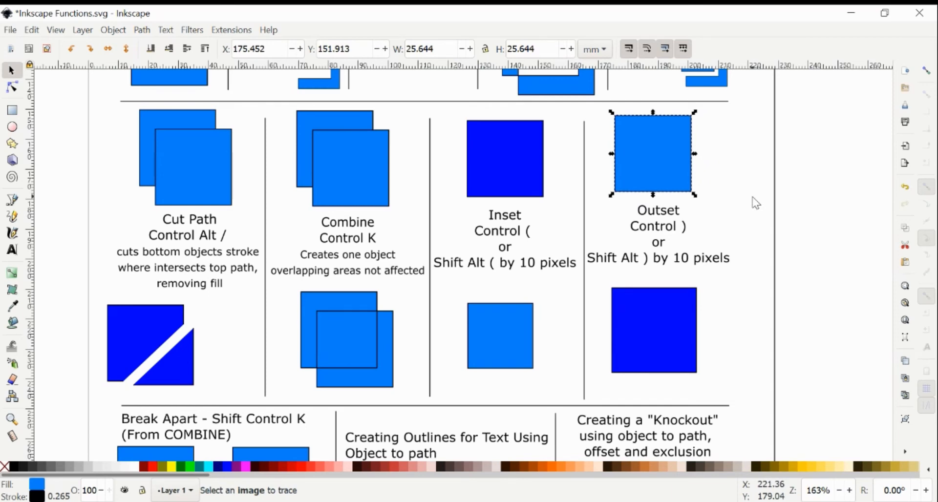
Break apart the combined square pair and nudge the top square to show it's separate.
{"action": "scroll", "scroll_direction": "down", "scroll_amount": 3}
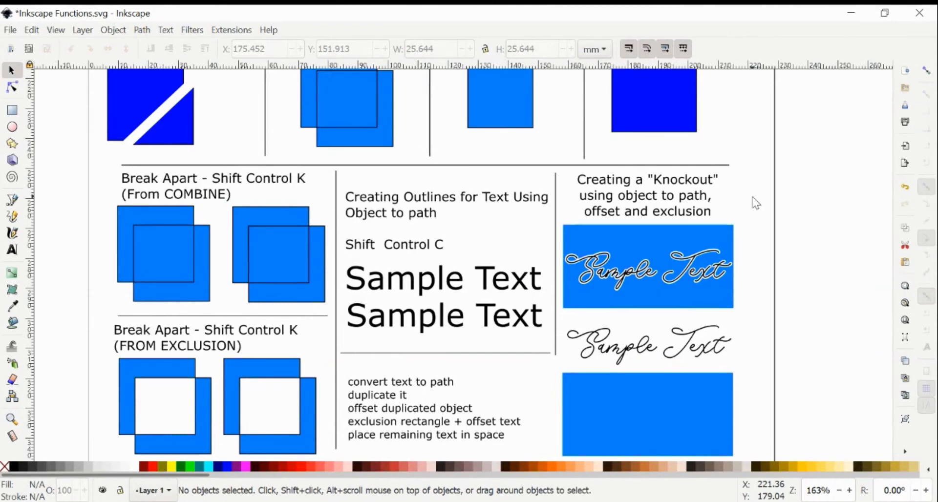
{"action": "scroll", "scroll_direction": "down", "scroll_amount": 3}
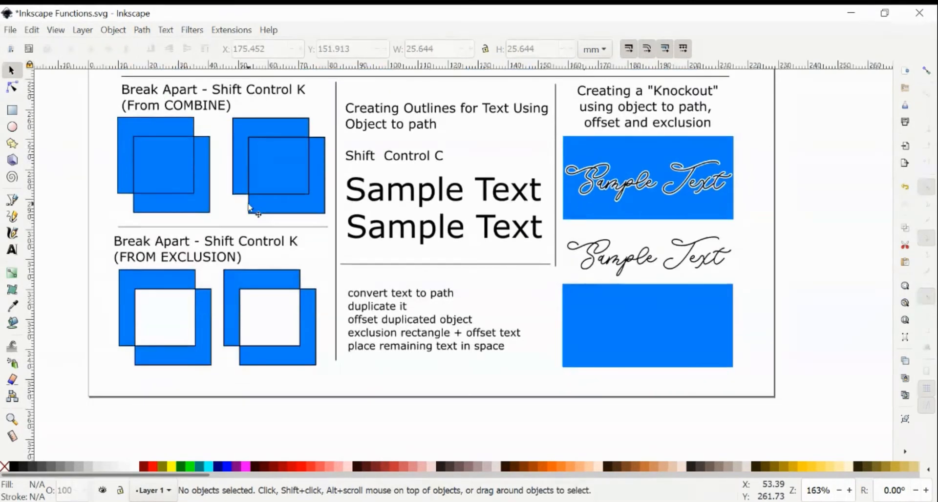
{"action": "left_click", "coordinate": [278, 168]}
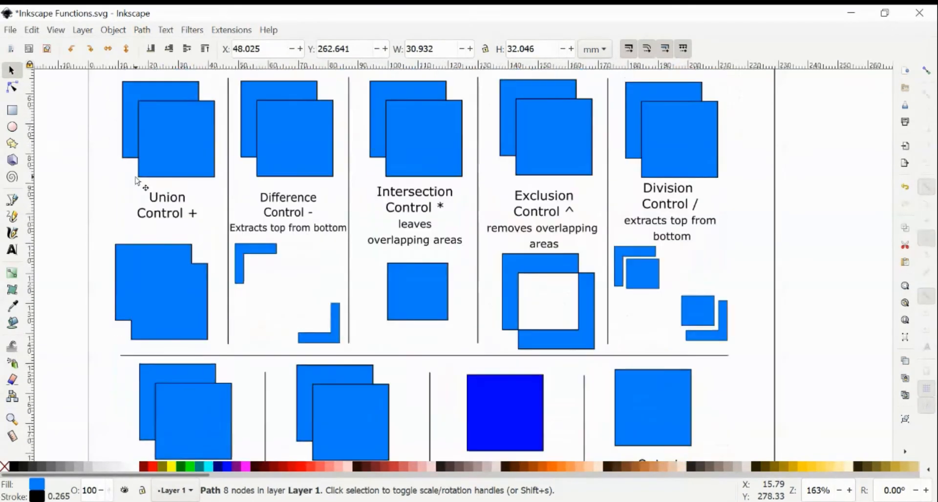
{"action": "scroll", "scroll_direction": "down", "scroll_amount": 3}
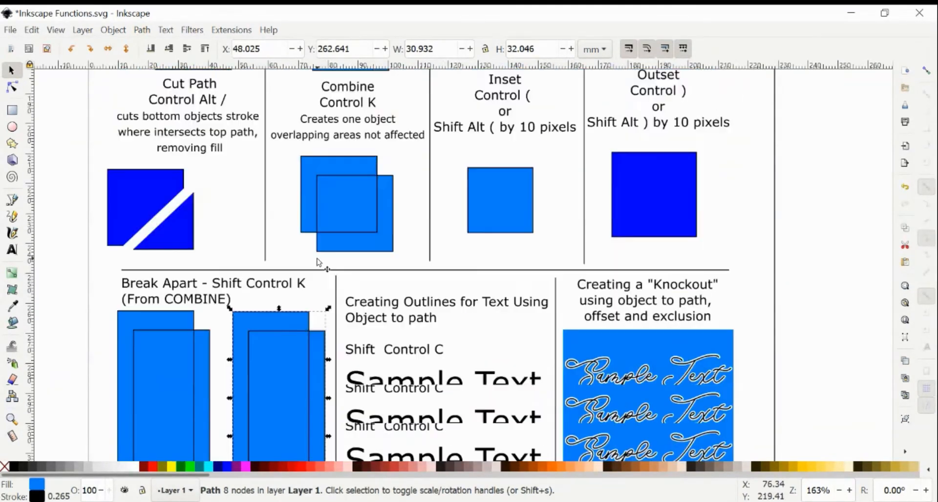
{"action": "scroll", "scroll_direction": "down", "scroll_amount": 3}
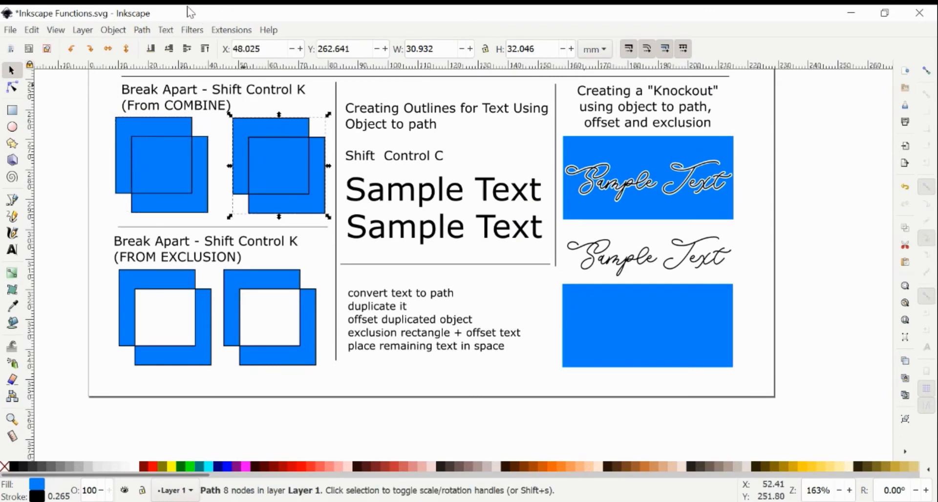
{"action": "left_click", "coordinate": [141, 29]}
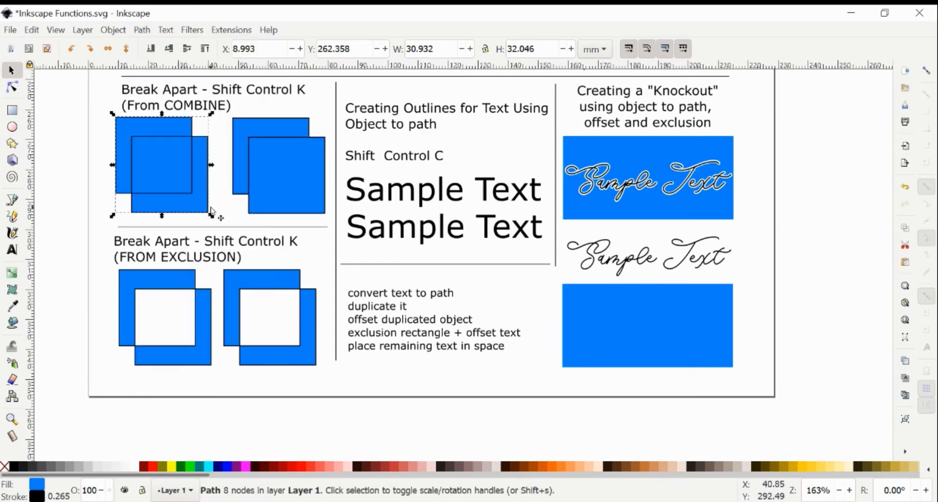
{"action": "left_click", "coordinate": [269, 165]}
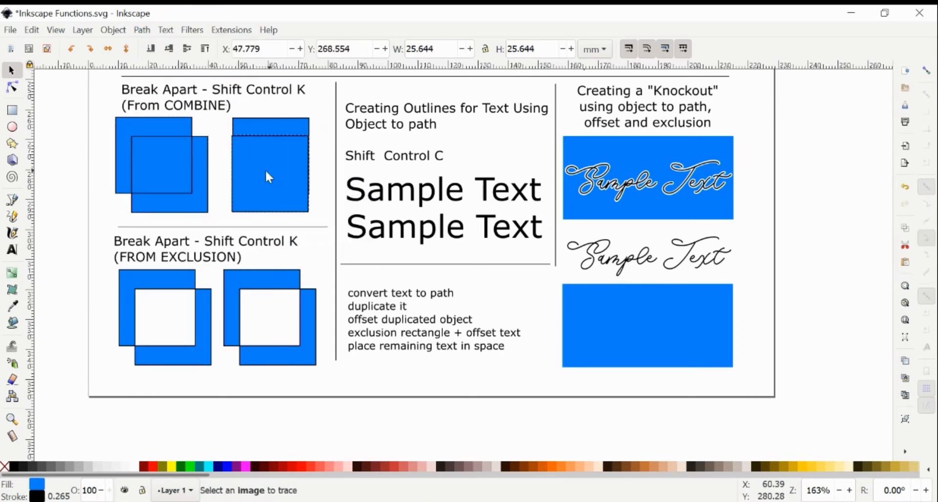
{"action": "left_click_drag", "start_coordinate": [269, 176], "coordinate": [288, 179]}
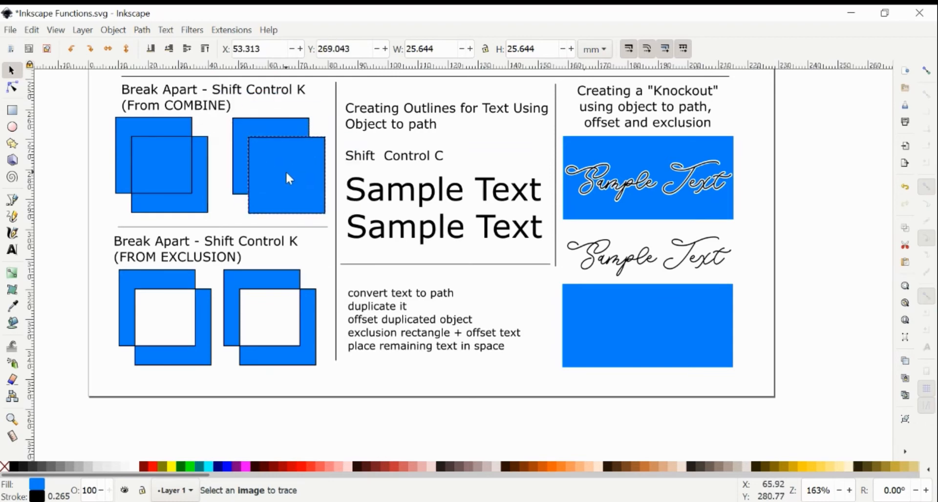
Compare with the union shape, check the separated square, and select the exclusion frame.
{"action": "scroll", "scroll_direction": "down", "scroll_amount": 3}
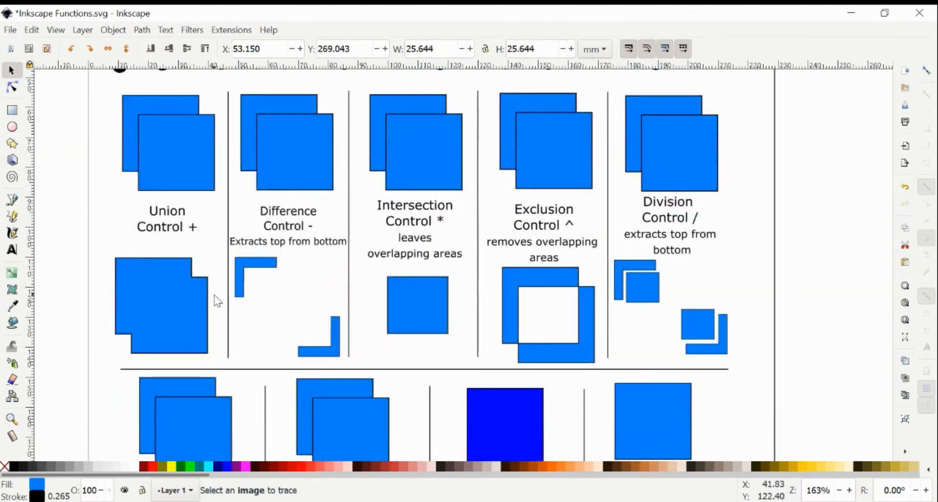
{"action": "left_click", "coordinate": [141, 30]}
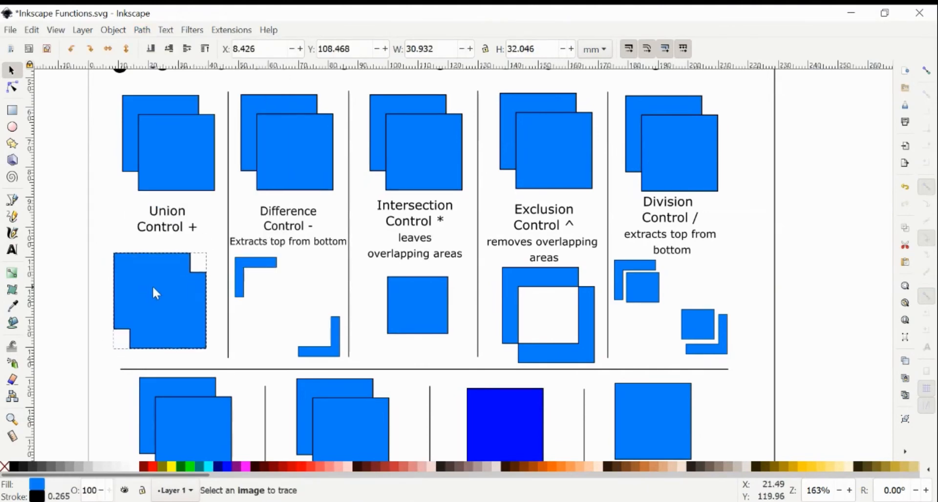
{"action": "scroll", "scroll_direction": "down", "scroll_amount": 3}
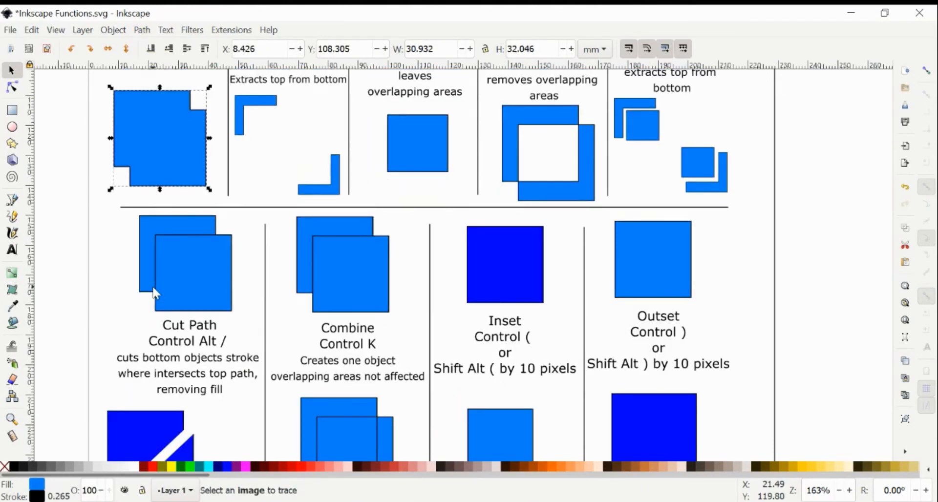
{"action": "scroll", "scroll_direction": "down", "scroll_amount": 3}
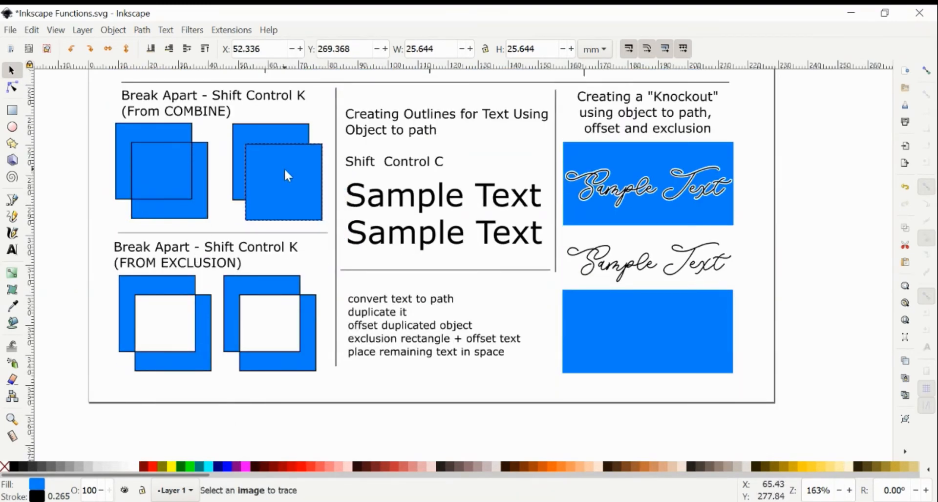
{"action": "left_click", "coordinate": [281, 174]}
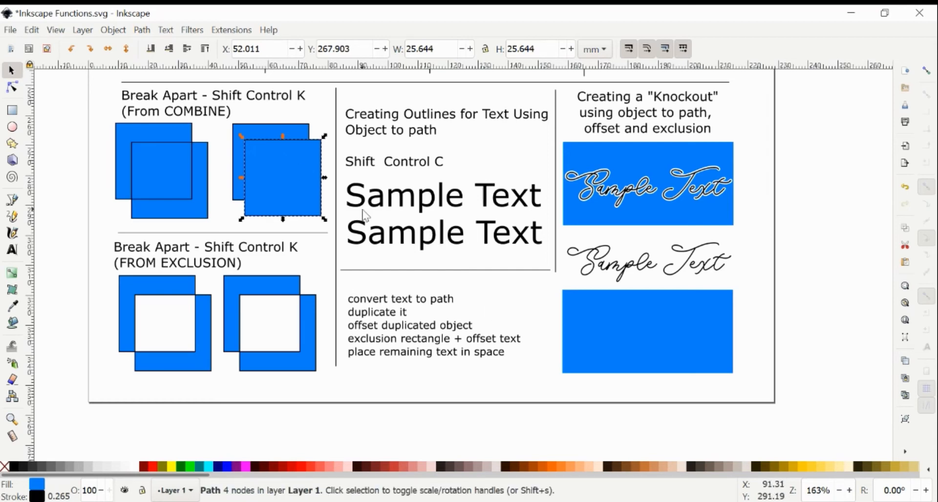
{"action": "mouse_move", "coordinate": [386, 200]}
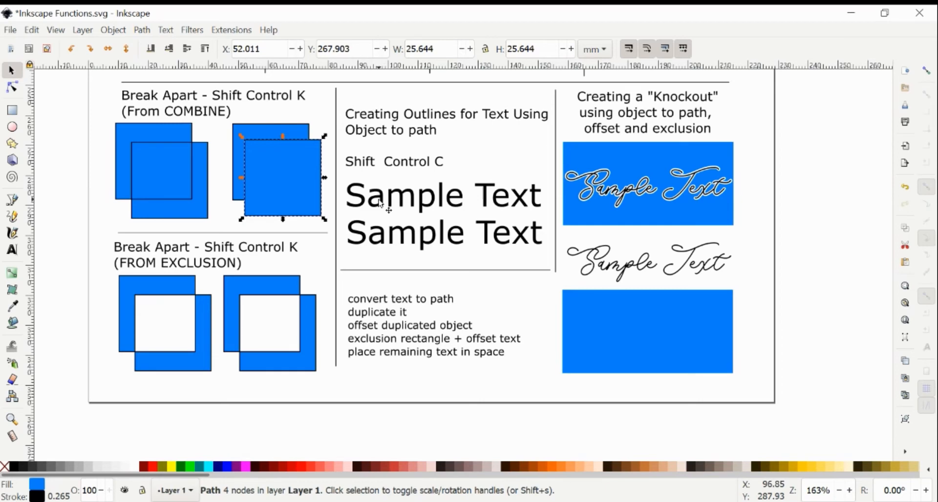
{"action": "left_click", "coordinate": [164, 323]}
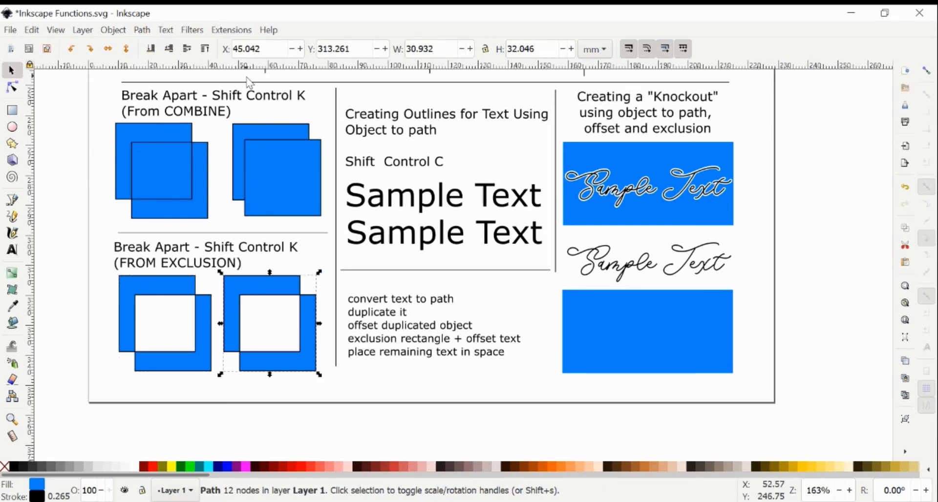
Break the exclusion frame into separate pieces and drag the lower corner piece.
{"action": "left_click", "coordinate": [141, 30]}
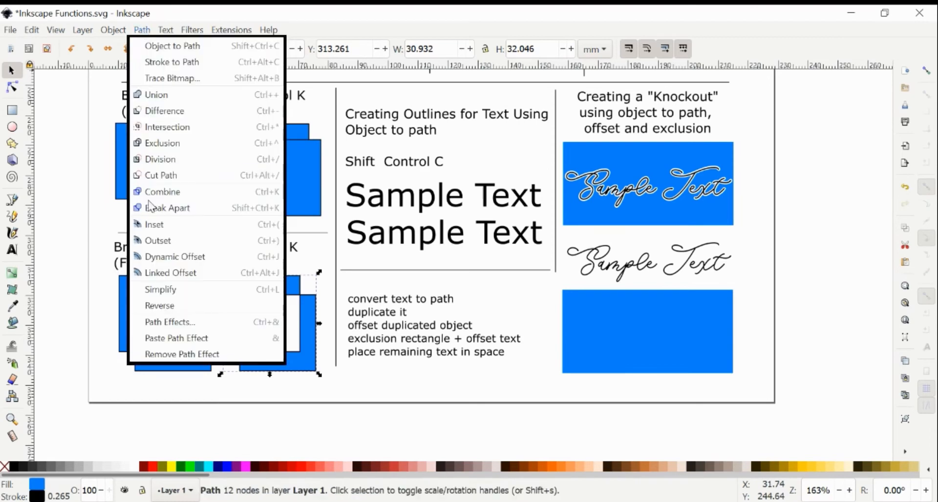
{"action": "left_click", "coordinate": [169, 208]}
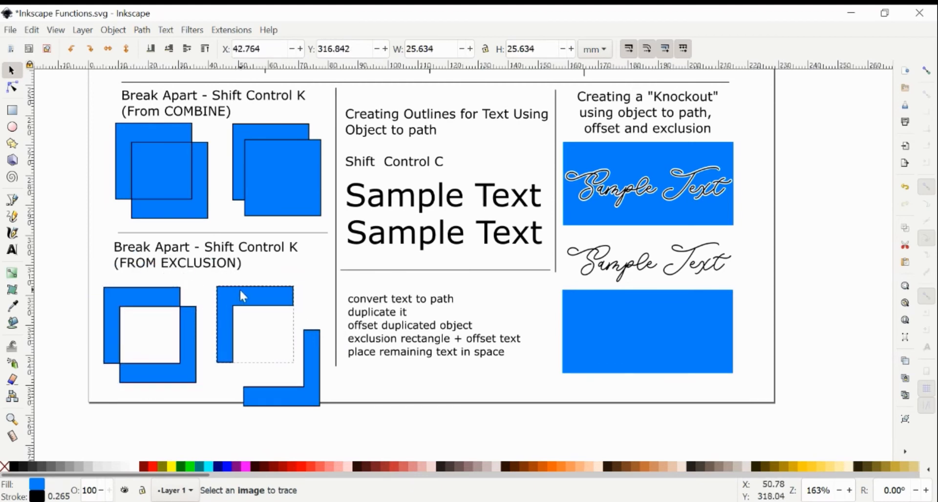
{"action": "left_click_drag", "start_coordinate": [242, 296], "coordinate": [305, 316]}
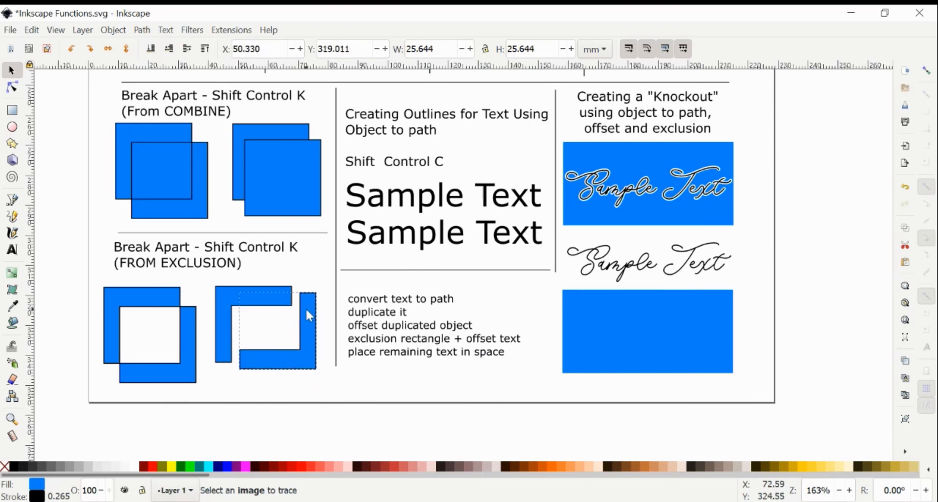
Try merging the two corner pieces, then undo the merge and clear the selection.
{"action": "left_click", "coordinate": [267, 326]}
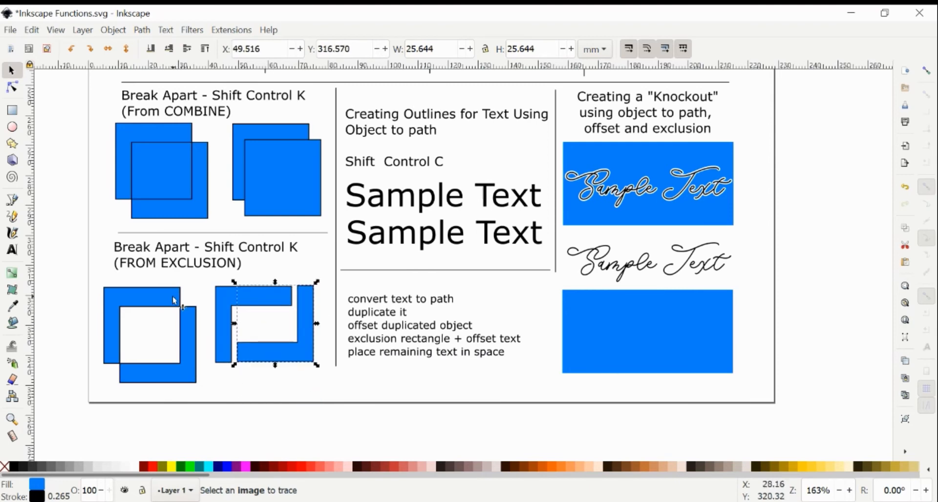
{"action": "mouse_move", "coordinate": [210, 365]}
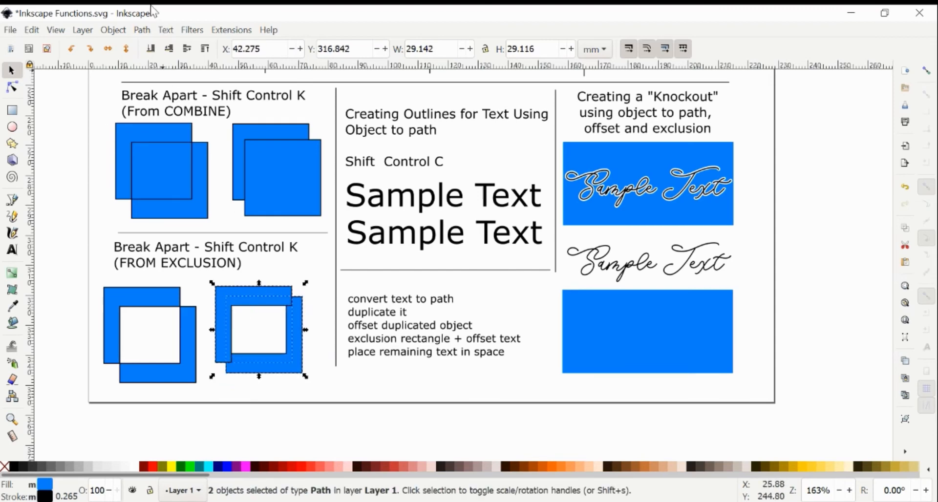
{"action": "left_click", "coordinate": [141, 30]}
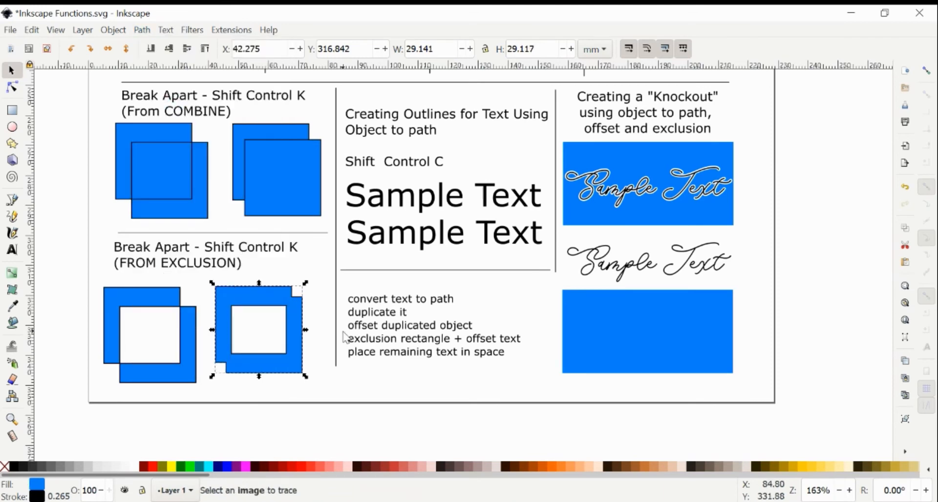
{"action": "left_click", "coordinate": [206, 283]}
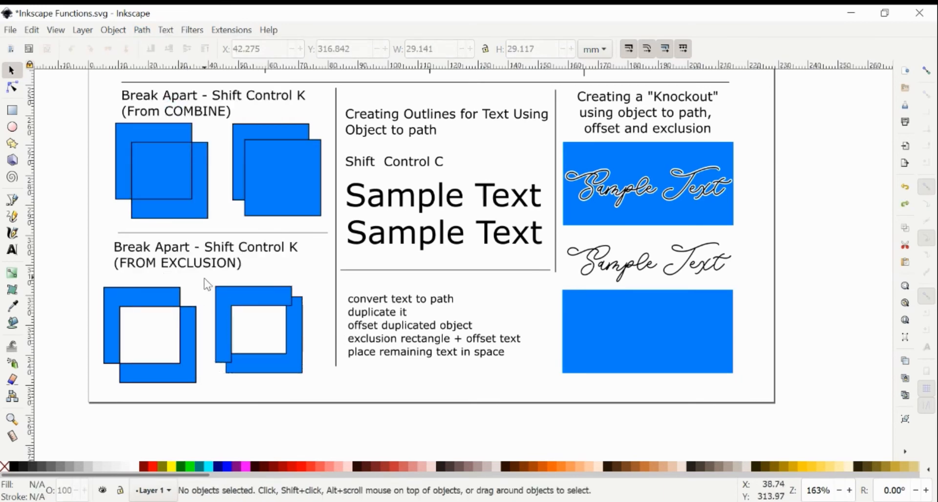
{"action": "left_click", "coordinate": [258, 329]}
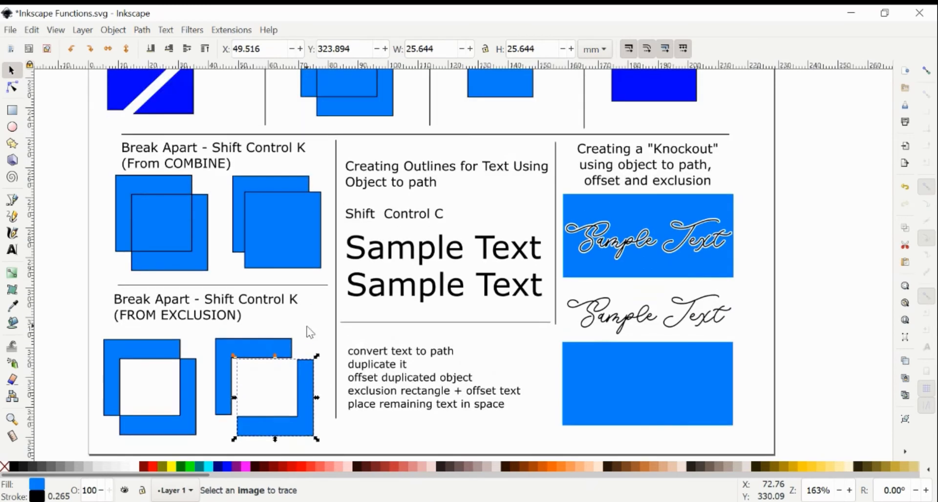
{"action": "scroll", "scroll_direction": "down", "scroll_amount": 3}
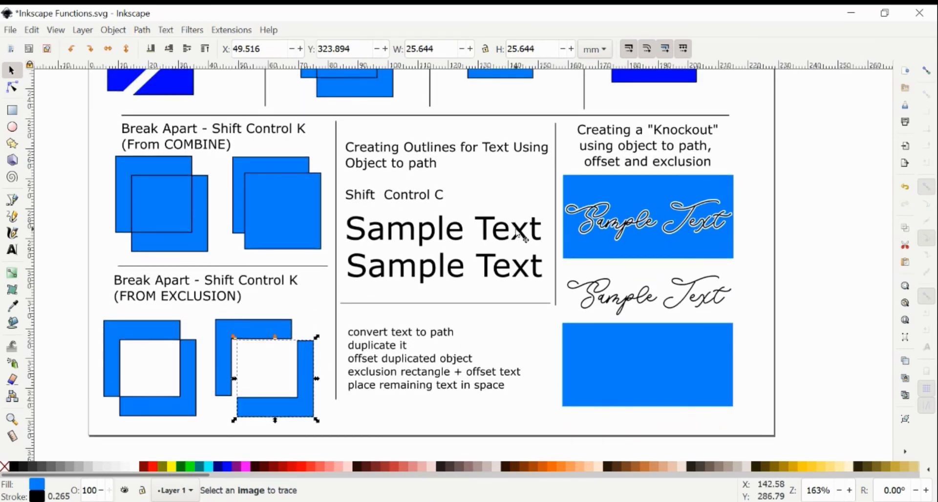
{"action": "mouse_move", "coordinate": [533, 99]}
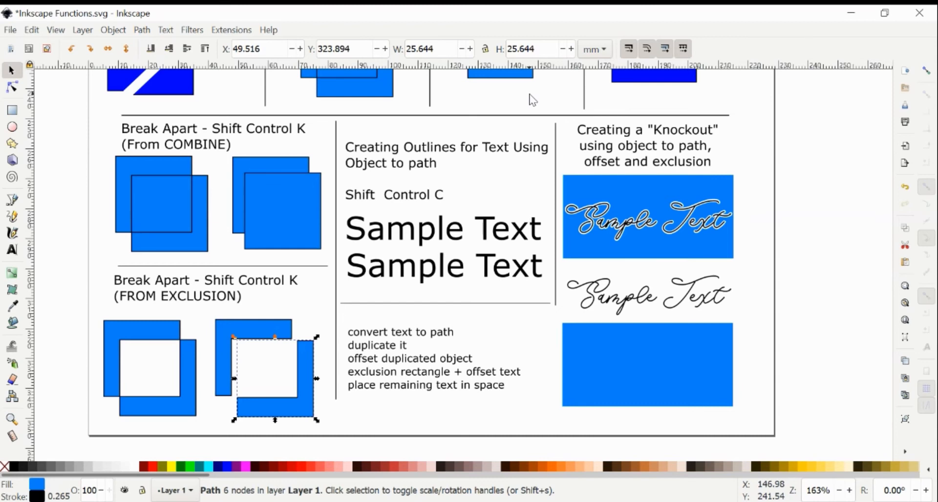
{"action": "mouse_move", "coordinate": [434, 102]}
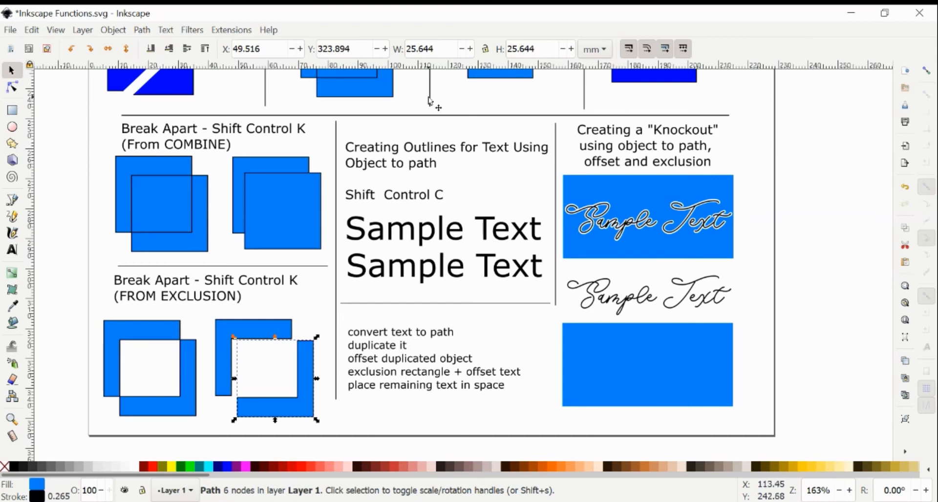
{"action": "mouse_move", "coordinate": [512, 146]}
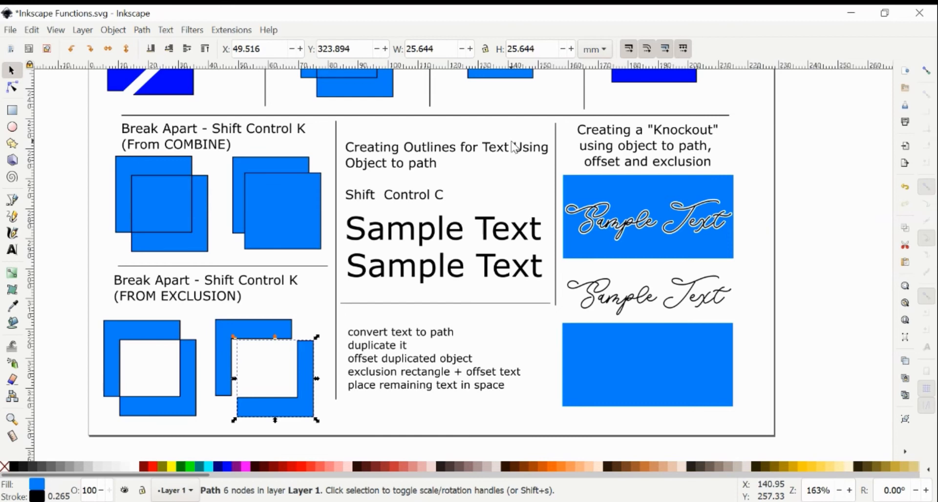
{"action": "mouse_move", "coordinate": [429, 245]}
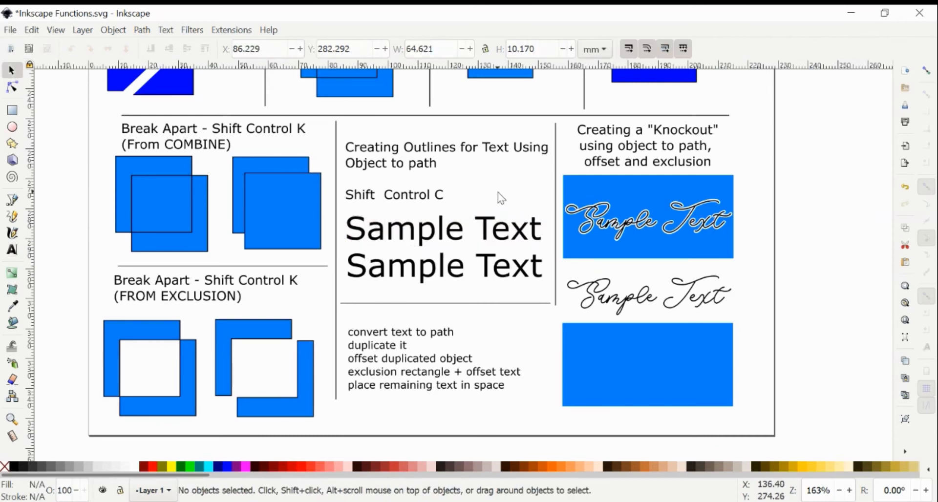
Convert the second 'Sample Text' line to paths and drag a node of the letter e.
{"action": "left_click", "coordinate": [443, 269]}
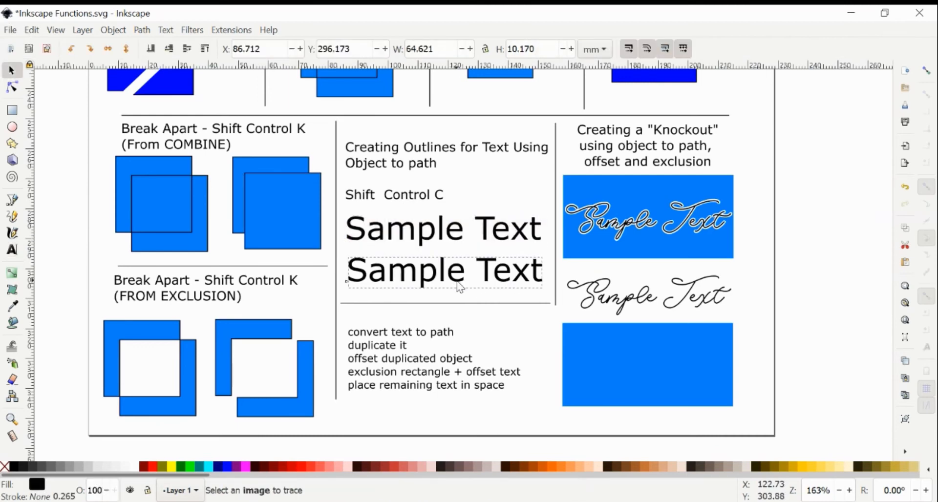
{"action": "left_click", "coordinate": [141, 30]}
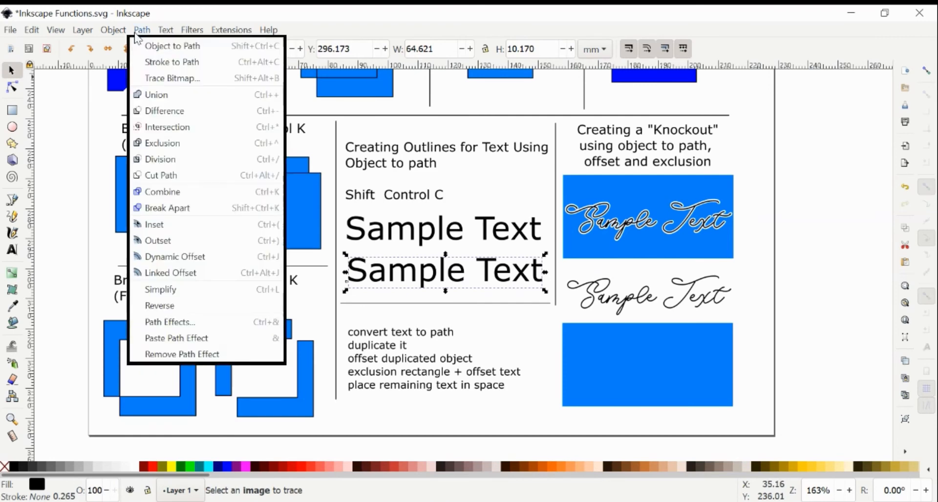
{"action": "mouse_move", "coordinate": [172, 46]}
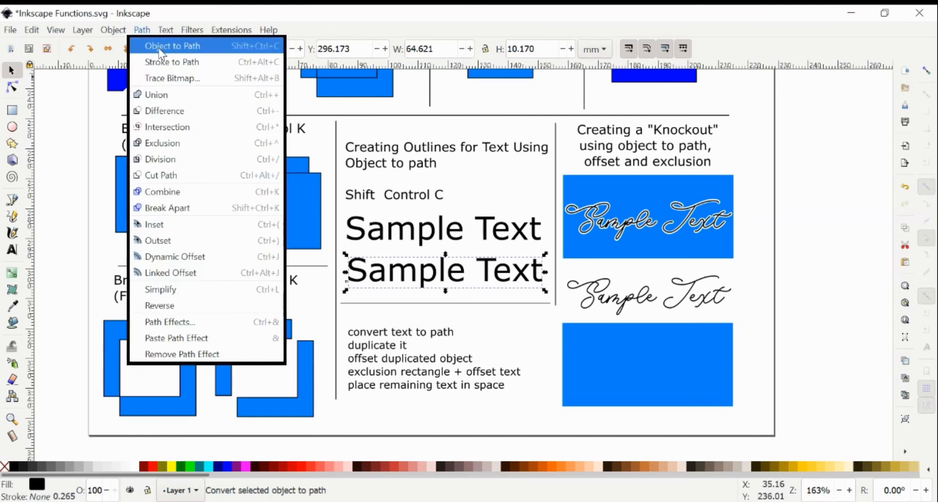
{"action": "left_click", "coordinate": [112, 30]}
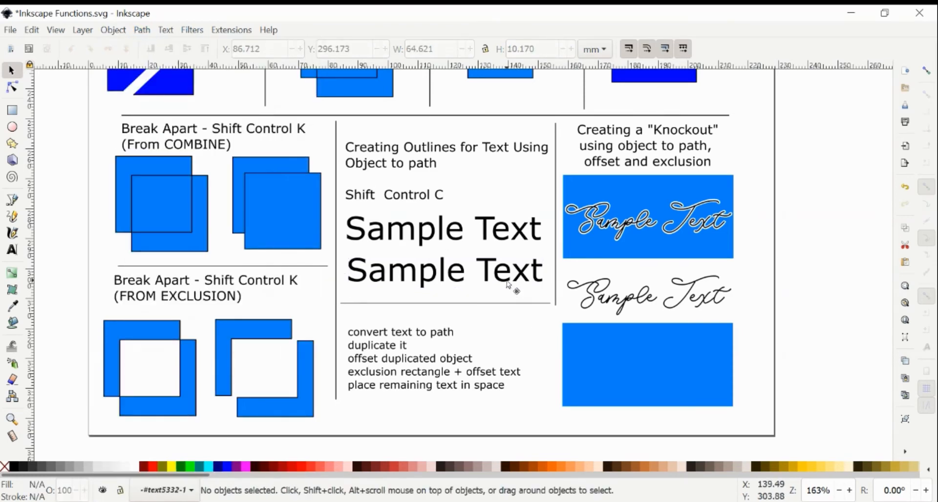
{"action": "left_click", "coordinate": [12, 86]}
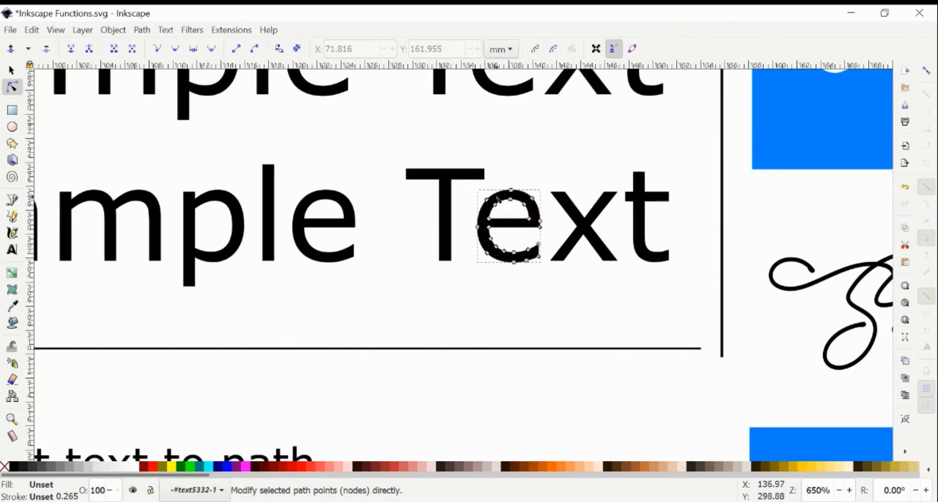
{"action": "mouse_move", "coordinate": [489, 231]}
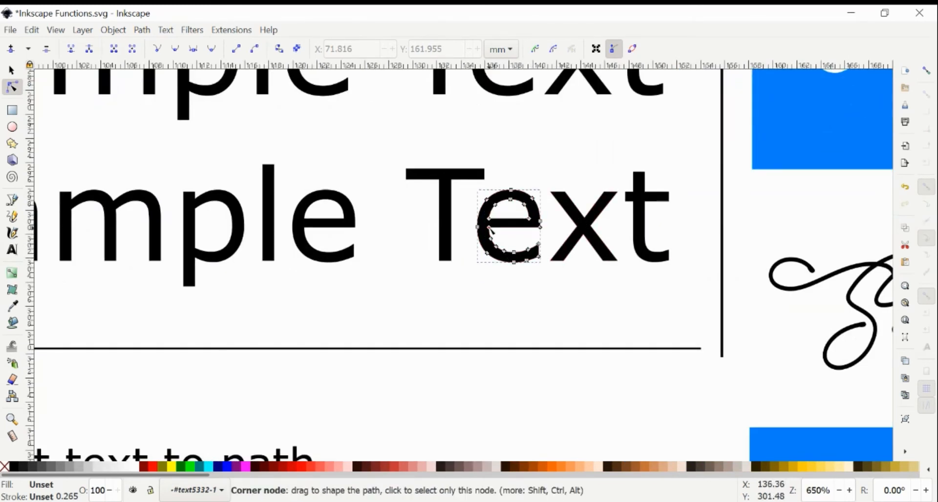
{"action": "left_click_drag", "start_coordinate": [513, 224], "coordinate": [472, 189]}
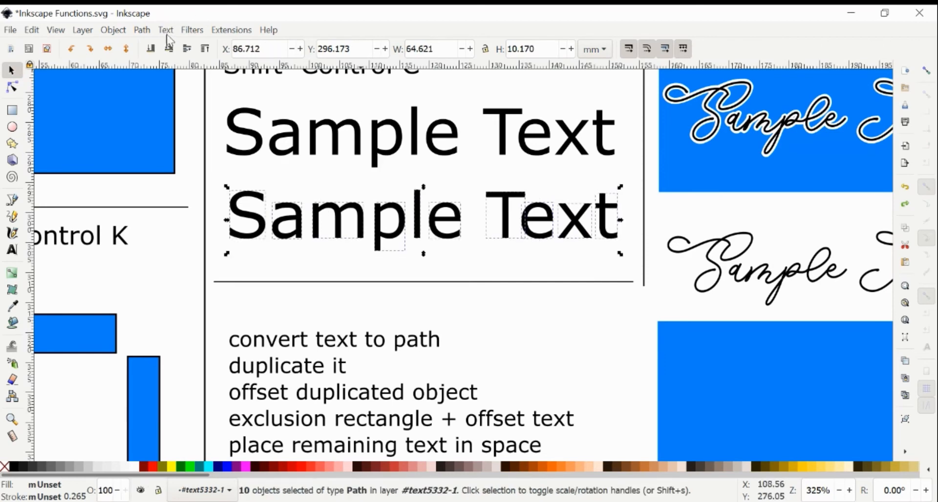
{"action": "left_click", "coordinate": [142, 29]}
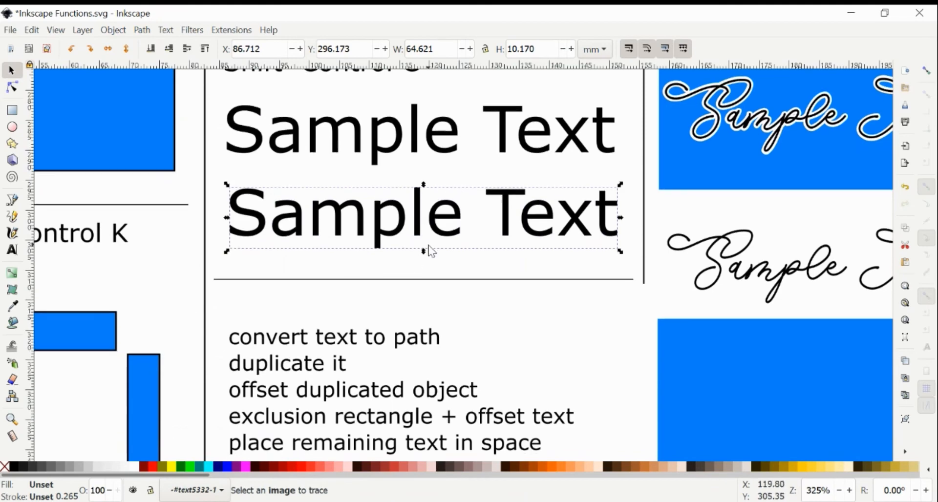
{"action": "left_click", "coordinate": [12, 86]}
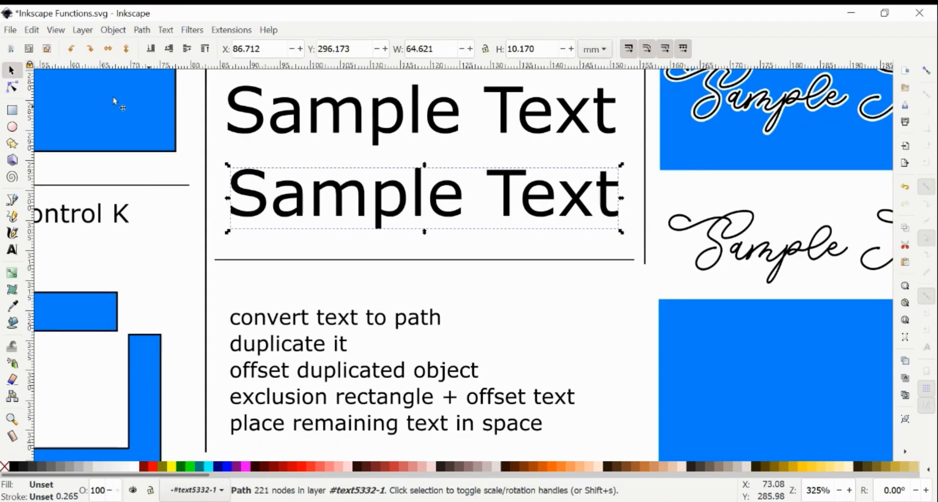
{"action": "mouse_move", "coordinate": [568, 257]}
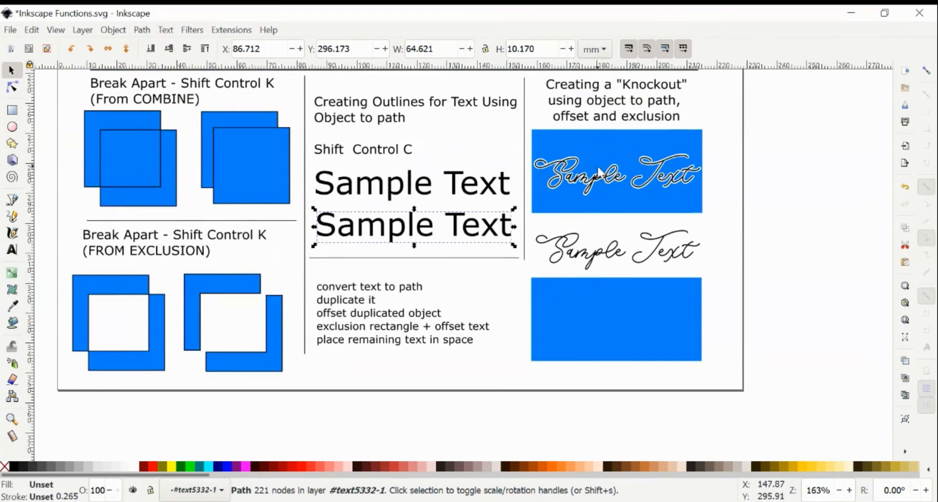
{"action": "scroll", "scroll_direction": "down", "scroll_amount": 3}
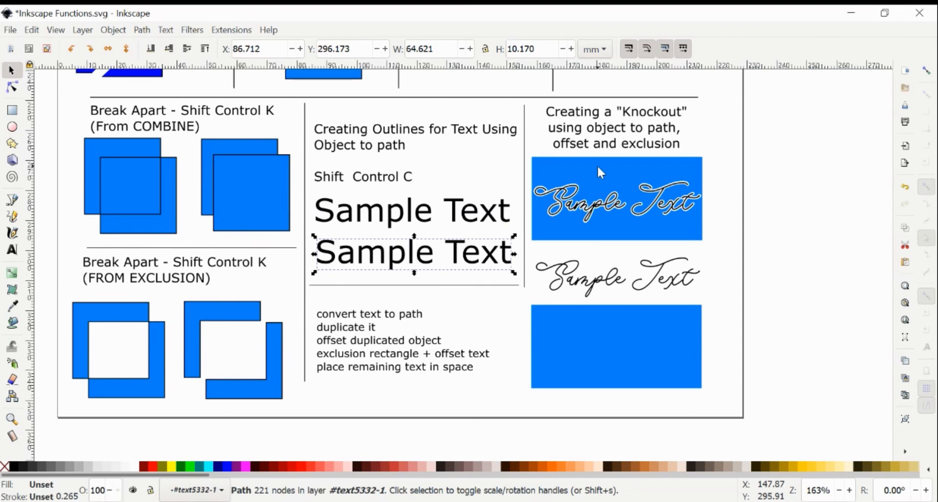
{"action": "mouse_move", "coordinate": [545, 195]}
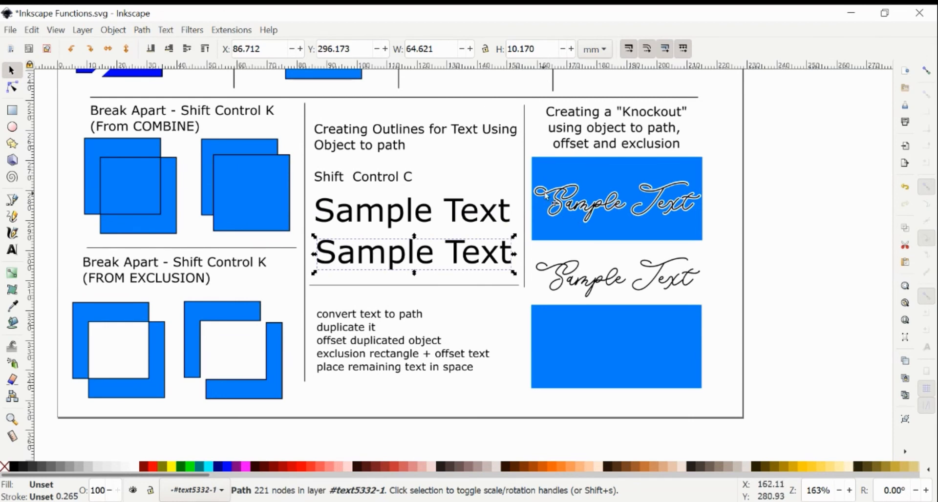
{"action": "mouse_move", "coordinate": [488, 224]}
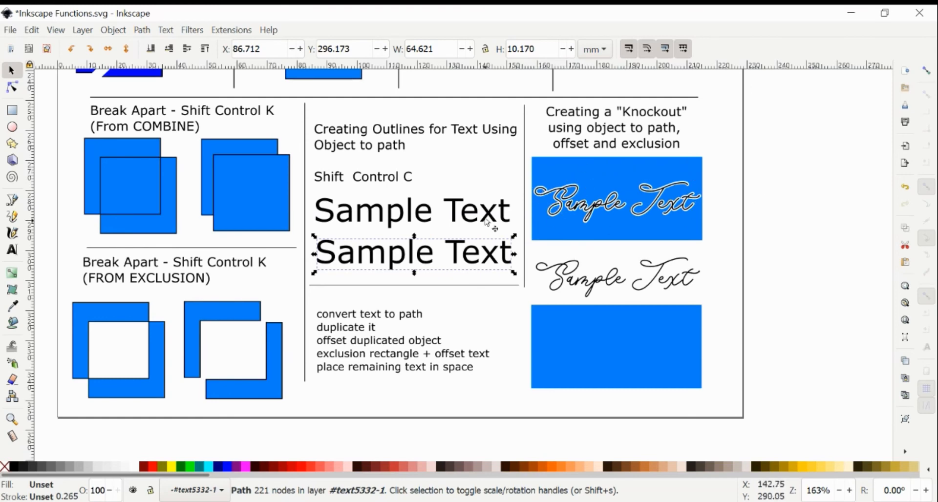
{"action": "mouse_move", "coordinate": [643, 196]}
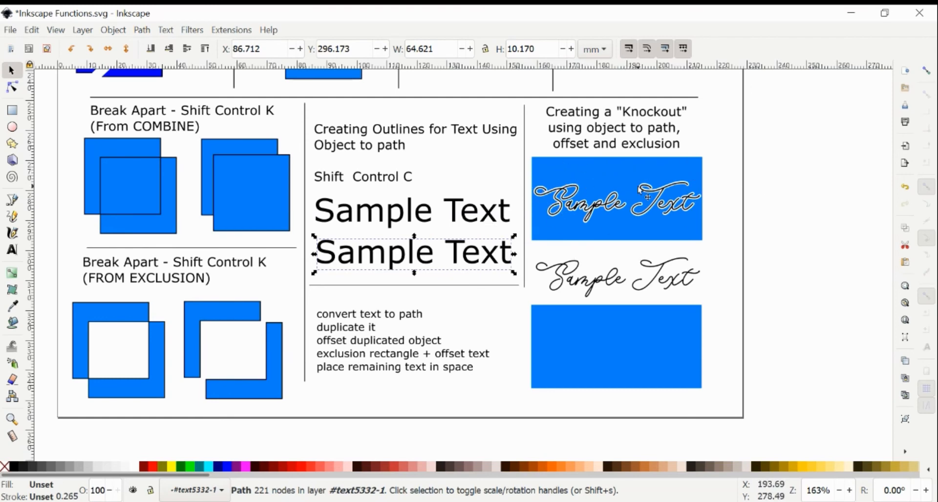
Duplicate the script 'Sample Text' and drag the copy onto the lower blue rectangle.
{"action": "left_click", "coordinate": [616, 347]}
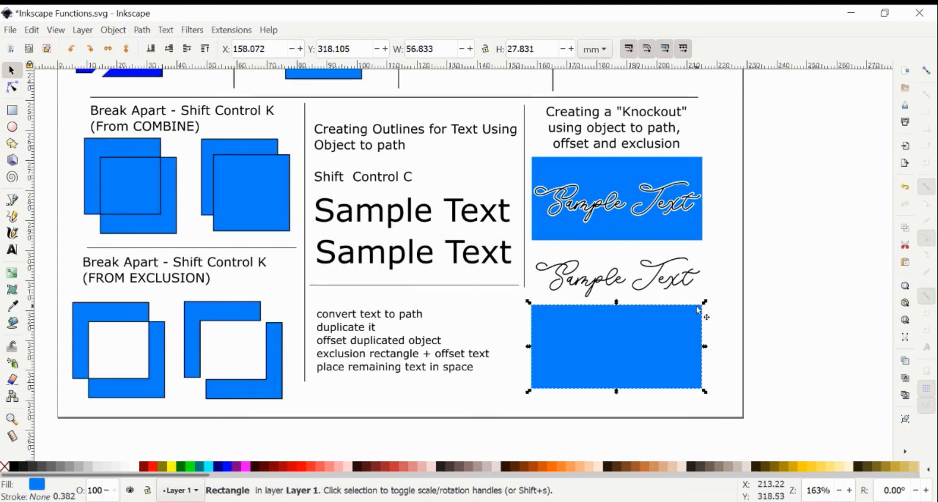
{"action": "mouse_move", "coordinate": [688, 120]}
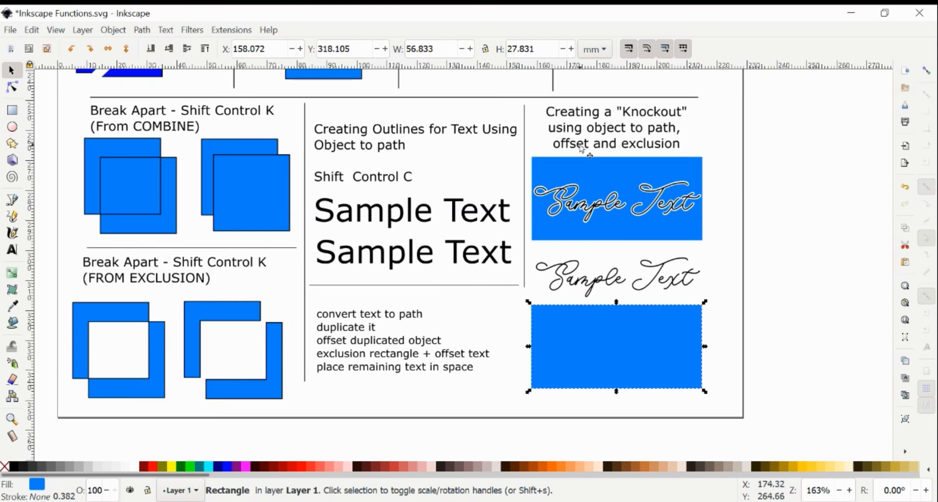
{"action": "mouse_move", "coordinate": [329, 375]}
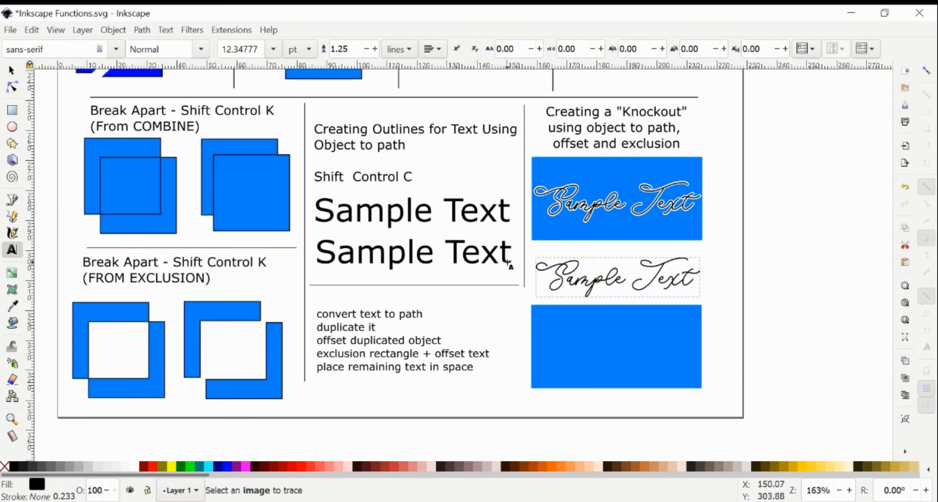
{"action": "left_click", "coordinate": [617, 277]}
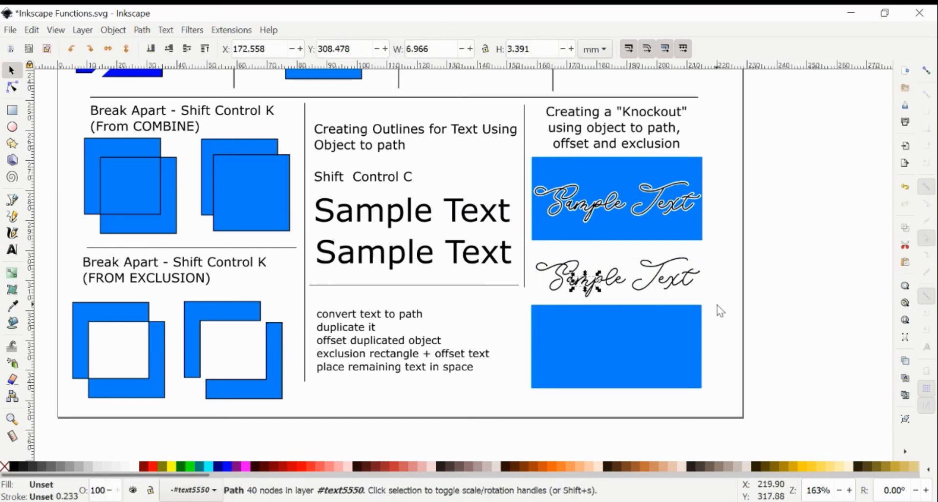
{"action": "left_click", "coordinate": [141, 30]}
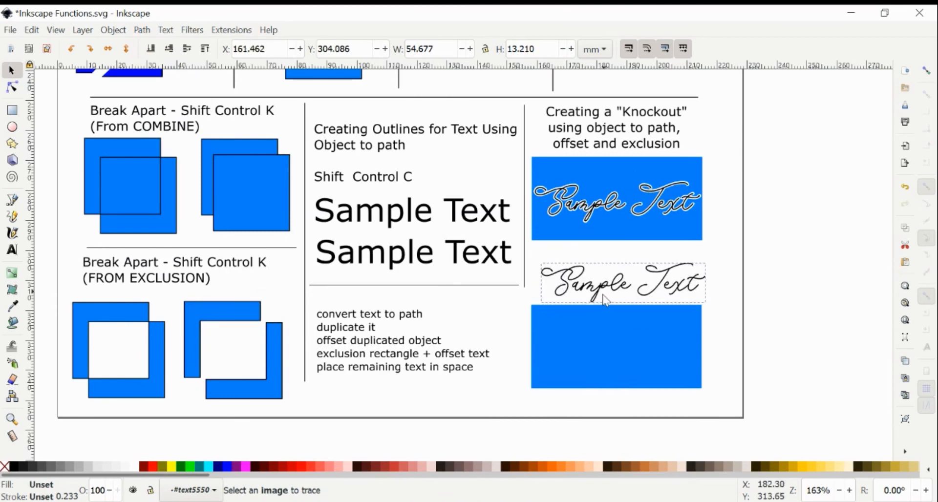
{"action": "right_click", "coordinate": [622, 282]}
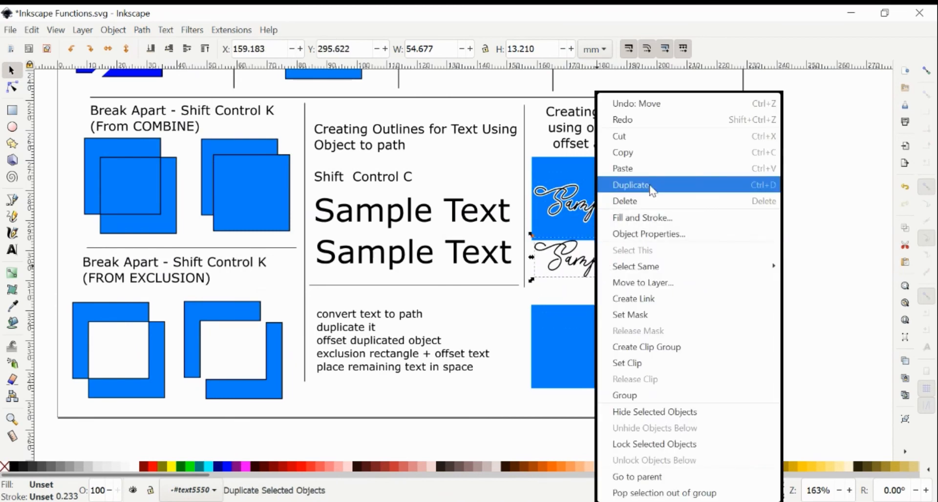
{"action": "left_click", "coordinate": [631, 185]}
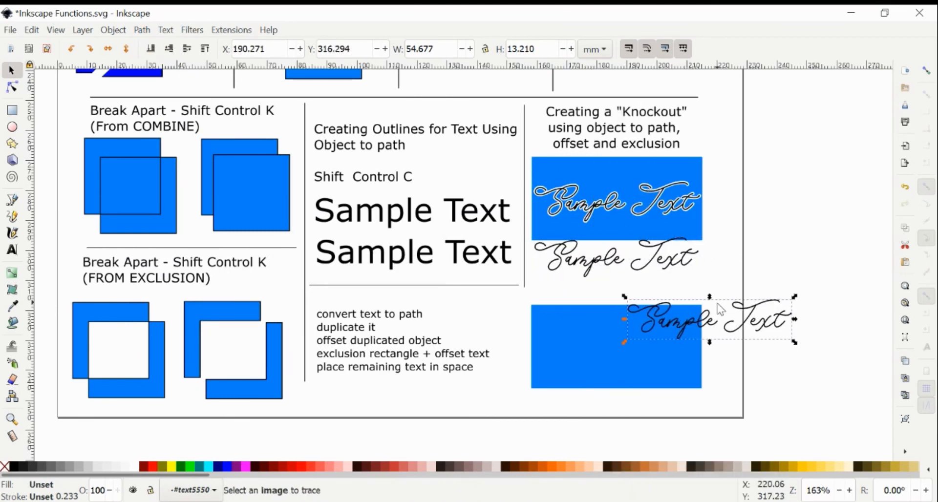
{"action": "left_click_drag", "start_coordinate": [709, 321], "coordinate": [643, 290]}
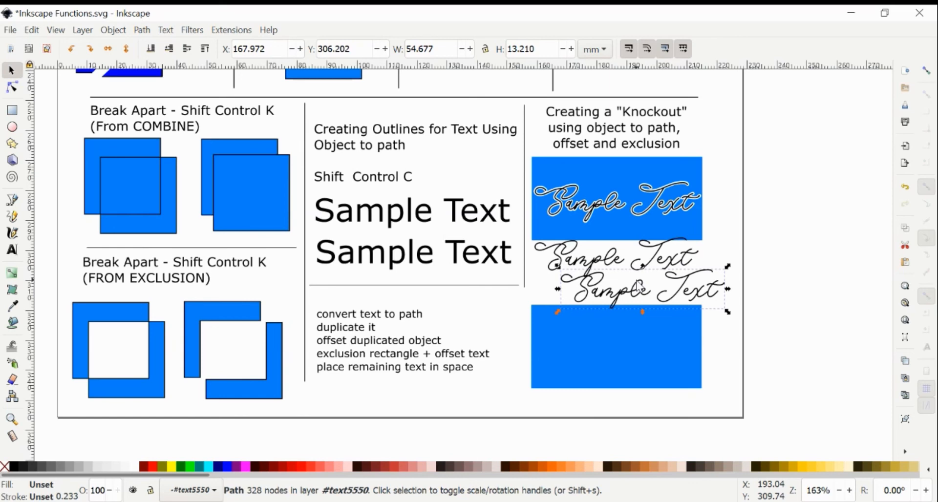
{"action": "mouse_move", "coordinate": [730, 307]}
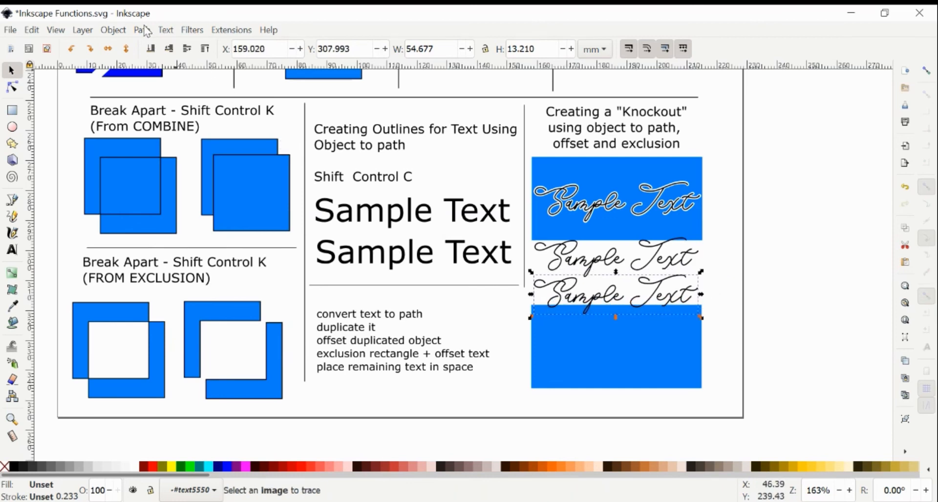
Outset the duplicated script text and exclude it from the lower blue rectangle.
{"action": "left_click", "coordinate": [142, 30]}
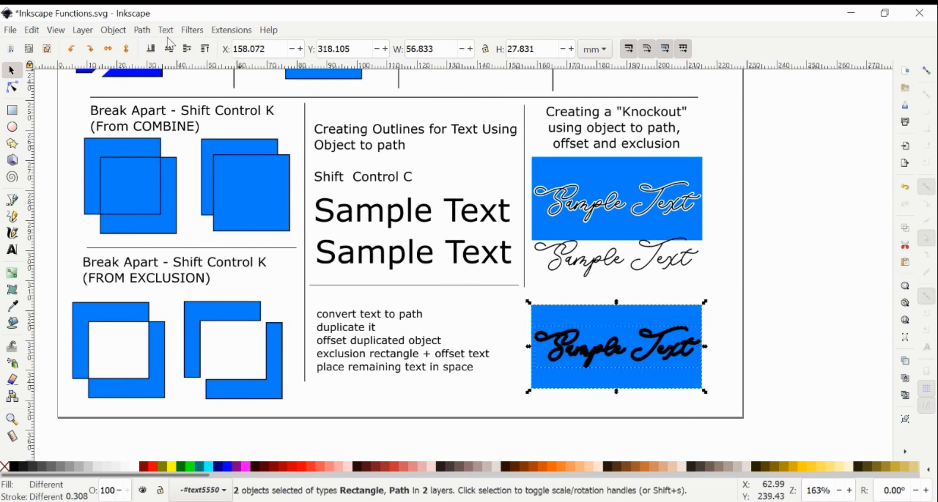
{"action": "left_click", "coordinate": [141, 30]}
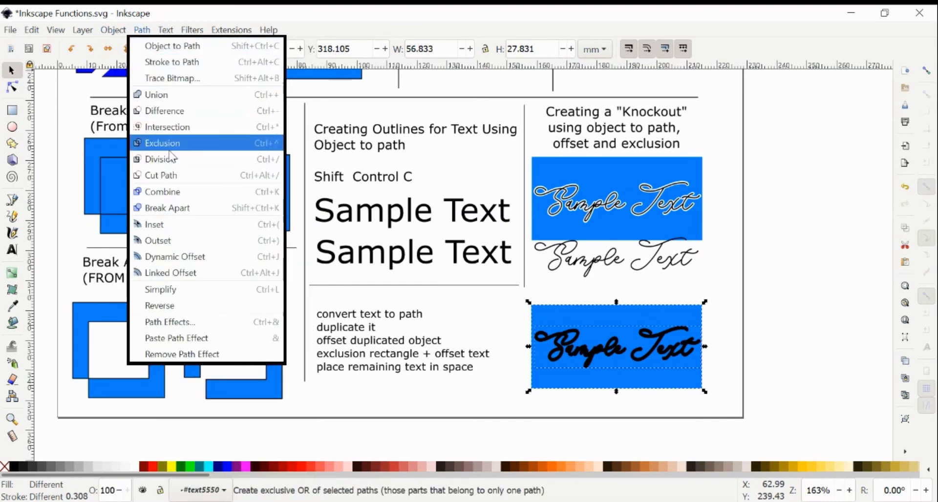
{"action": "left_click", "coordinate": [162, 143]}
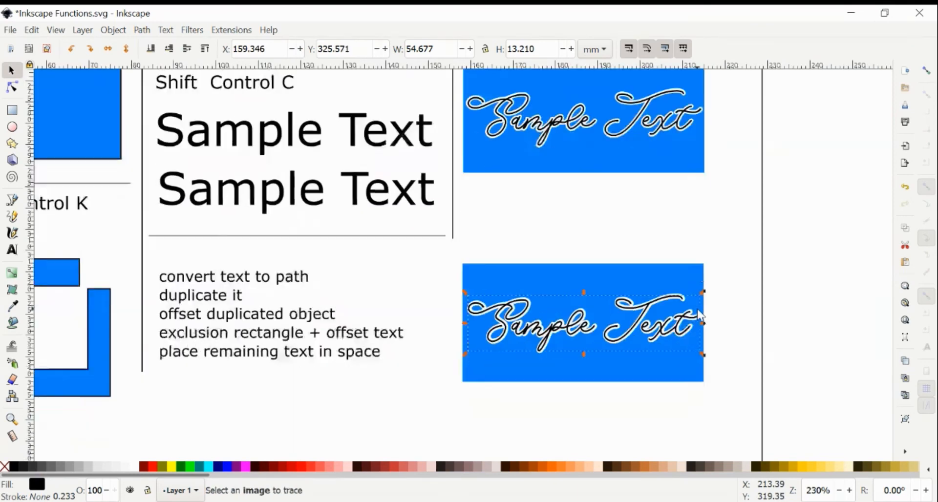
{"action": "scroll", "scroll_direction": "down", "scroll_amount": 3}
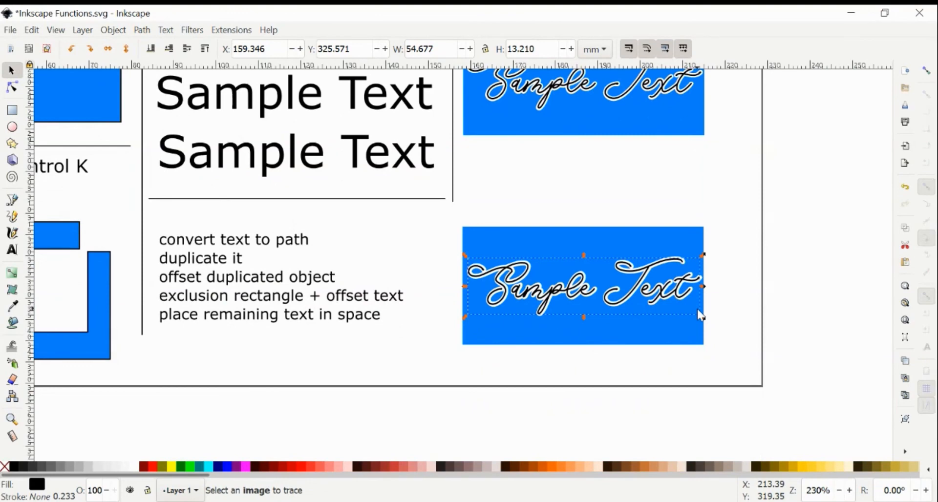
{"action": "left_click", "coordinate": [602, 195]}
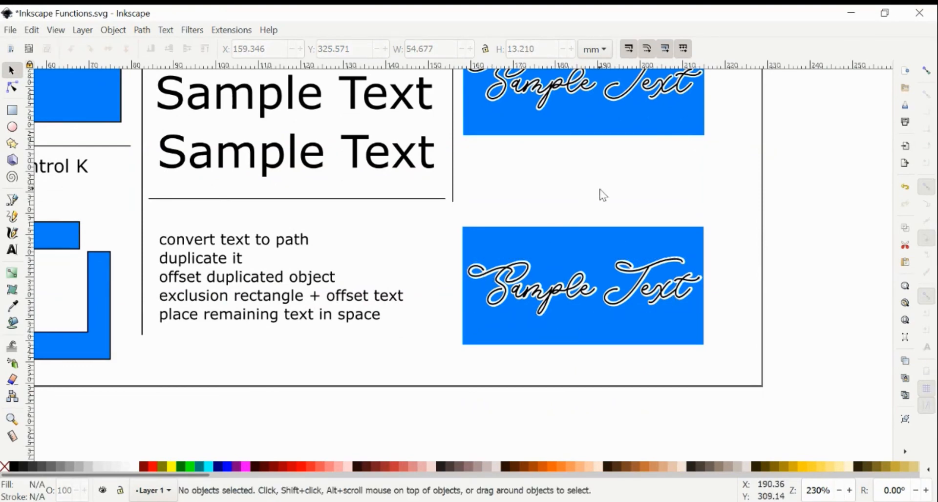
{"action": "mouse_move", "coordinate": [527, 281]}
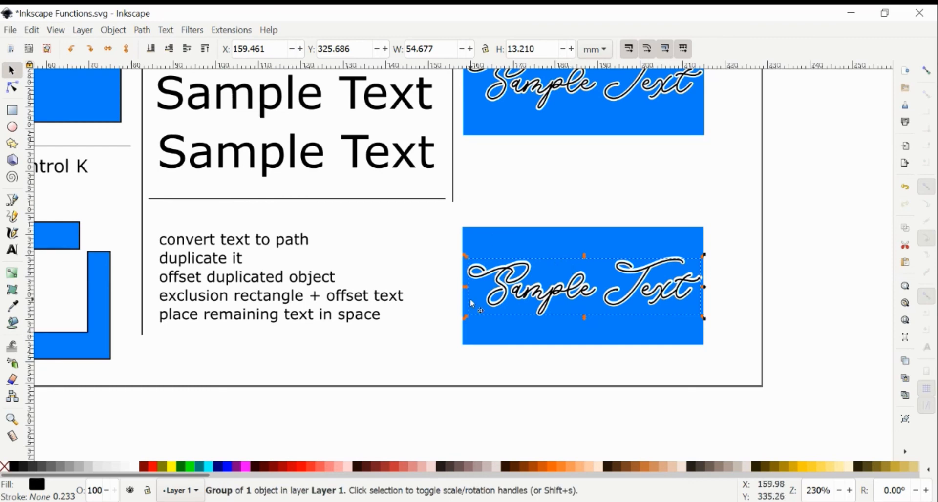
{"action": "left_click", "coordinate": [748, 269]}
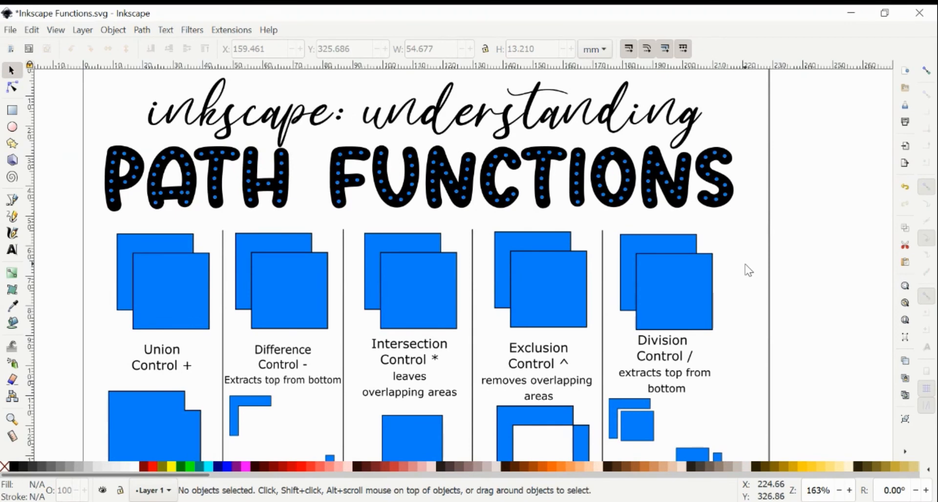
Move the knockout rectangle and its script text together slightly down and right.
{"action": "scroll", "scroll_direction": "down", "scroll_amount": 3}
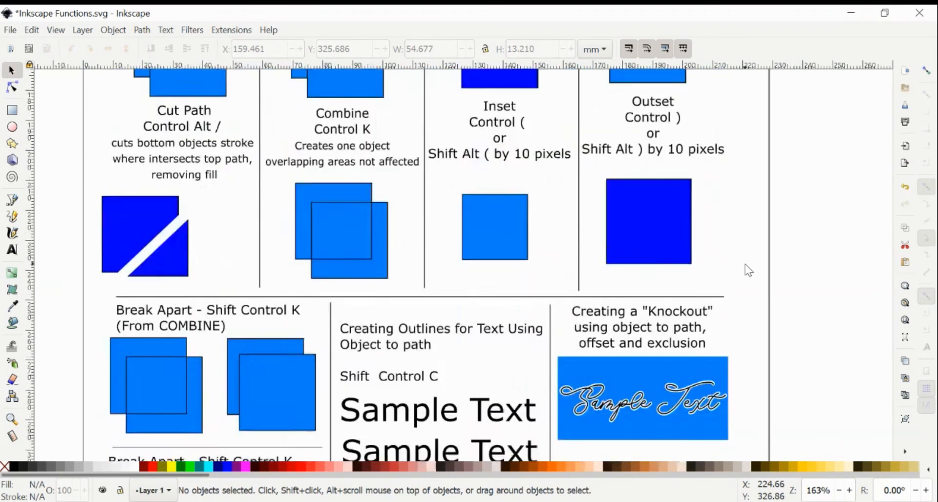
{"action": "scroll", "scroll_direction": "down", "scroll_amount": 3}
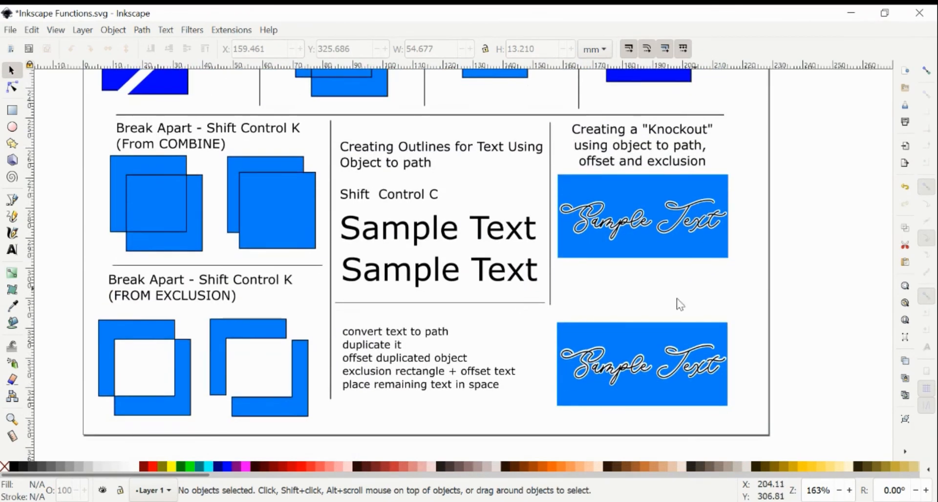
{"action": "left_click", "coordinate": [642, 363]}
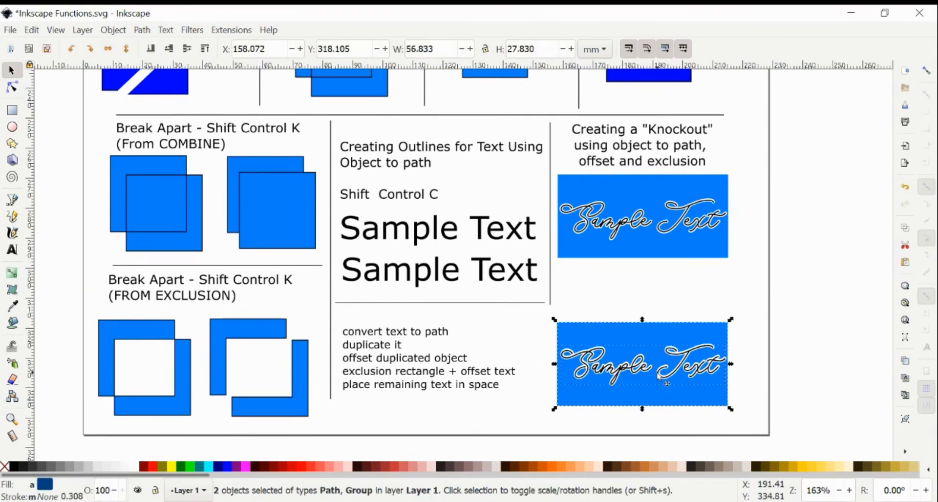
{"action": "left_click_drag", "start_coordinate": [642, 365], "coordinate": [664, 382]}
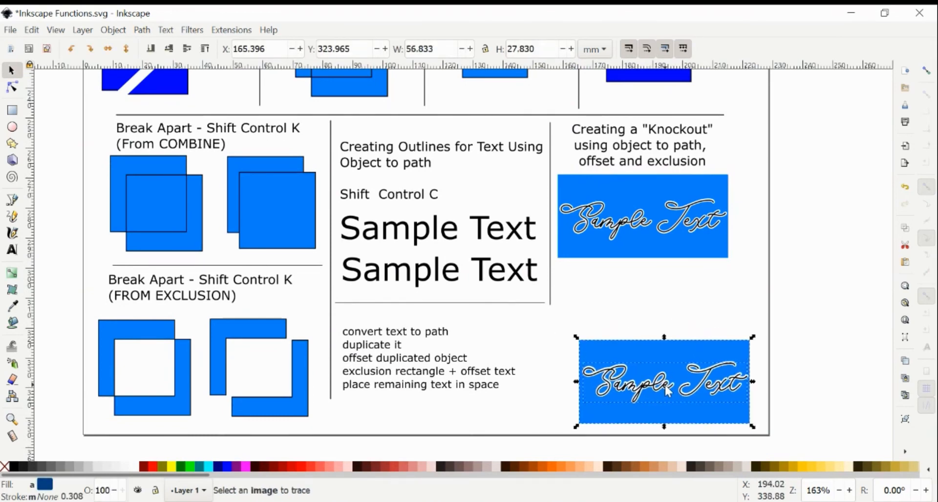